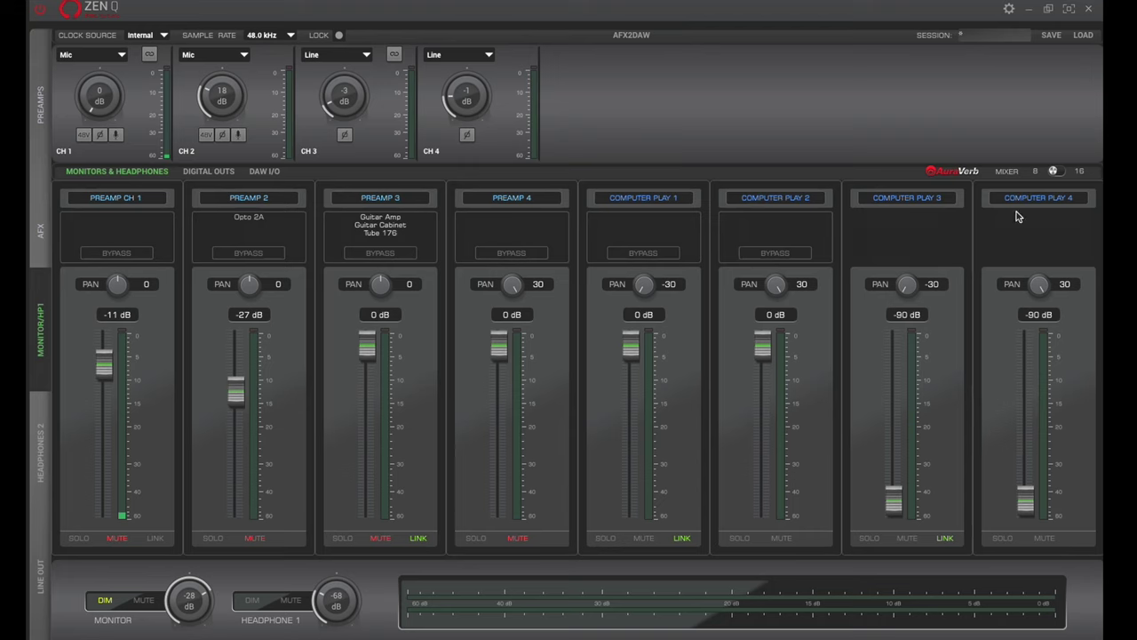
mouse_move(229, 80)
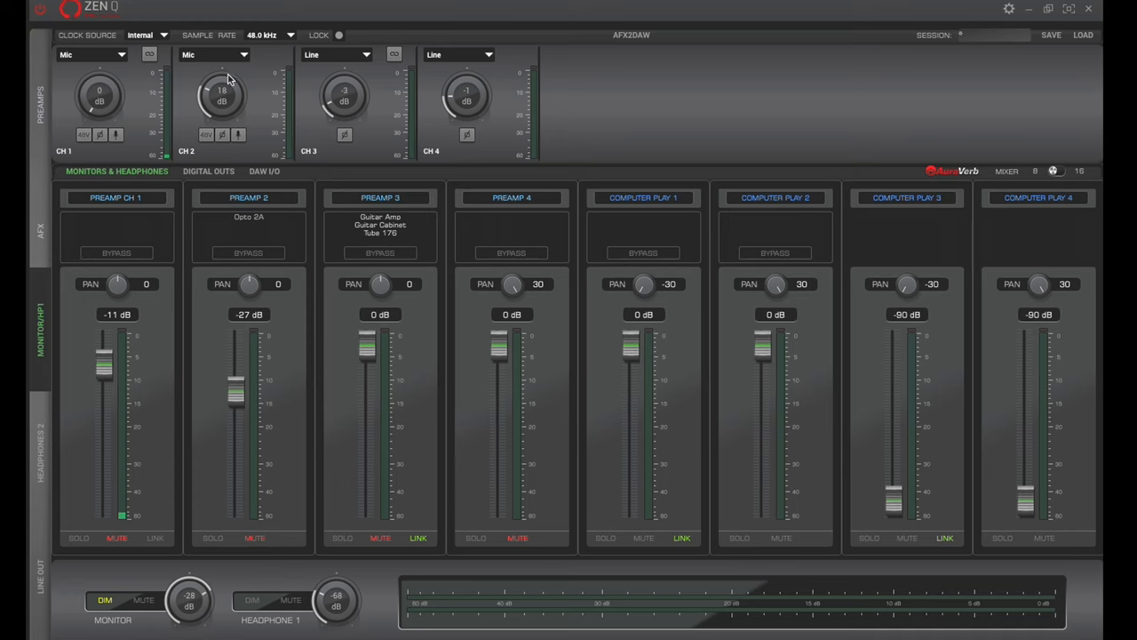
mouse_move(186, 220)
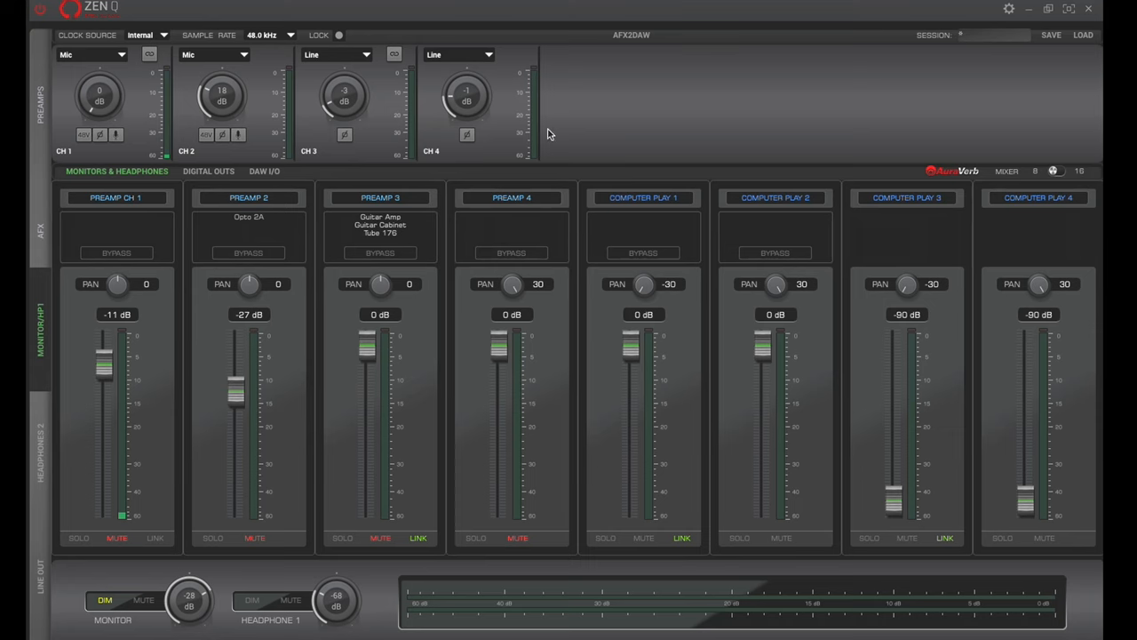
mouse_move(364, 123)
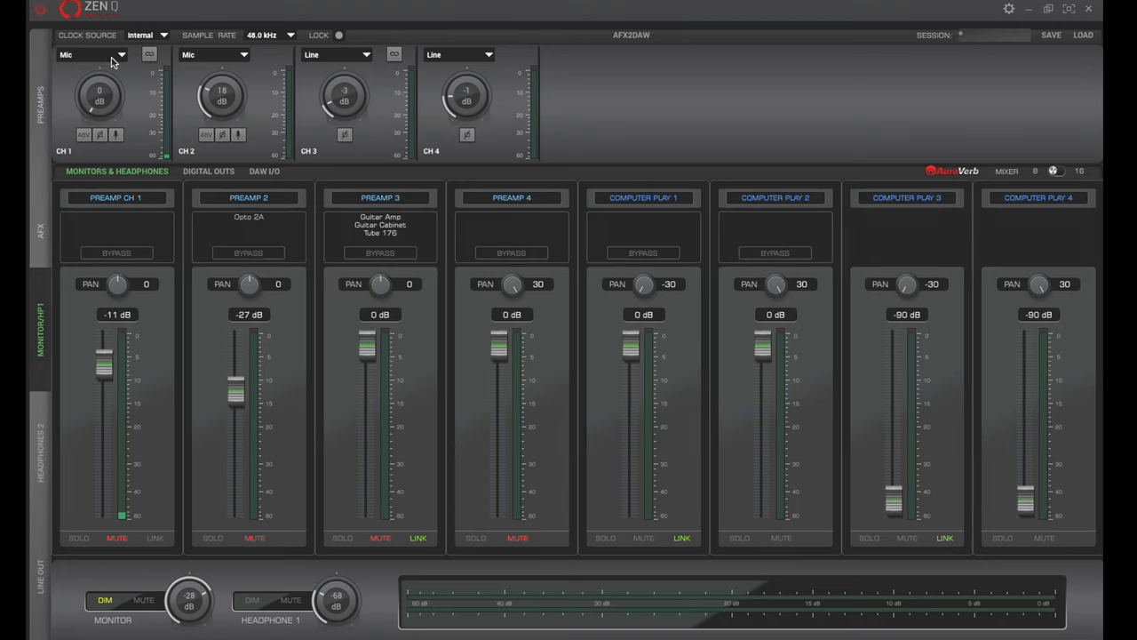
Keep channel 1 as a Mic input and dismiss its mic modeling settings
left_click(89, 54)
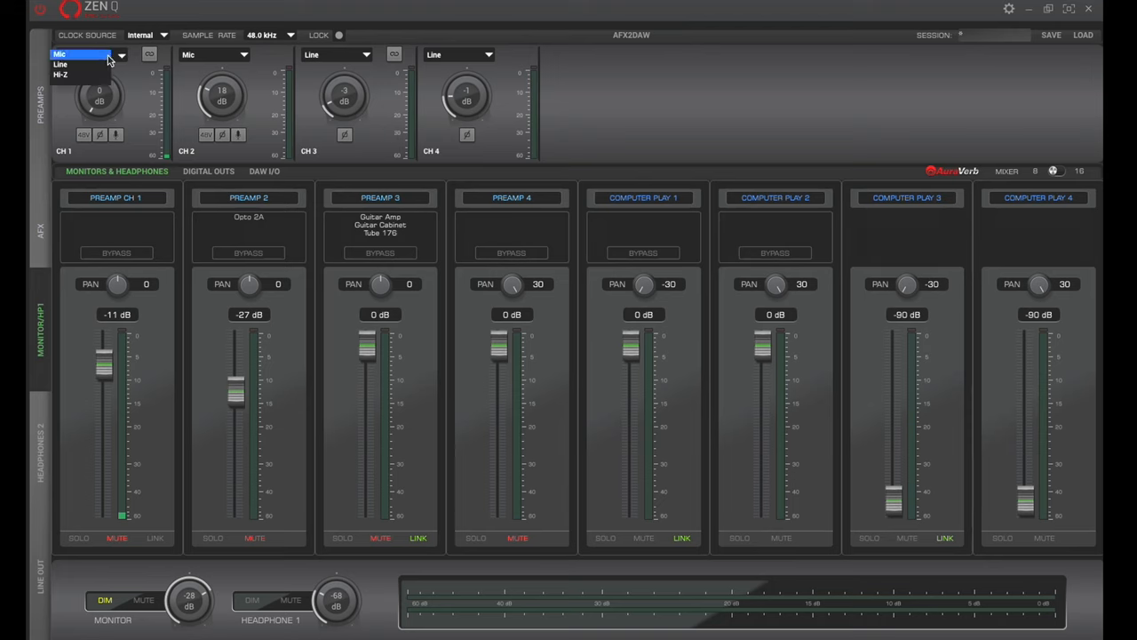
mouse_move(75, 64)
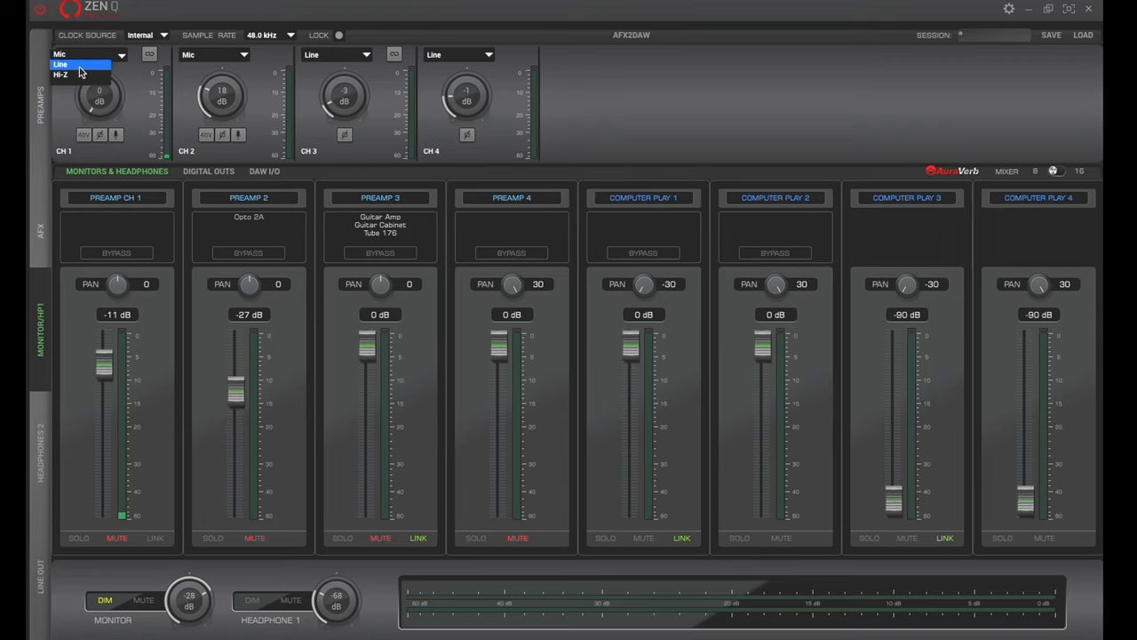
left_click(65, 54)
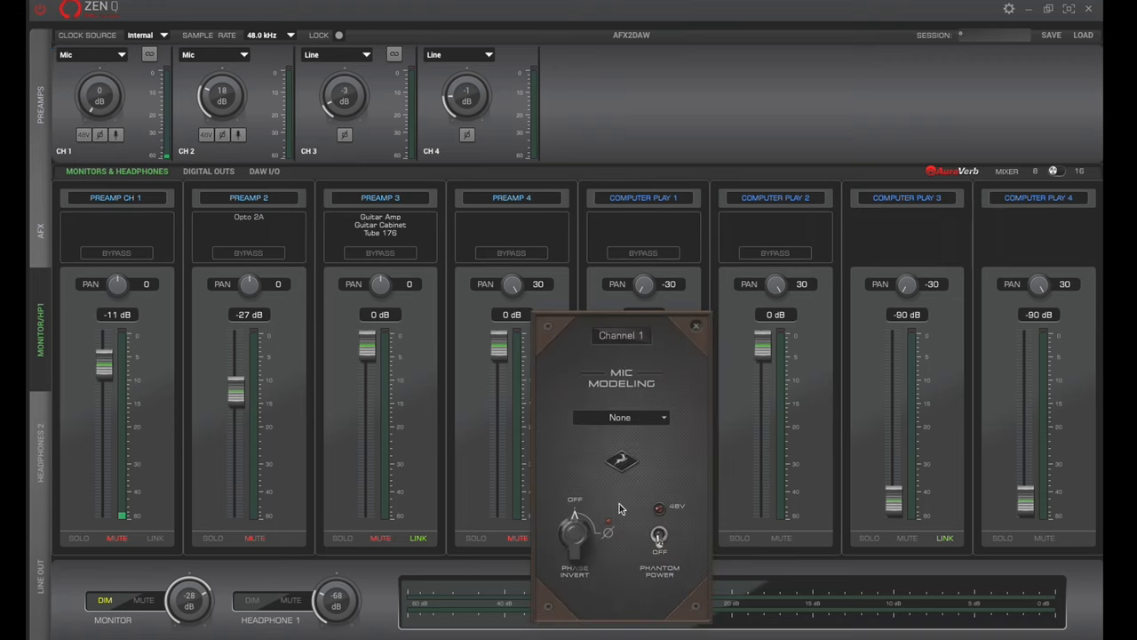
left_click(620, 417)
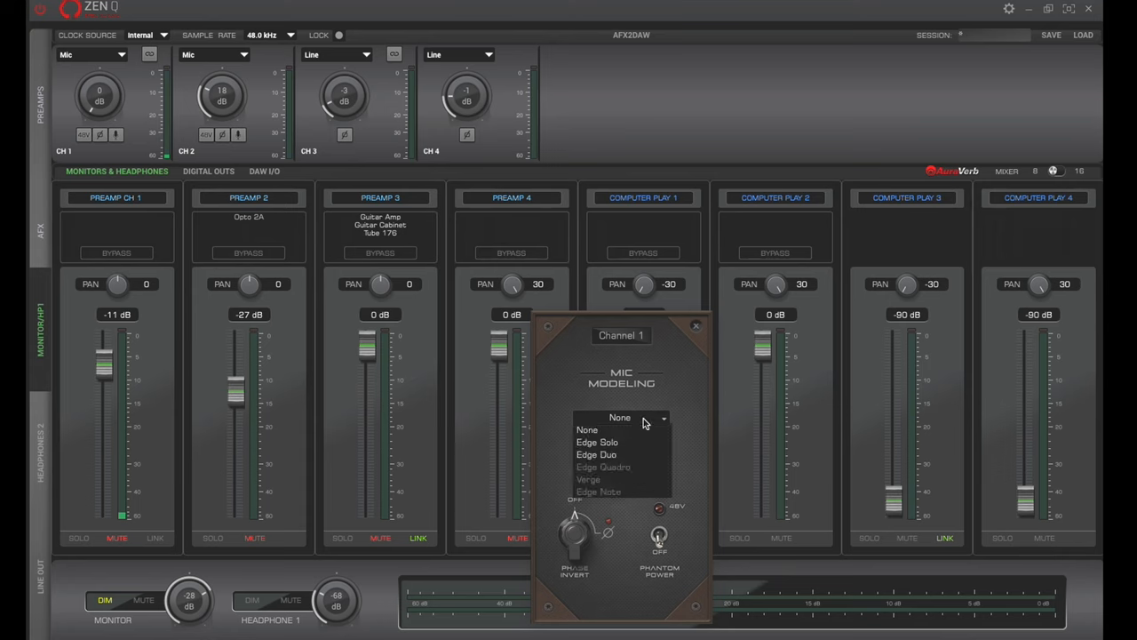
mouse_move(622, 442)
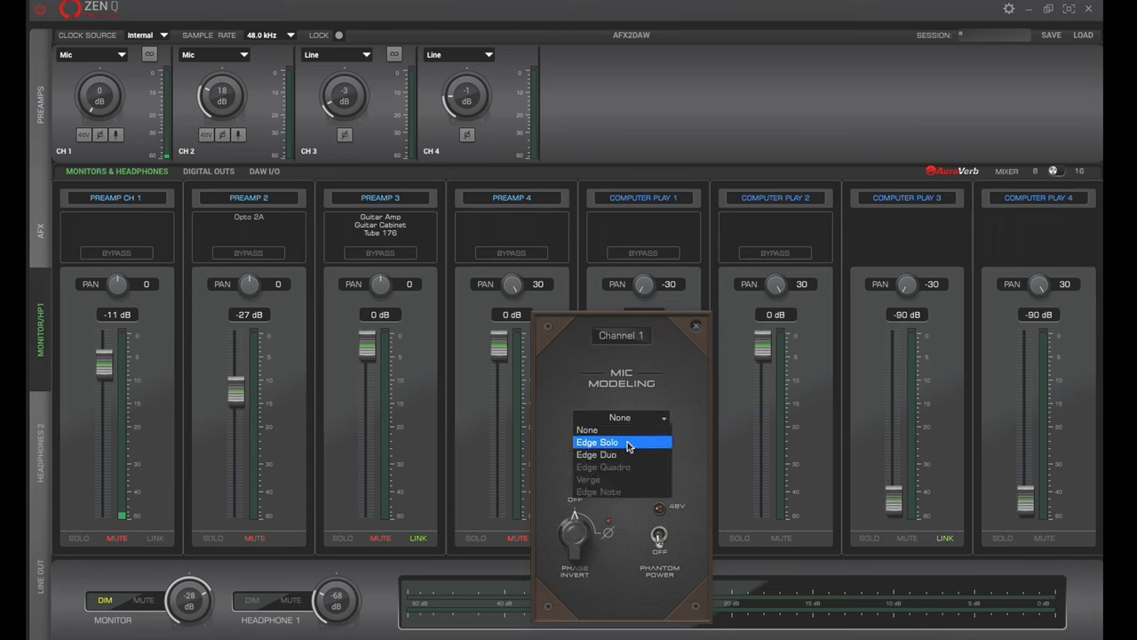
mouse_move(640, 416)
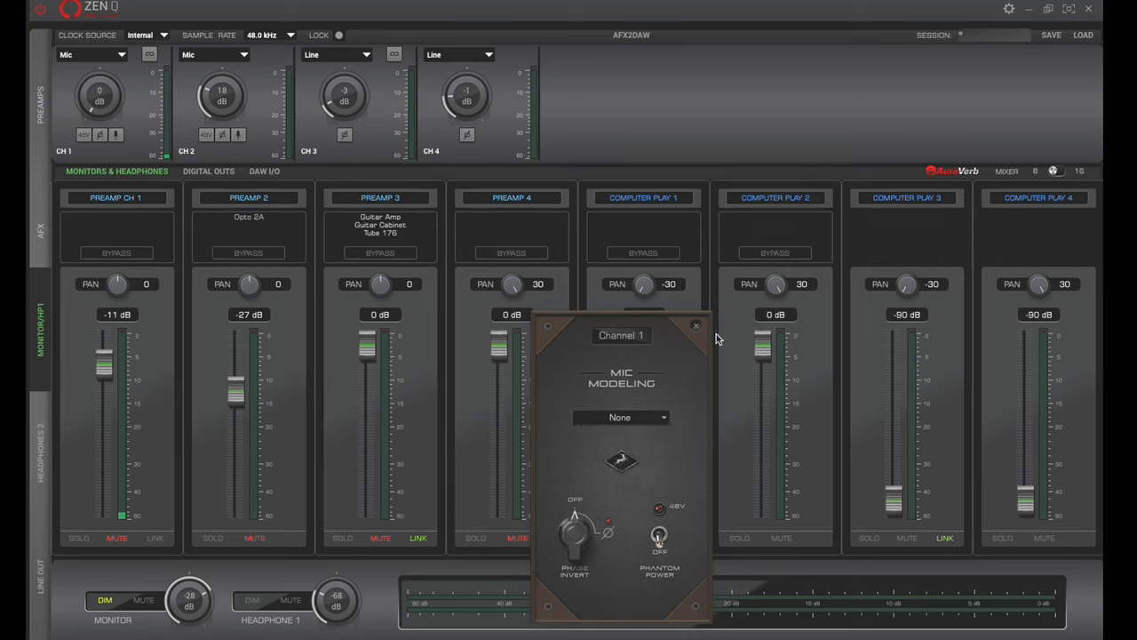
left_click(696, 325)
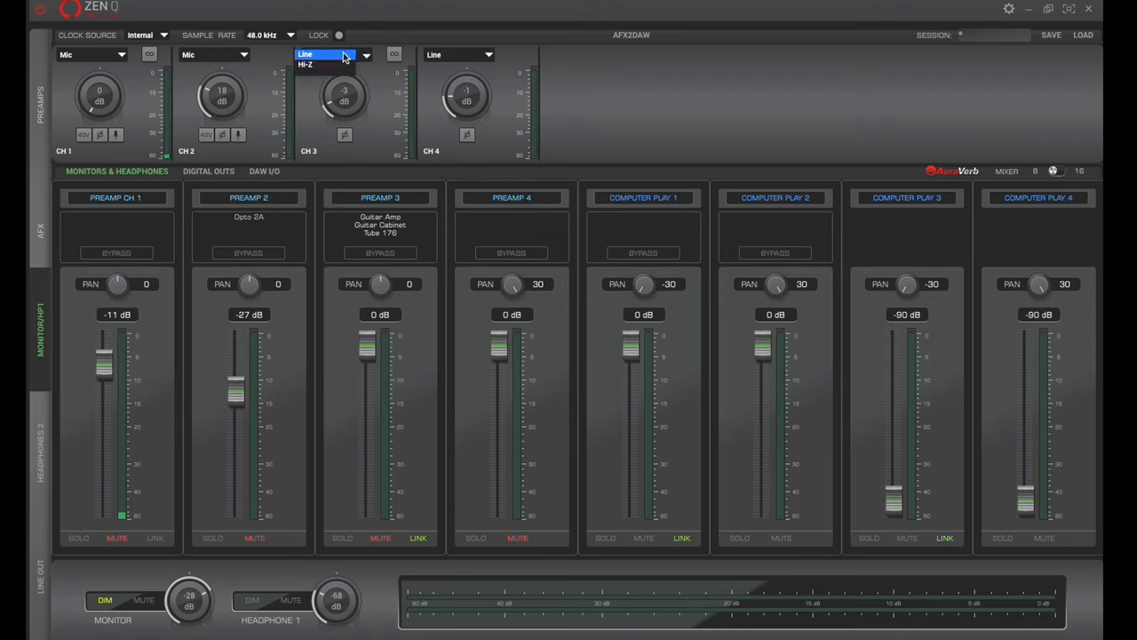
Keep channel 3 on Line and lower its preamp gain to -5 dB
left_click(311, 54)
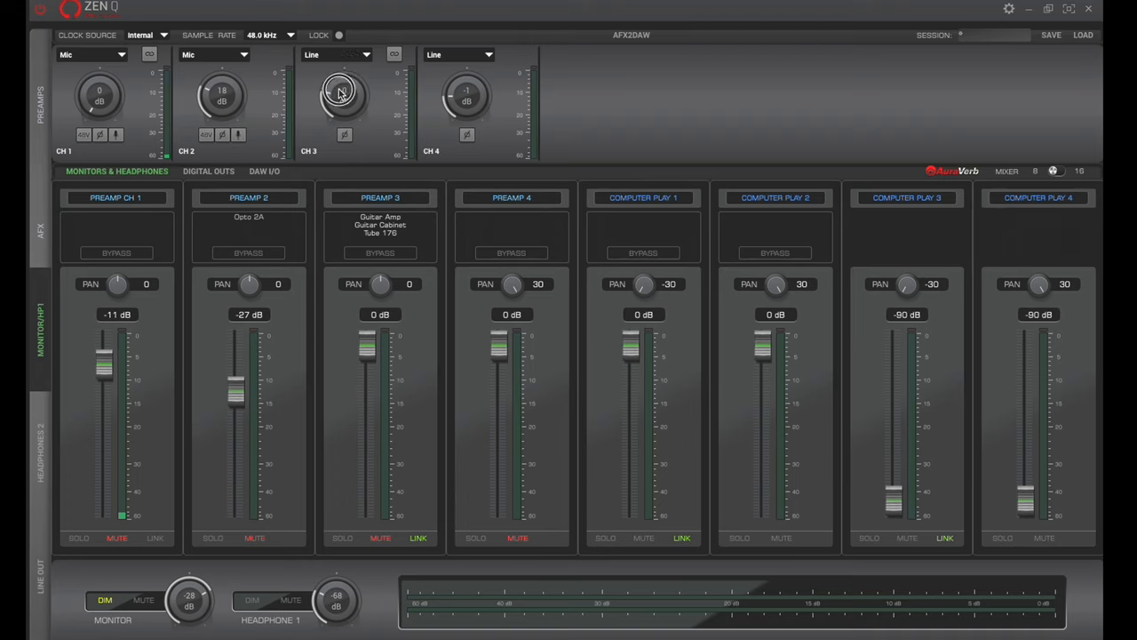
left_click_drag(342, 93, 345, 106)
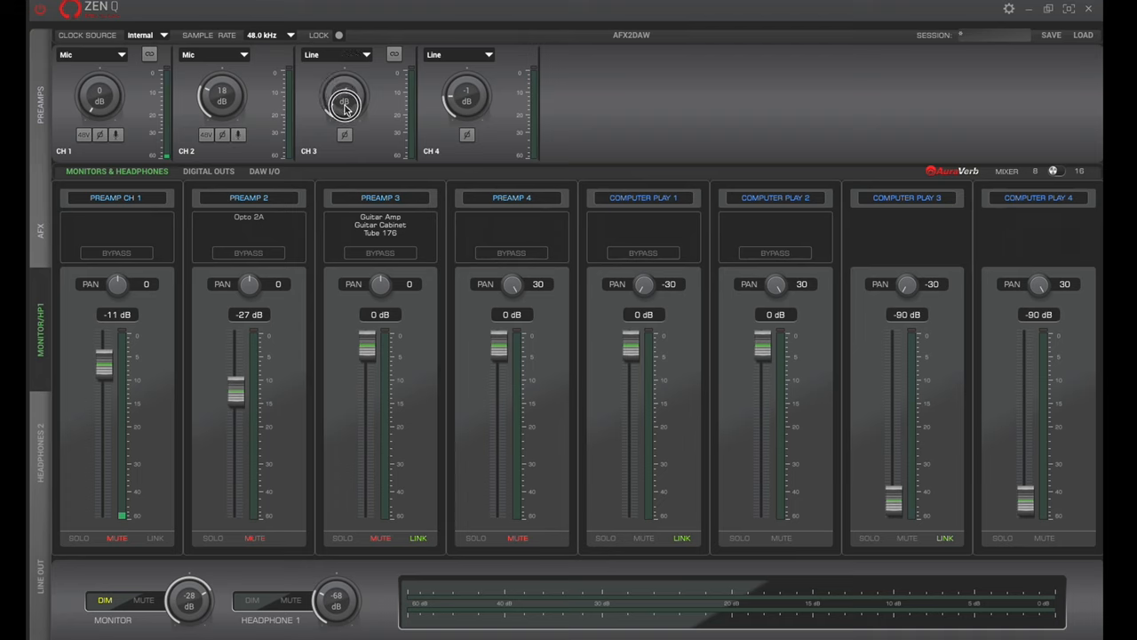
left_click_drag(344, 98, 344, 106)
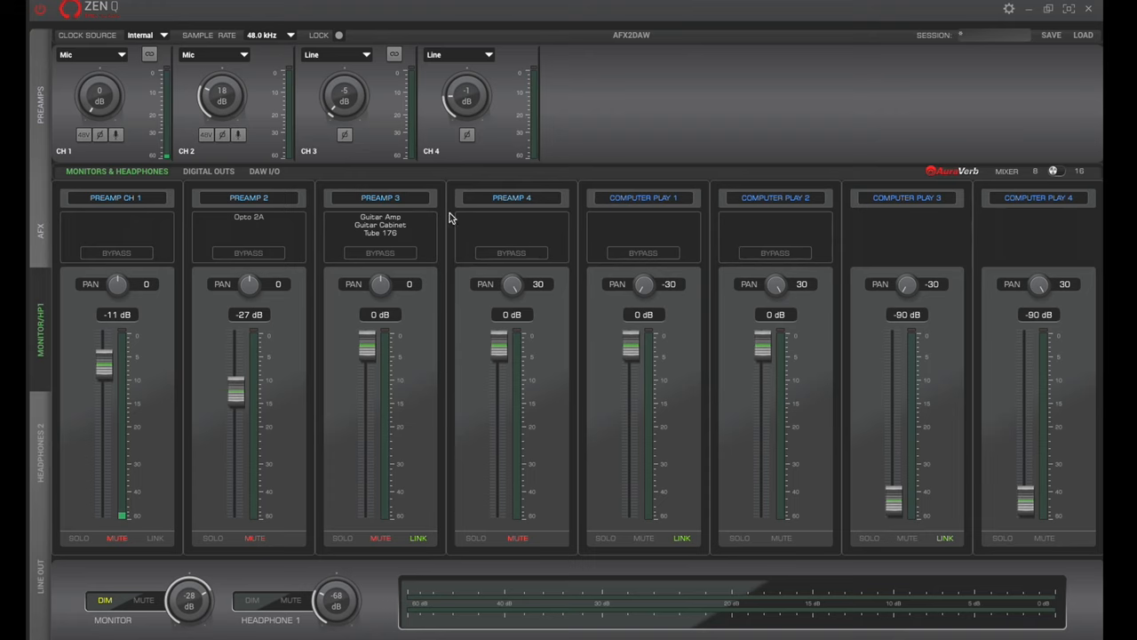
mouse_move(284, 227)
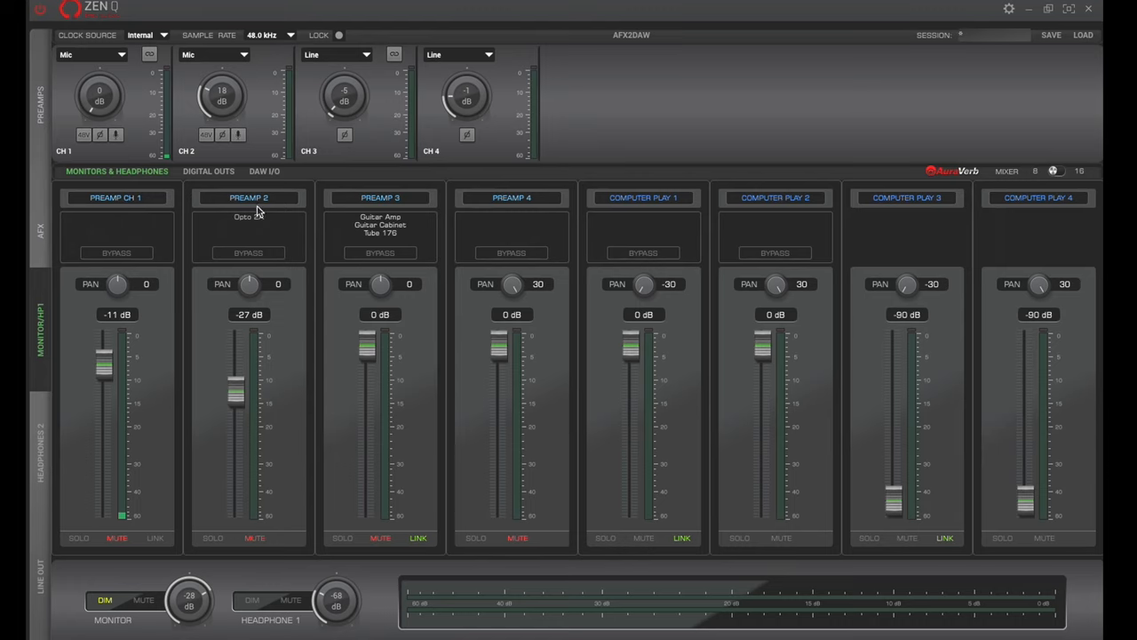
mouse_move(519, 204)
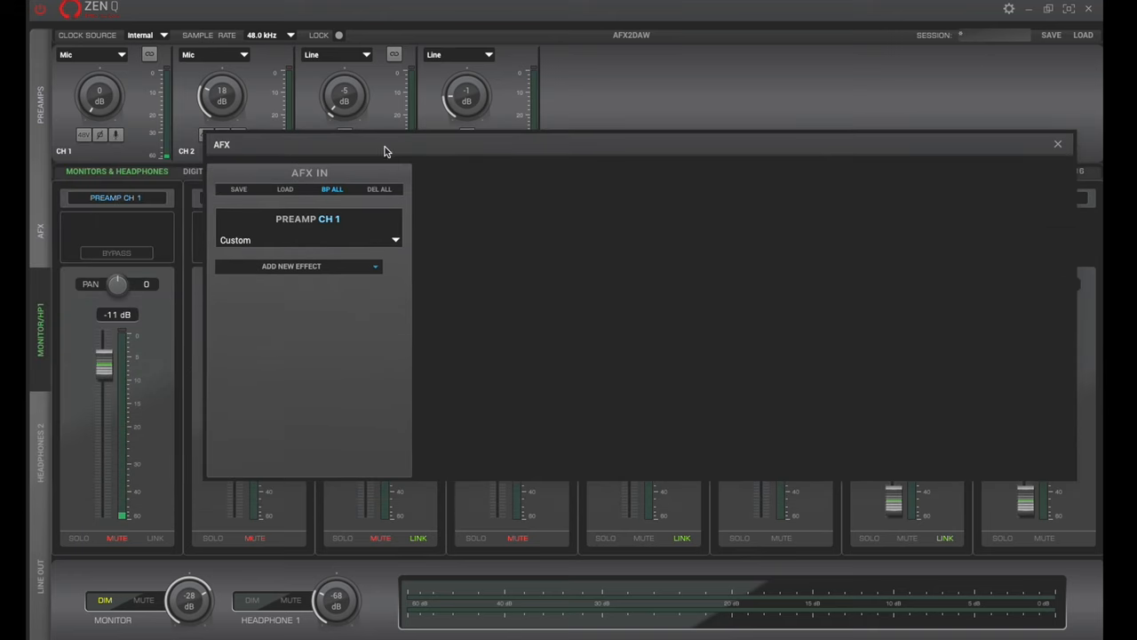
mouse_move(347, 299)
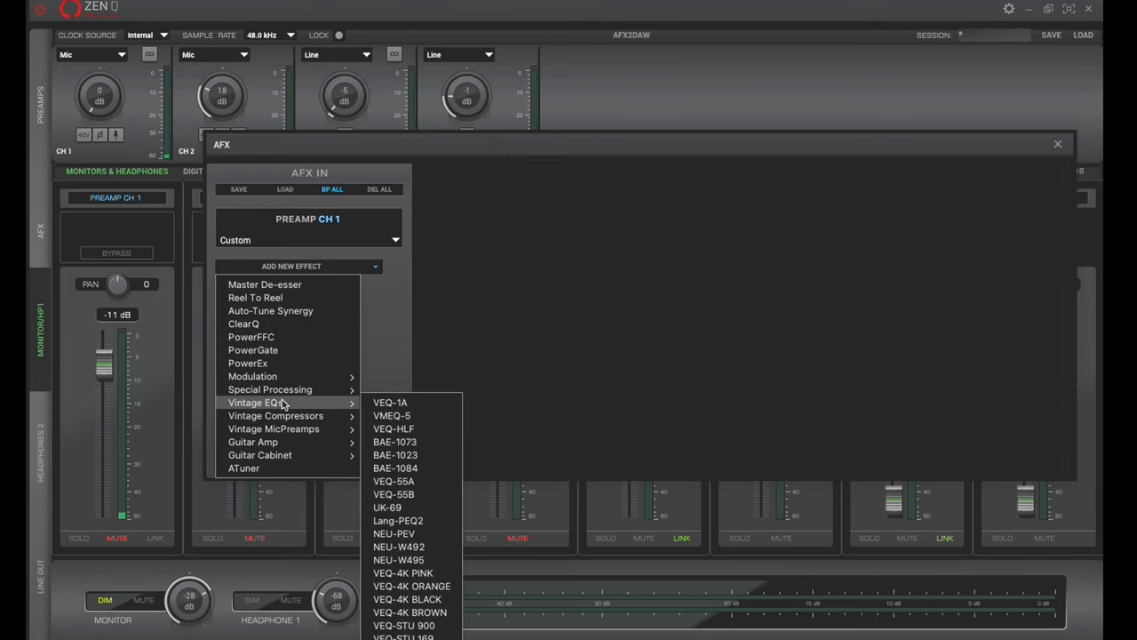
mouse_move(293, 391)
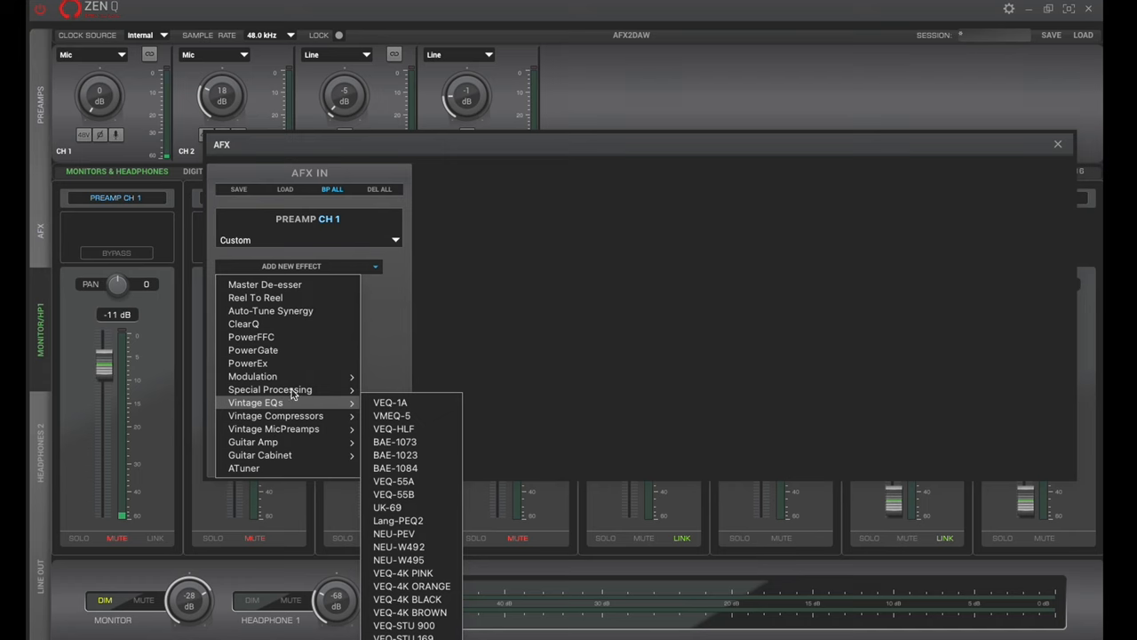
mouse_move(271, 310)
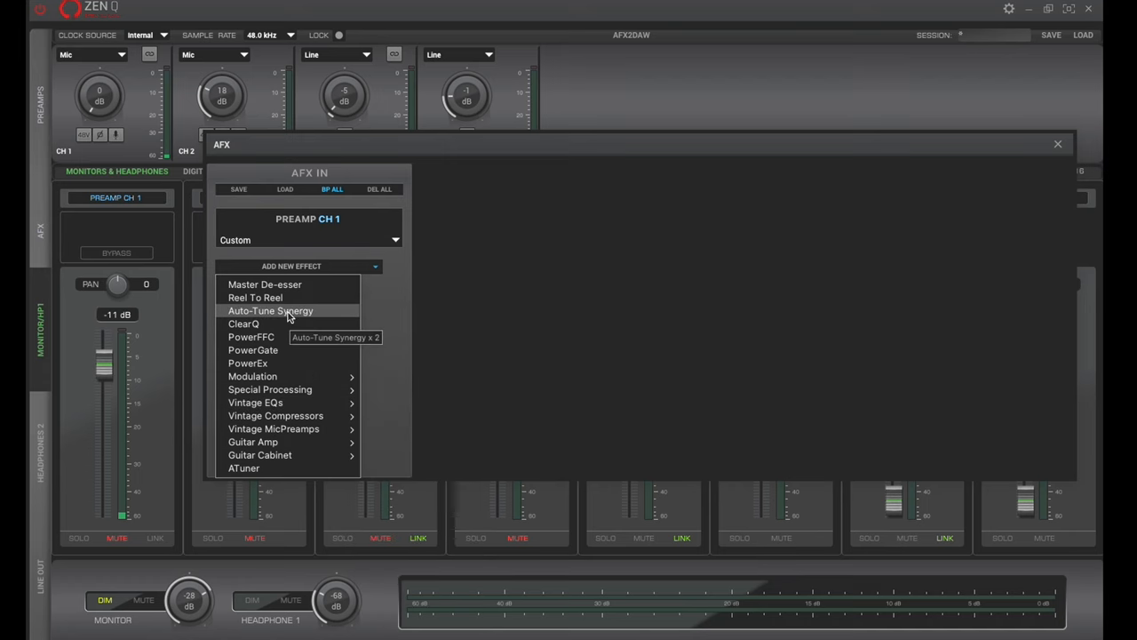
Add Auto-Tune Synergy then FET-A78 to channel 1, and toggle Bypass on and off
left_click(270, 310)
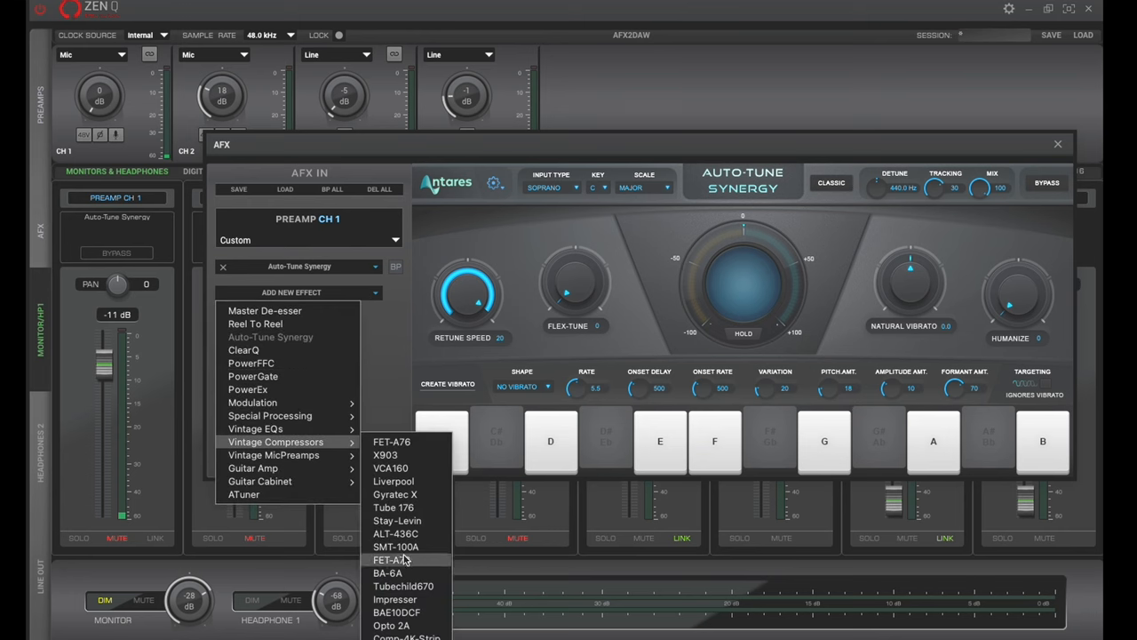
left_click(389, 559)
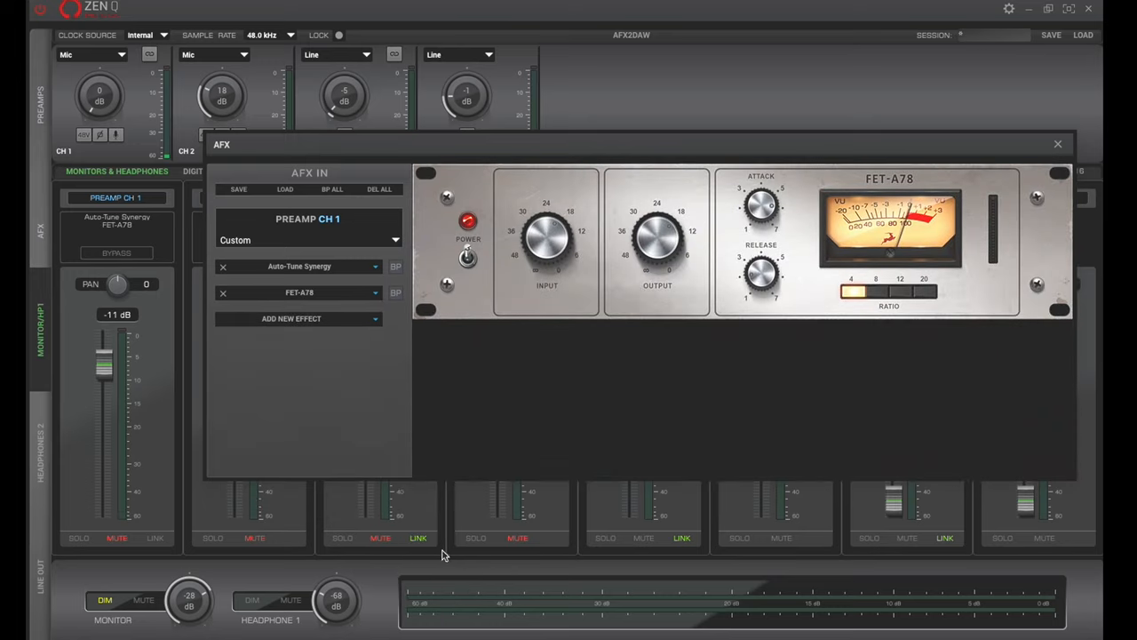
mouse_move(430, 295)
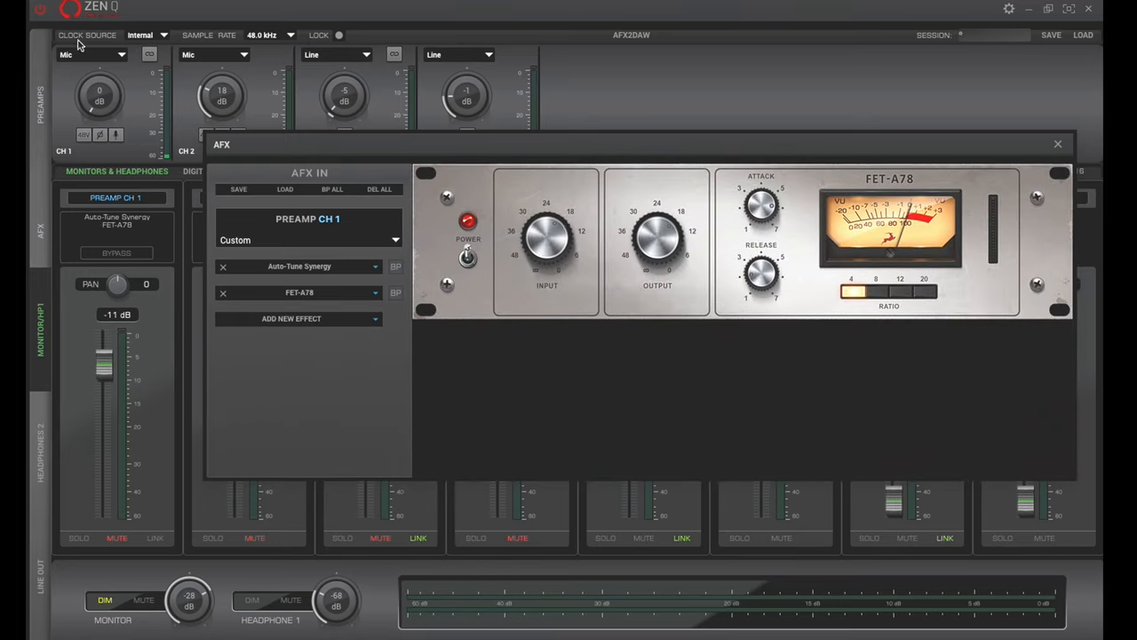
mouse_move(106, 84)
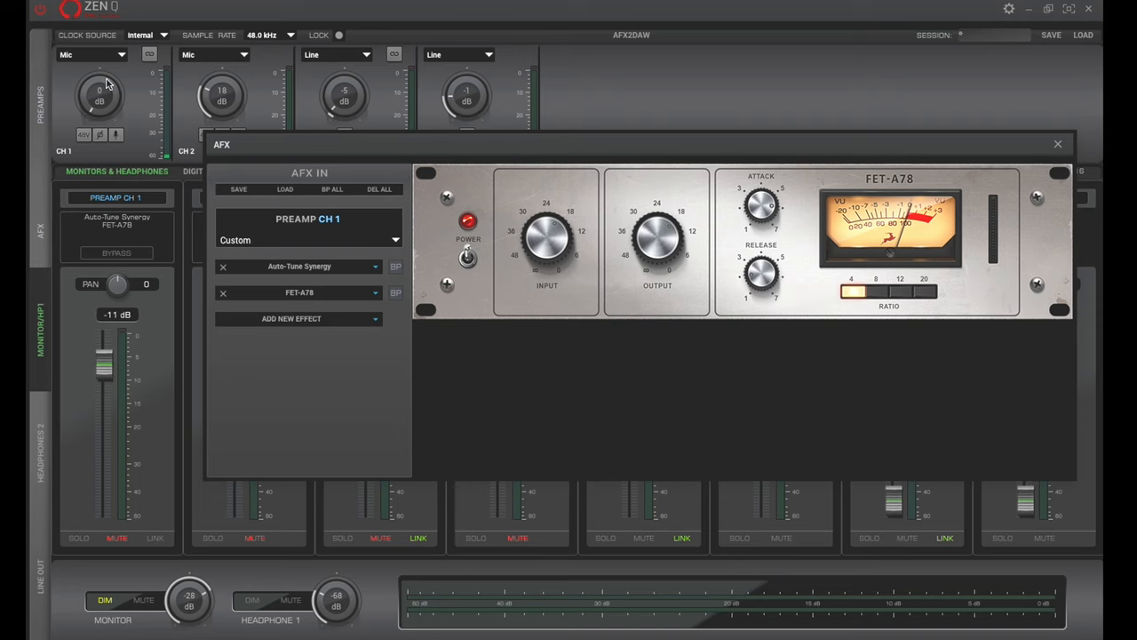
left_click(116, 253)
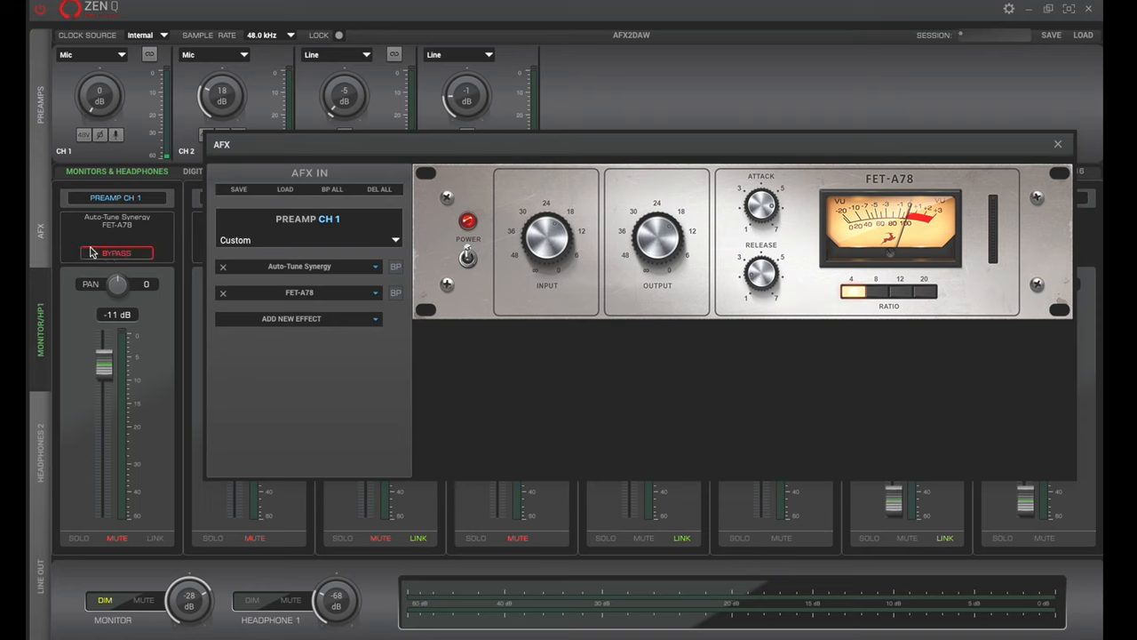
left_click(117, 252)
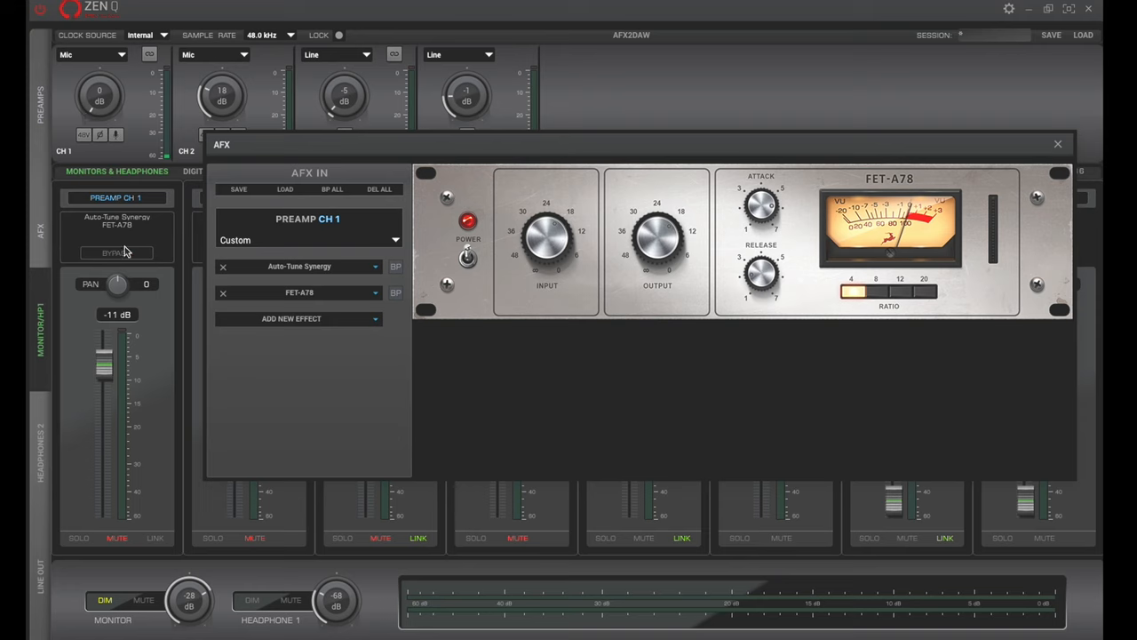
mouse_move(100, 229)
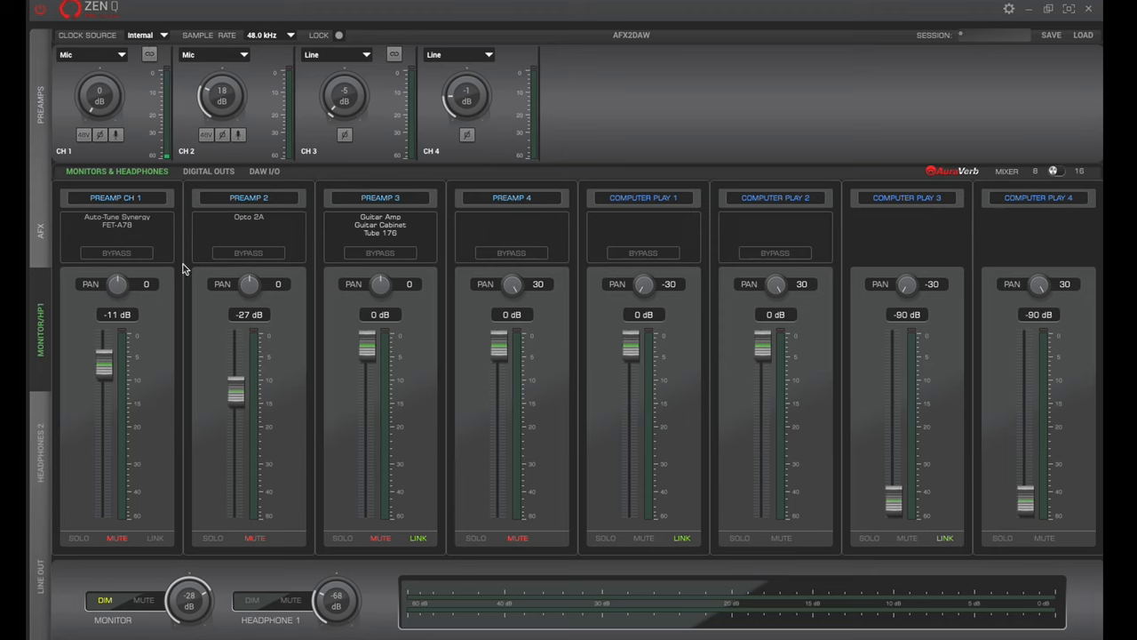
mouse_move(850, 609)
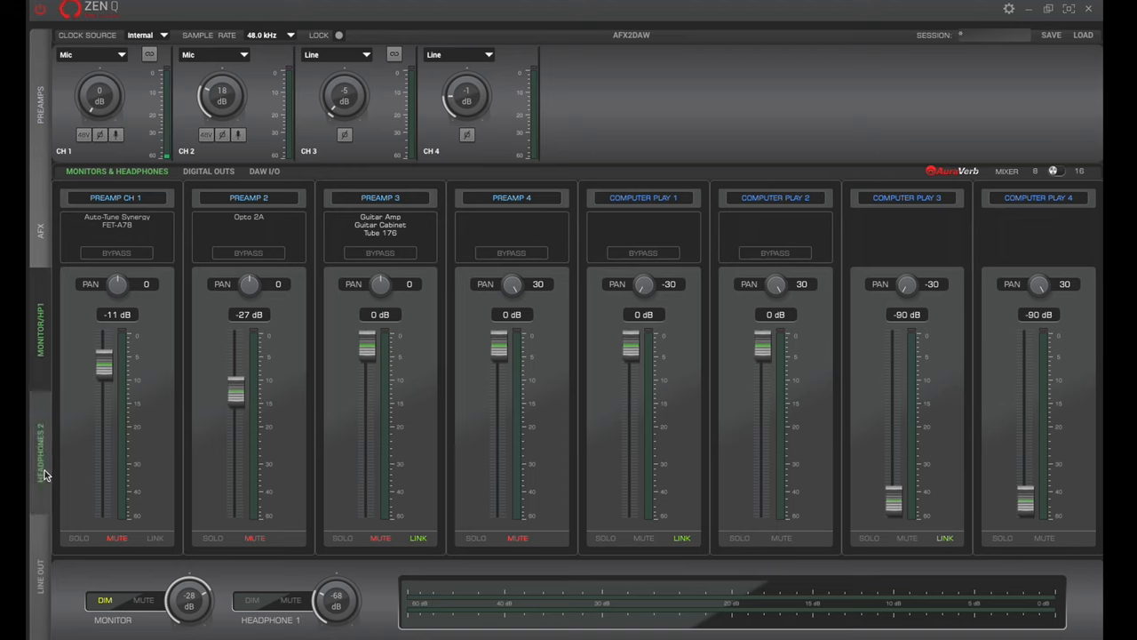
mouse_move(43, 325)
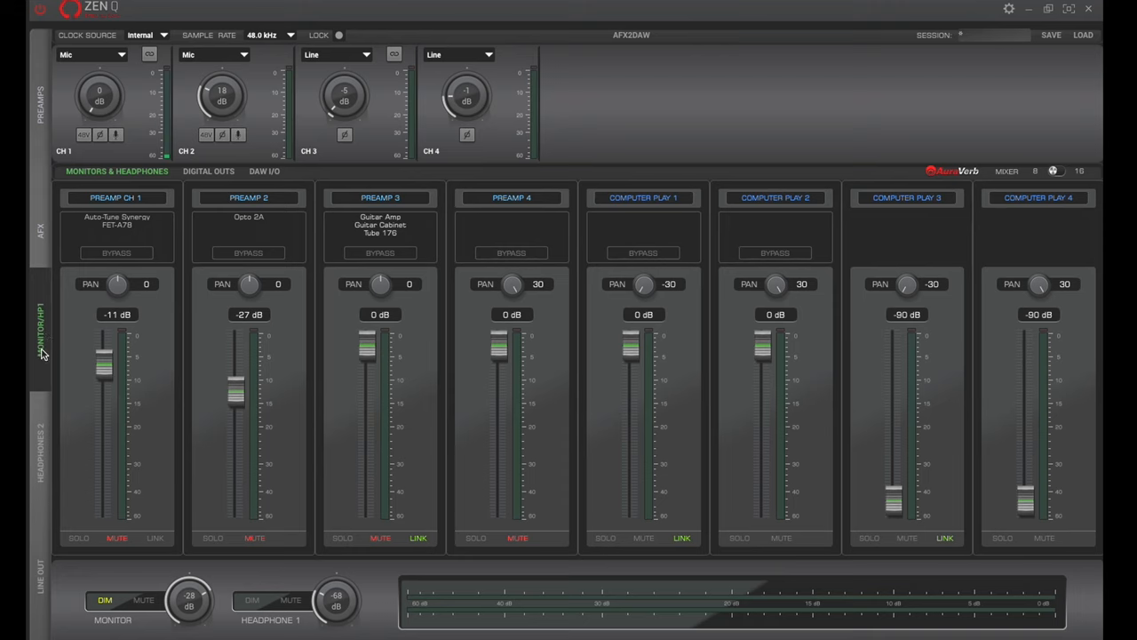
mouse_move(44, 331)
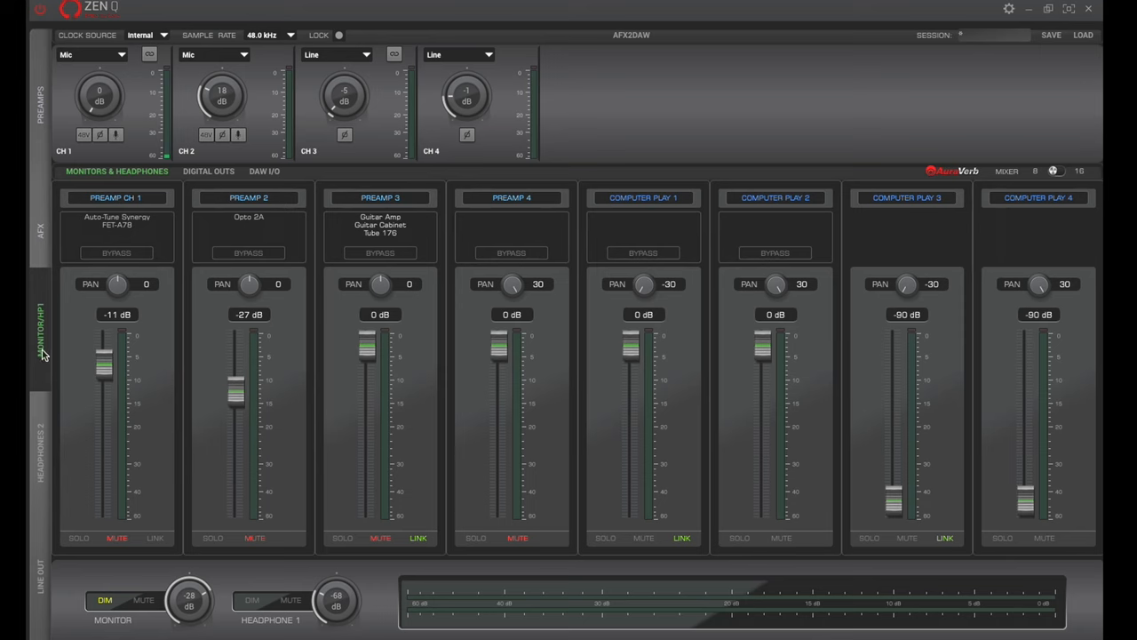
mouse_move(39, 320)
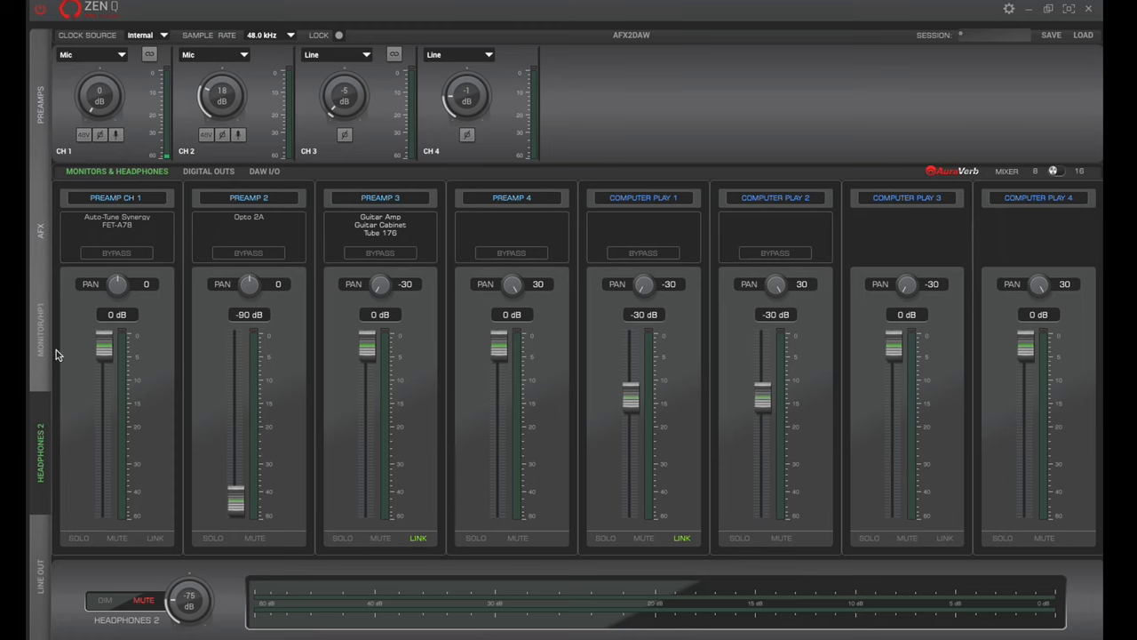
mouse_move(55, 375)
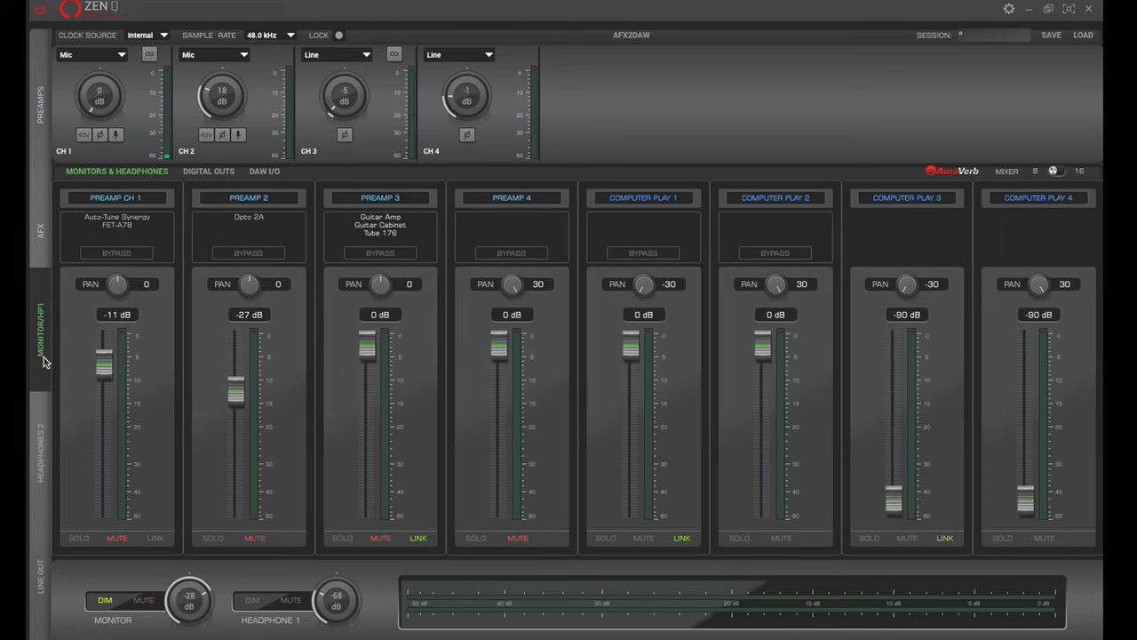
mouse_move(40, 604)
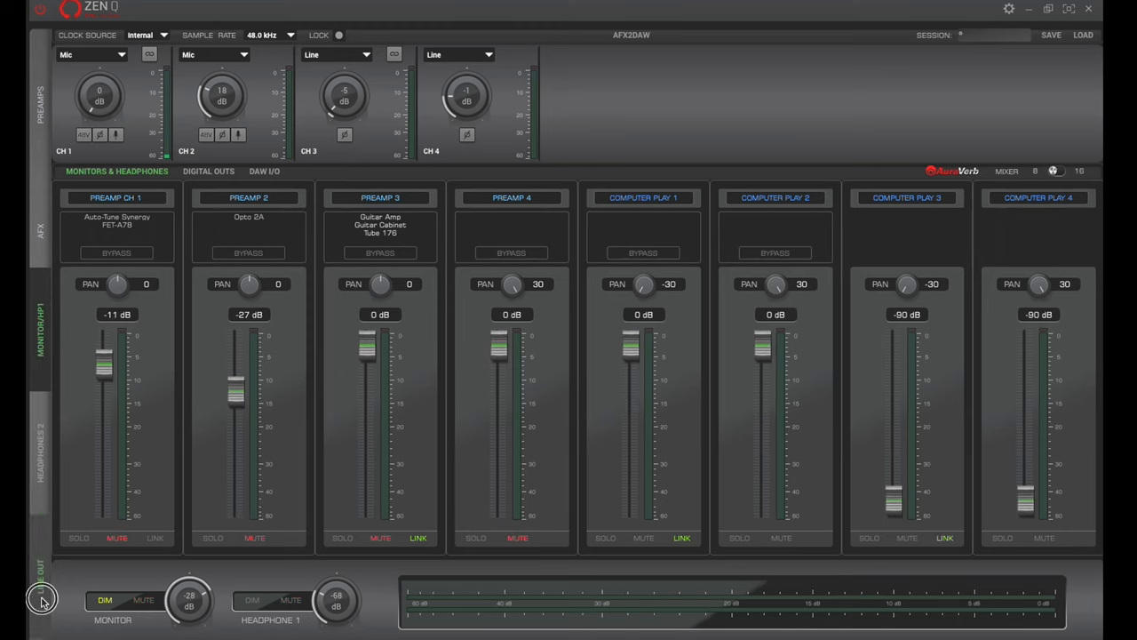
Show the Line Out mix, with Computer Play 3 and 4 at 0 dB
left_click(41, 573)
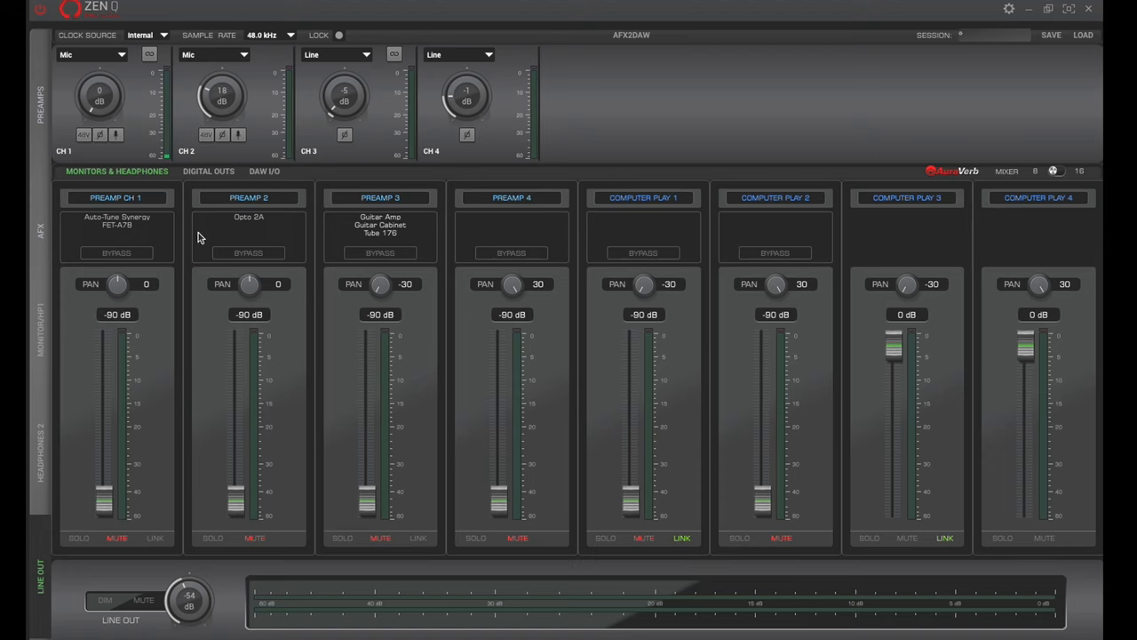
mouse_move(124, 233)
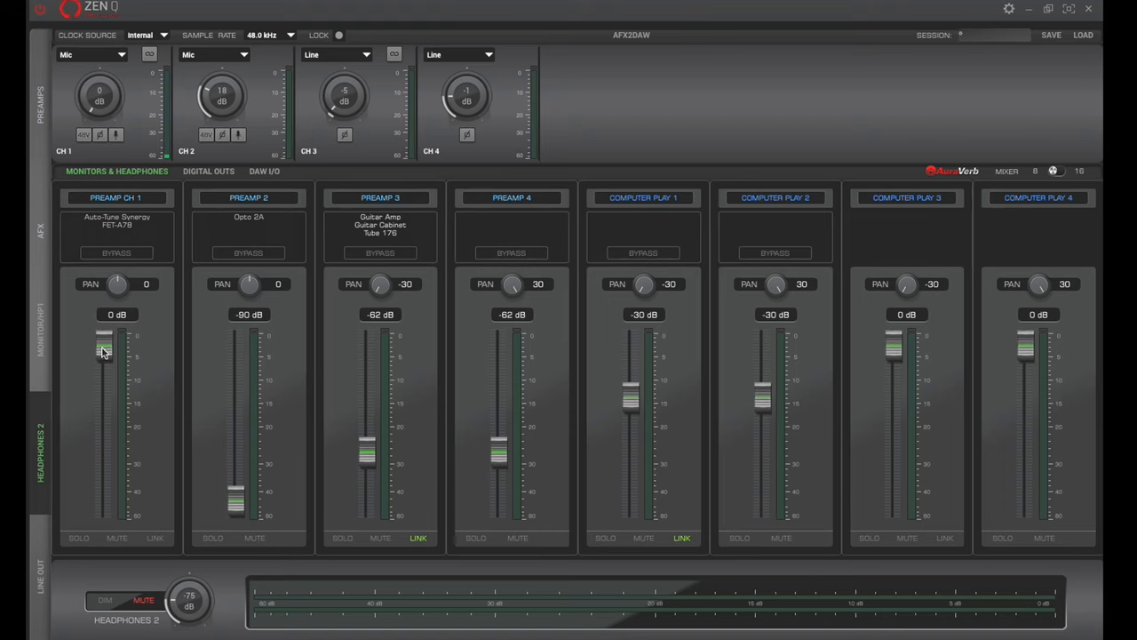
Adjust the Preamp CH 1 fader in the Headphones 2 mix to -1 dB
left_click_drag(104, 349, 116, 373)
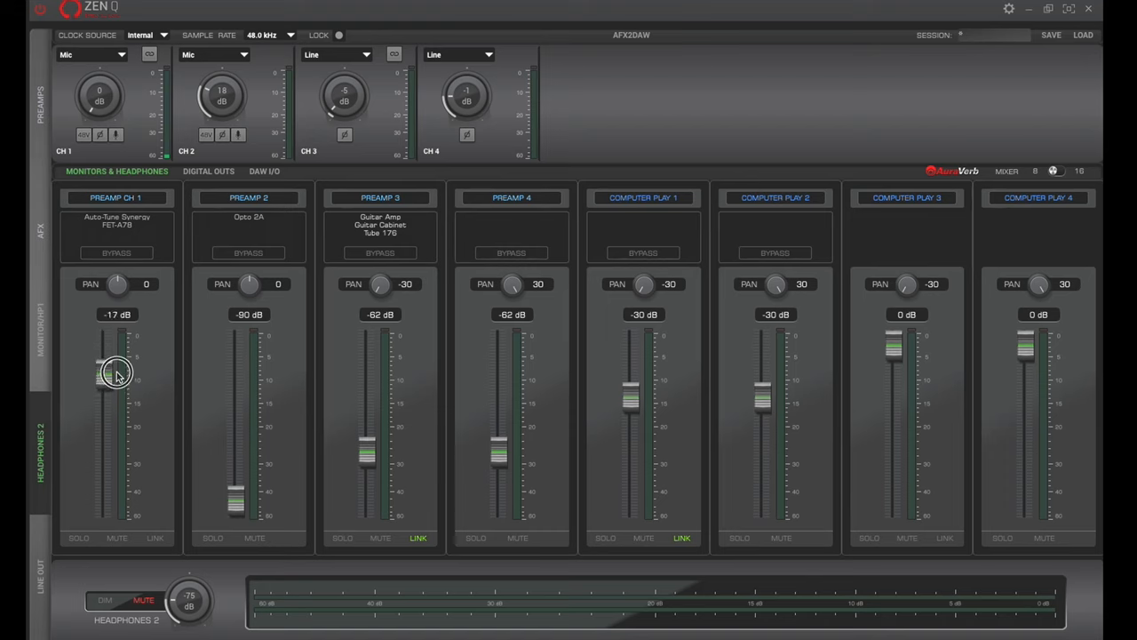
left_click_drag(116, 371, 105, 384)
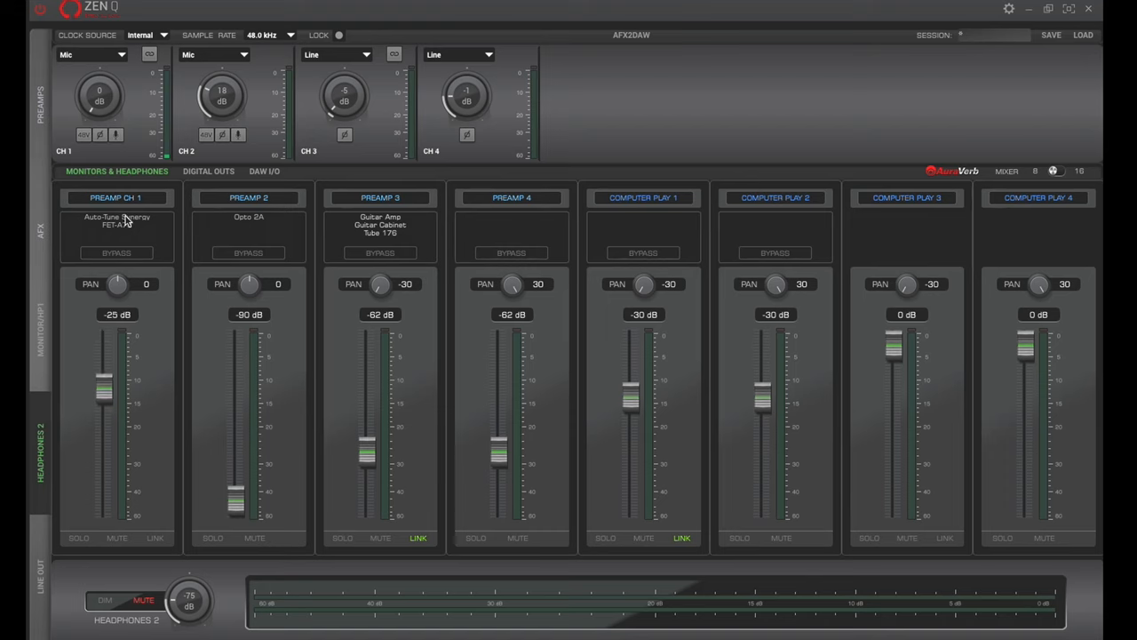
left_click_drag(103, 382, 103, 372)
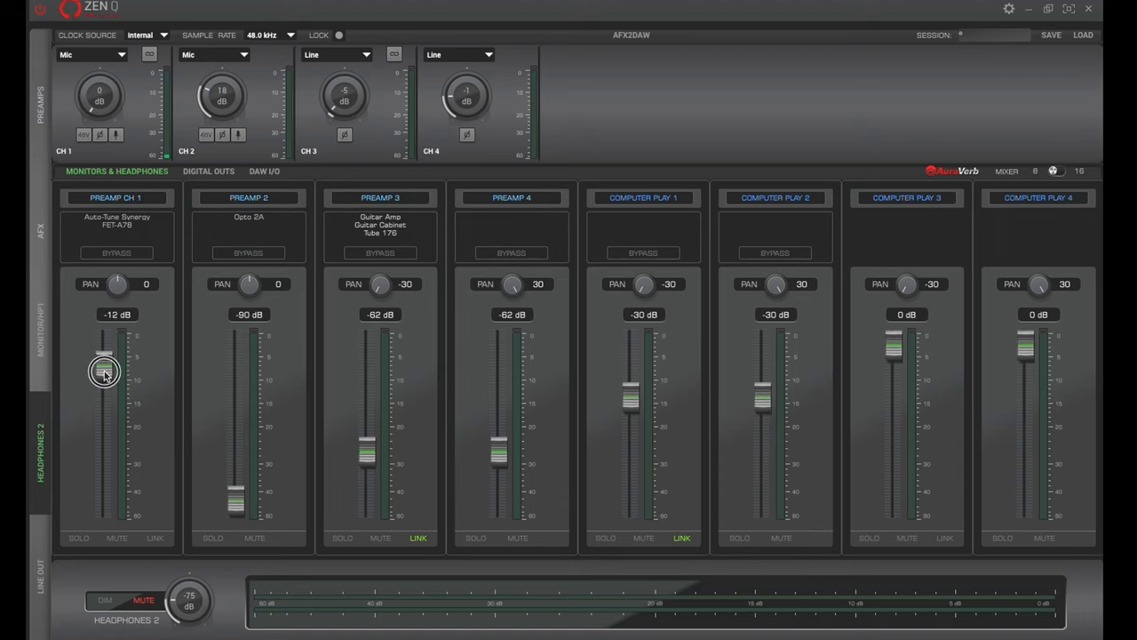
left_click_drag(104, 371, 104, 338)
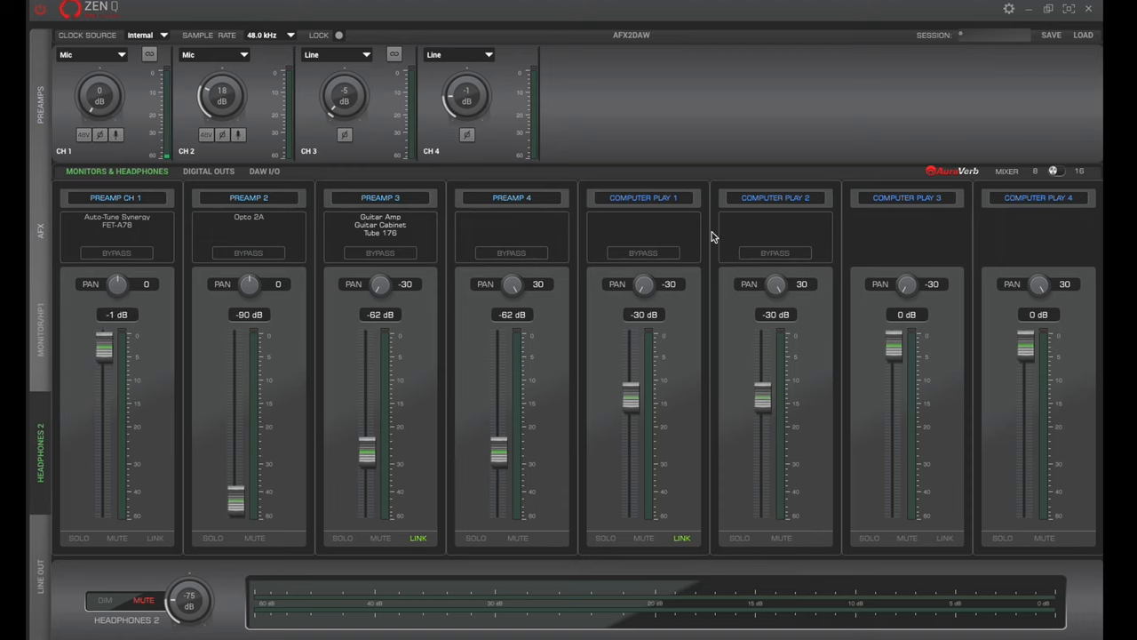
mouse_move(804, 212)
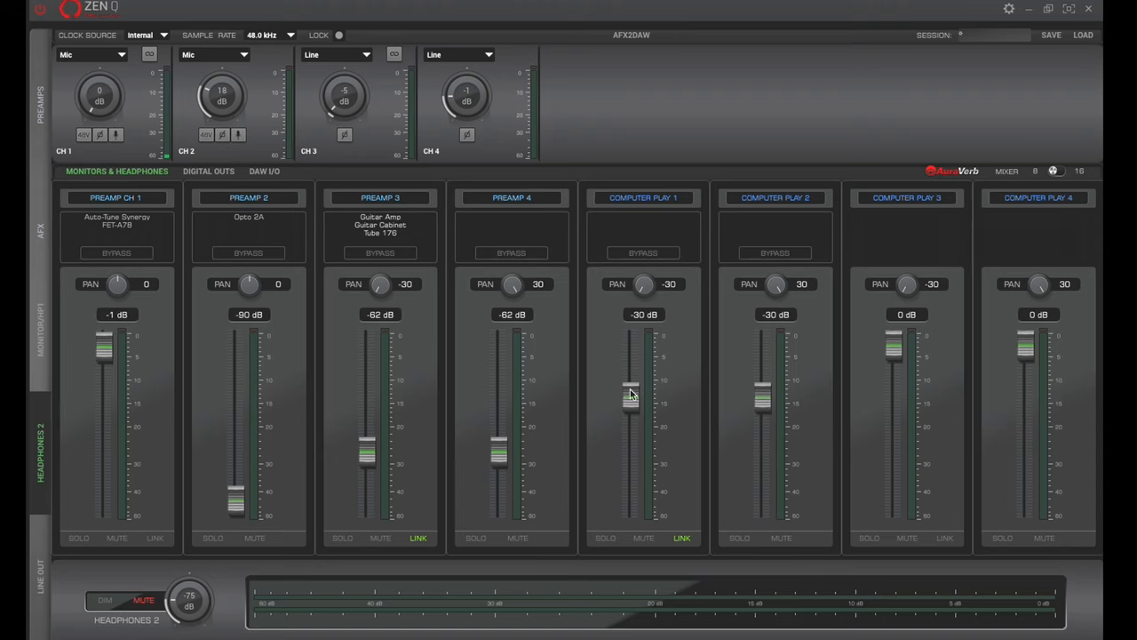
Raise linked Computer Play 1–2 to -7 dB and Headphones 2 output to -43 dB
left_click_drag(631, 398, 634, 367)
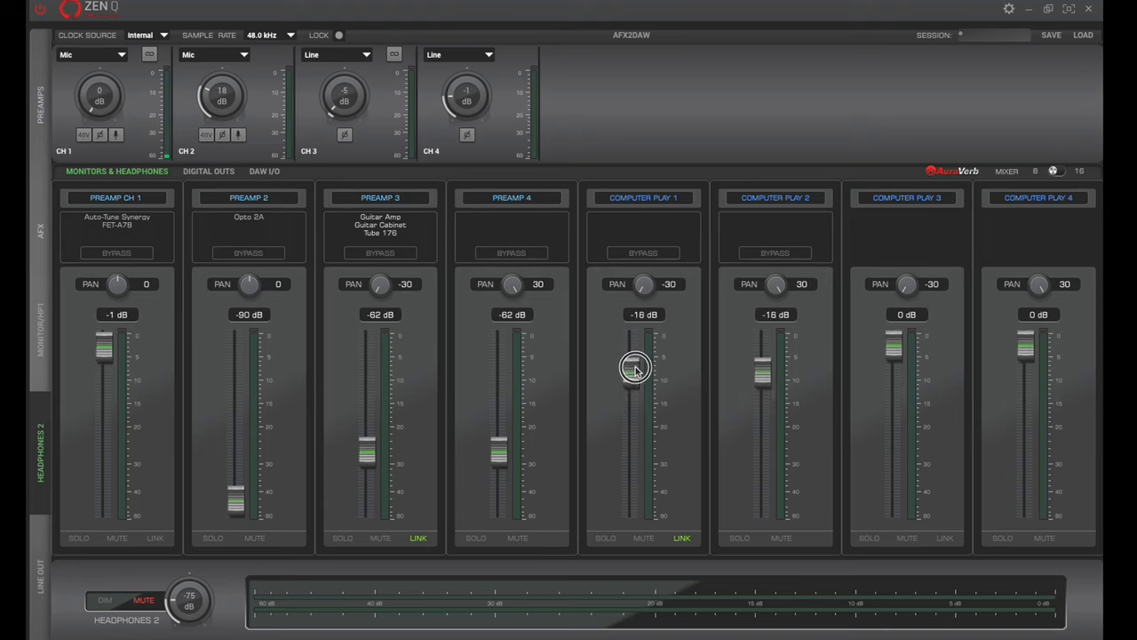
left_click_drag(635, 367, 631, 377)
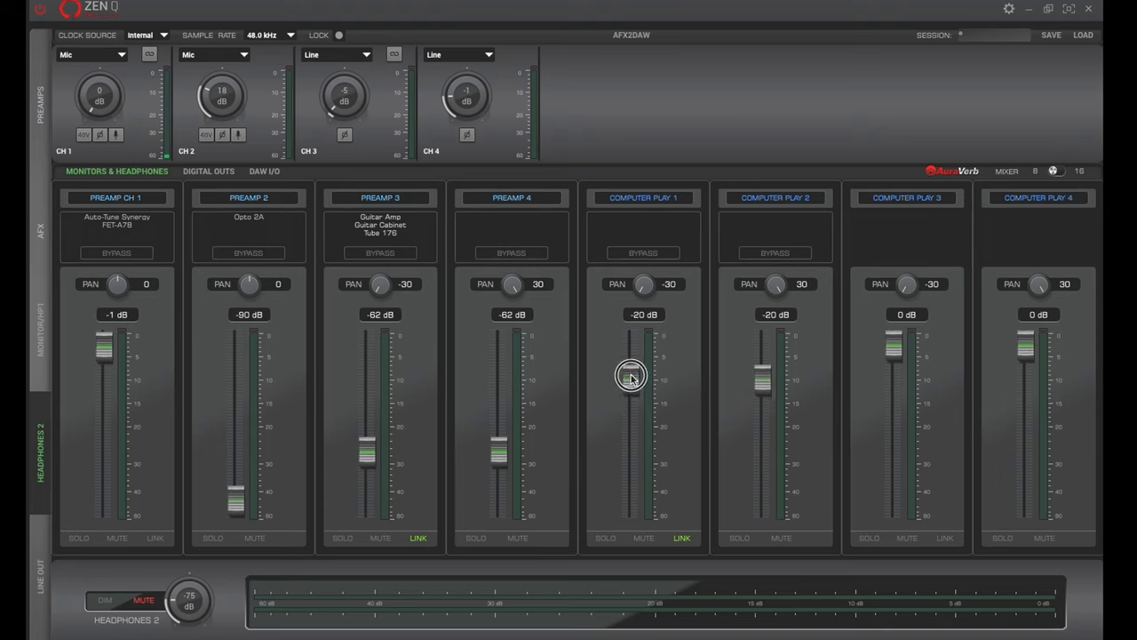
left_click_drag(631, 376, 632, 363)
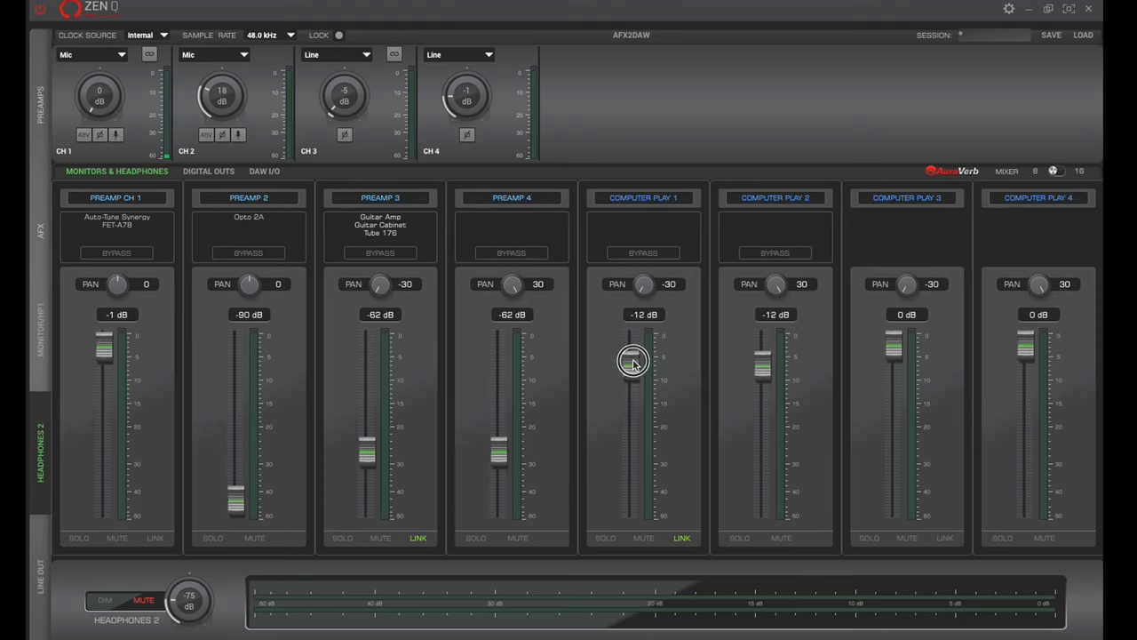
left_click_drag(633, 360, 632, 347)
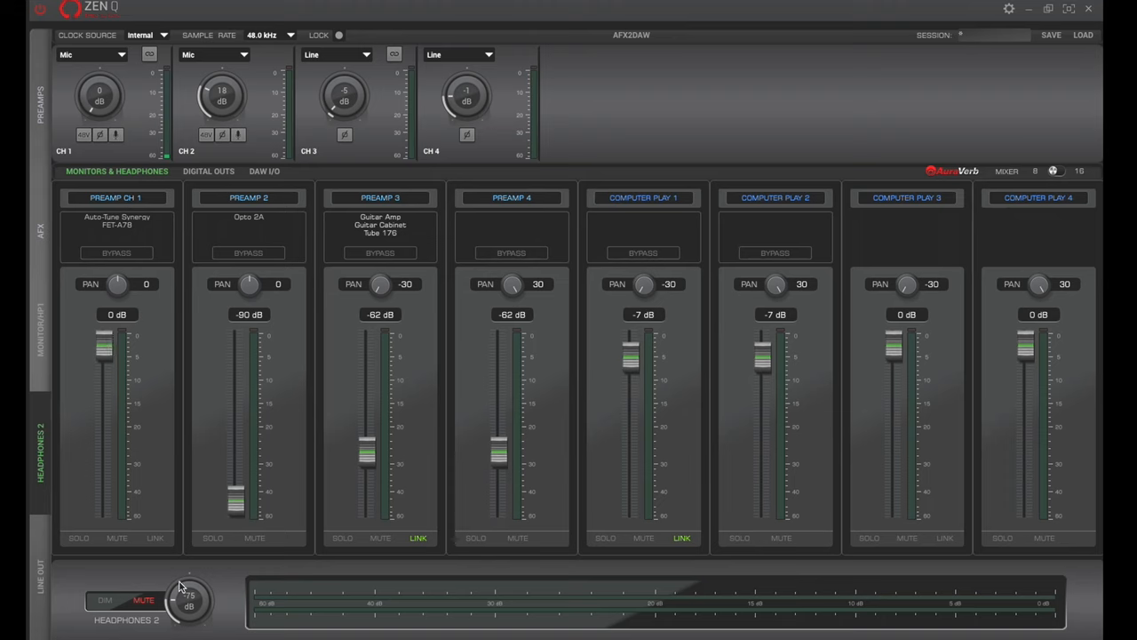
left_click_drag(189, 586, 189, 609)
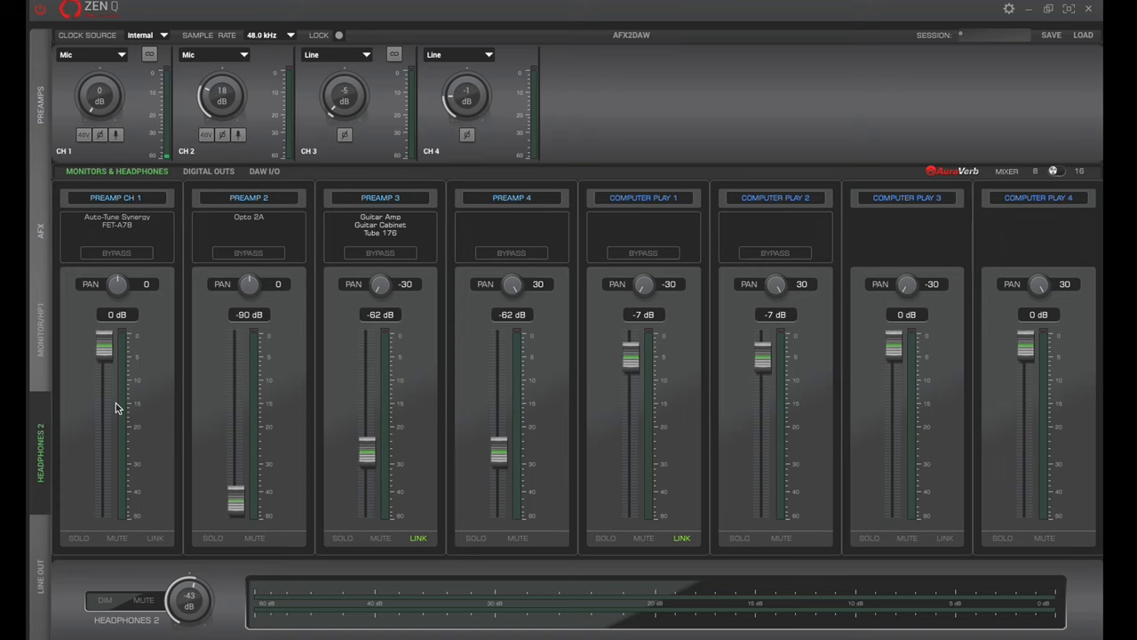
Bring the linked Computer Play 1–2 level to -14 dB
left_click_drag(633, 360, 633, 369)
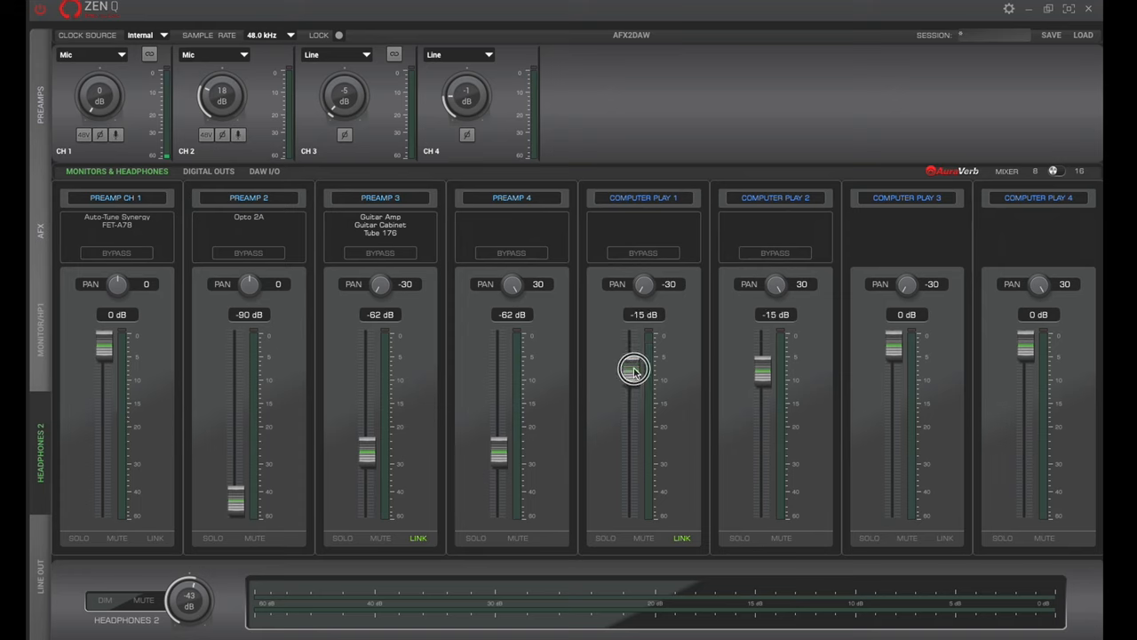
left_click_drag(634, 368, 644, 418)
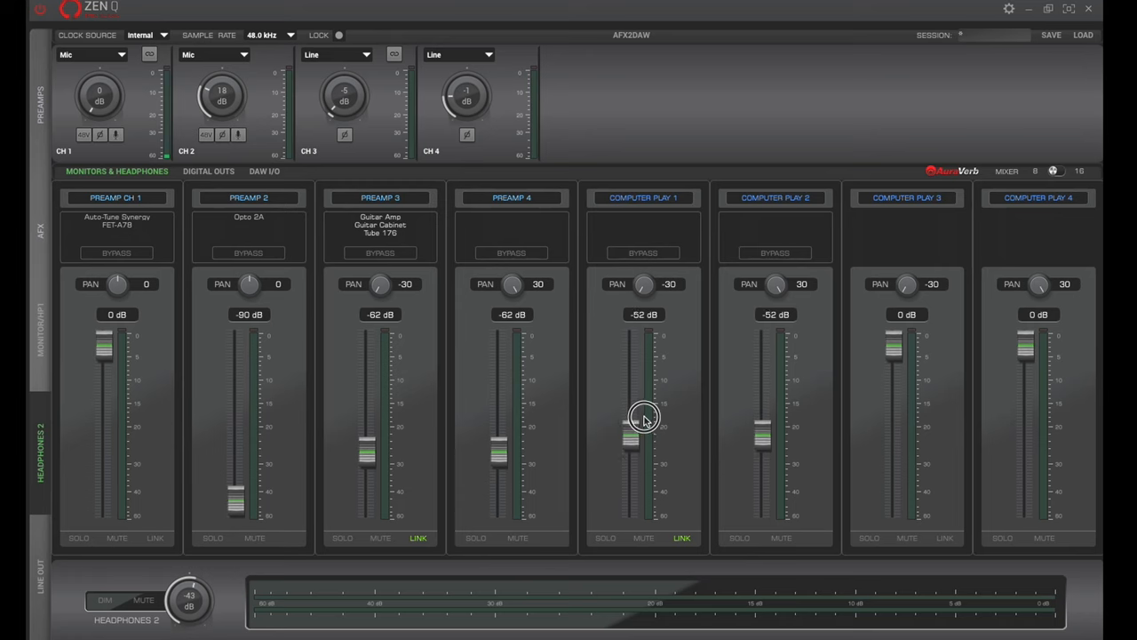
left_click_drag(644, 417, 631, 378)
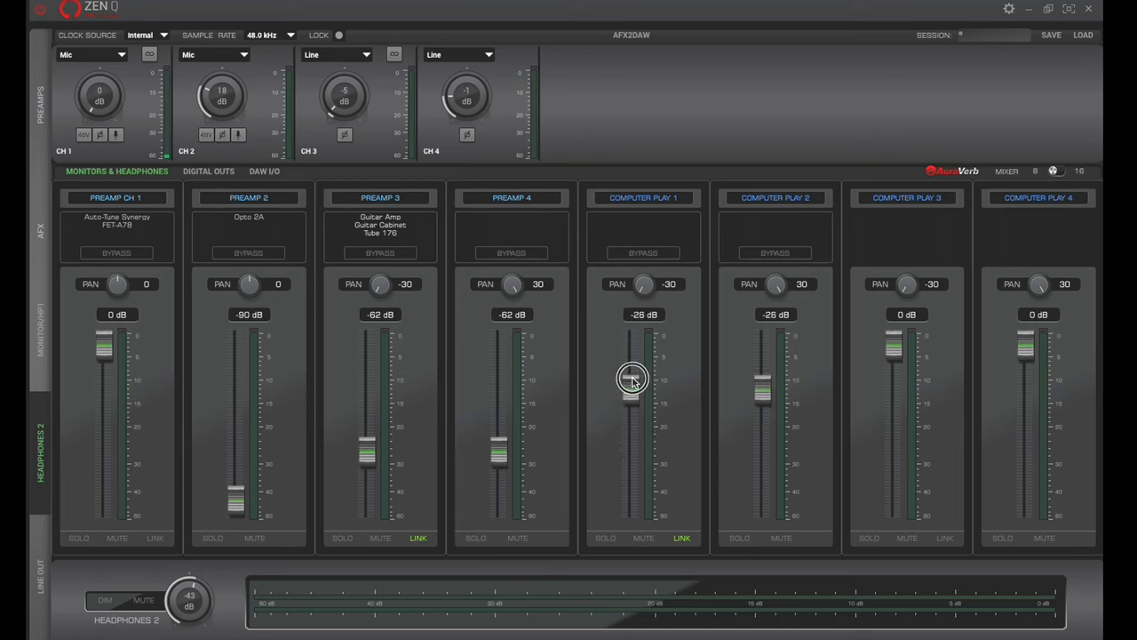
left_click_drag(631, 399, 631, 382)
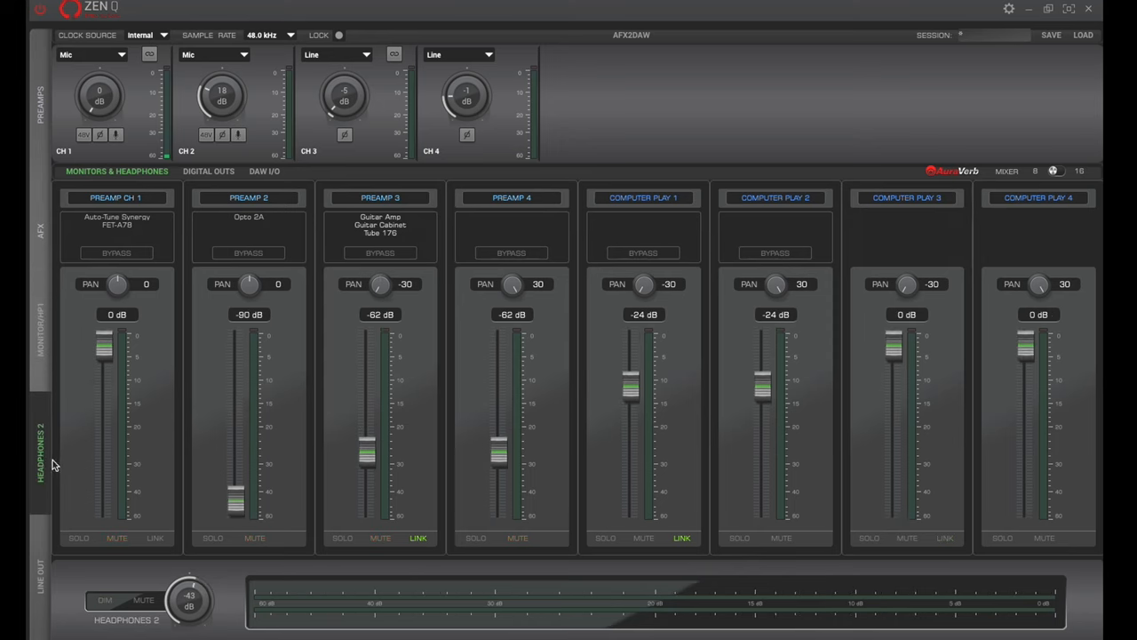
left_click_drag(631, 395, 631, 373)
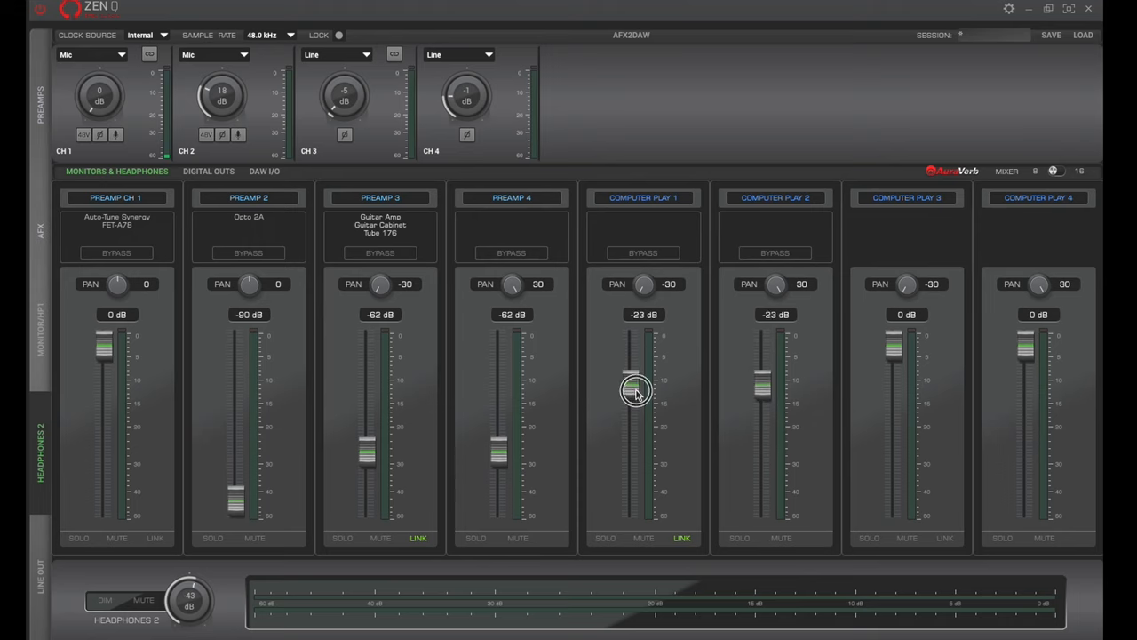
left_click_drag(635, 391, 633, 373)
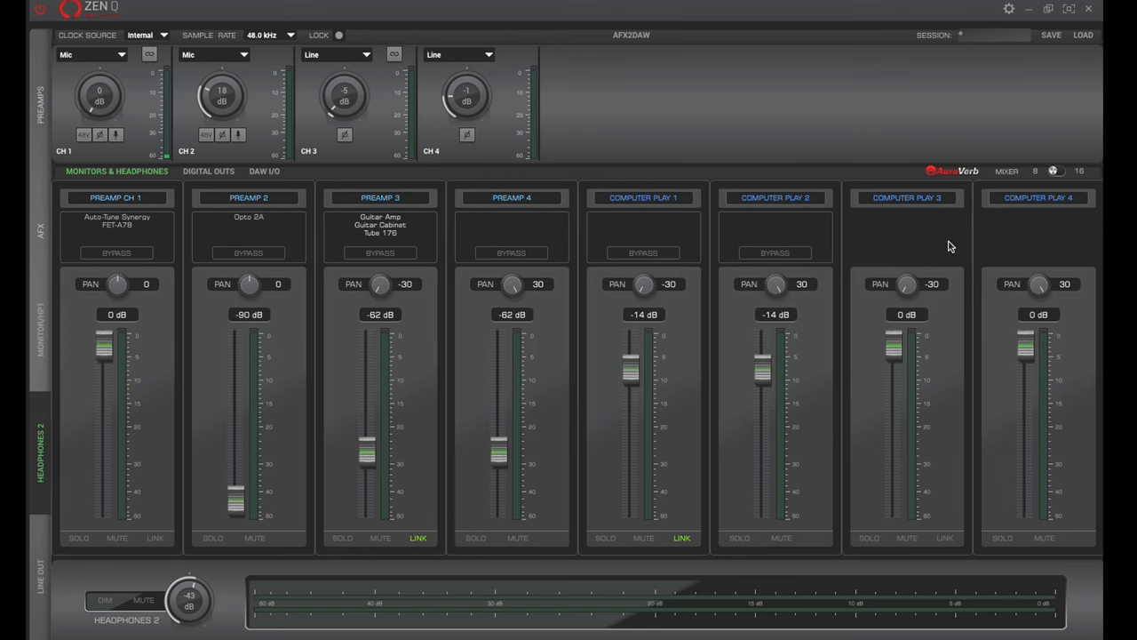
mouse_move(977, 178)
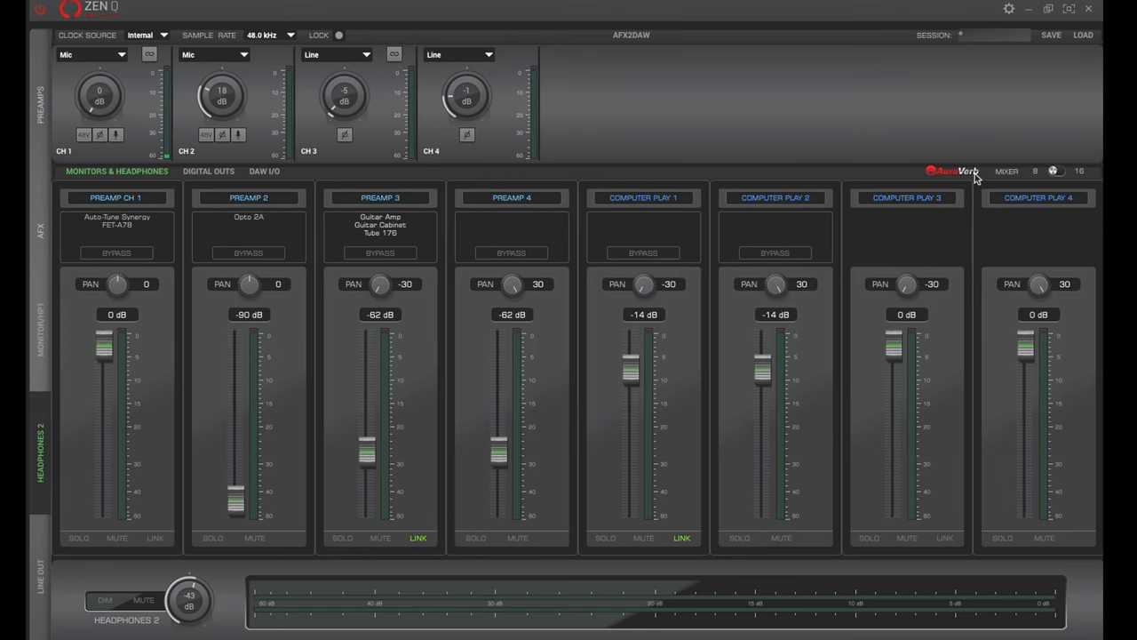
Turn on AuraVerb, send channel 1 at -18 dB, and max the Headphones 2 return
left_click(951, 171)
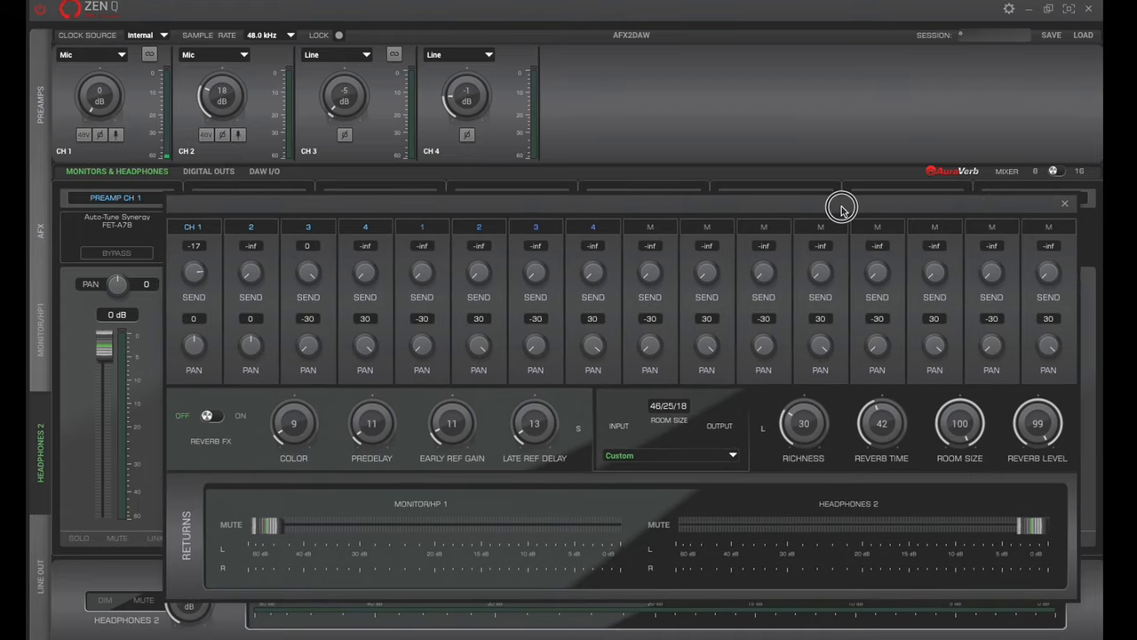
mouse_move(204, 236)
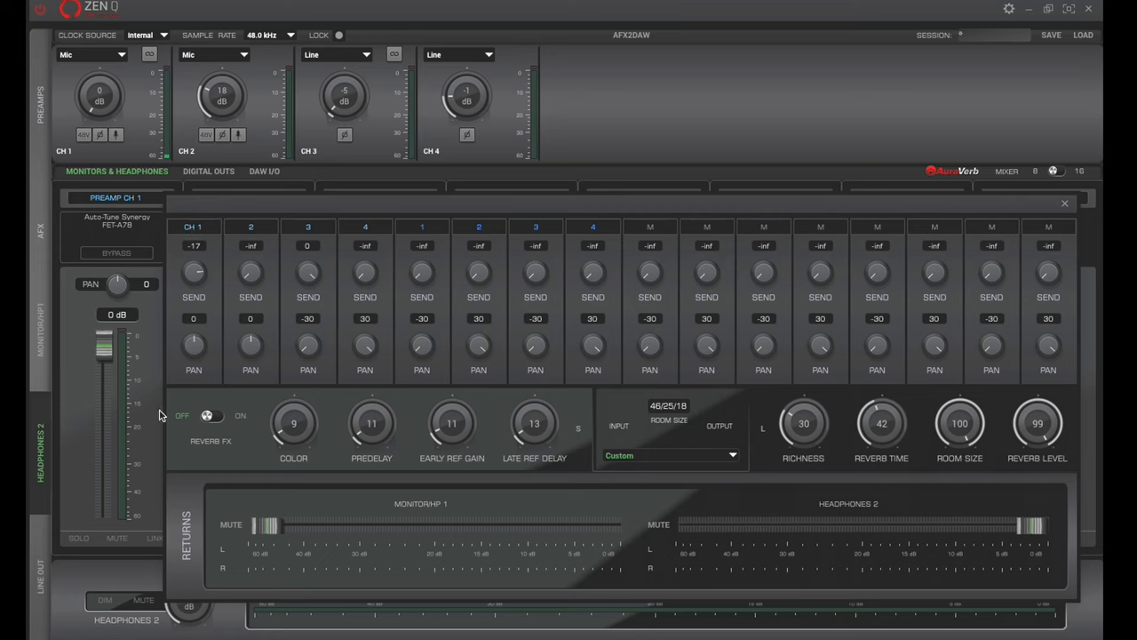
left_click_drag(194, 273, 193, 311)
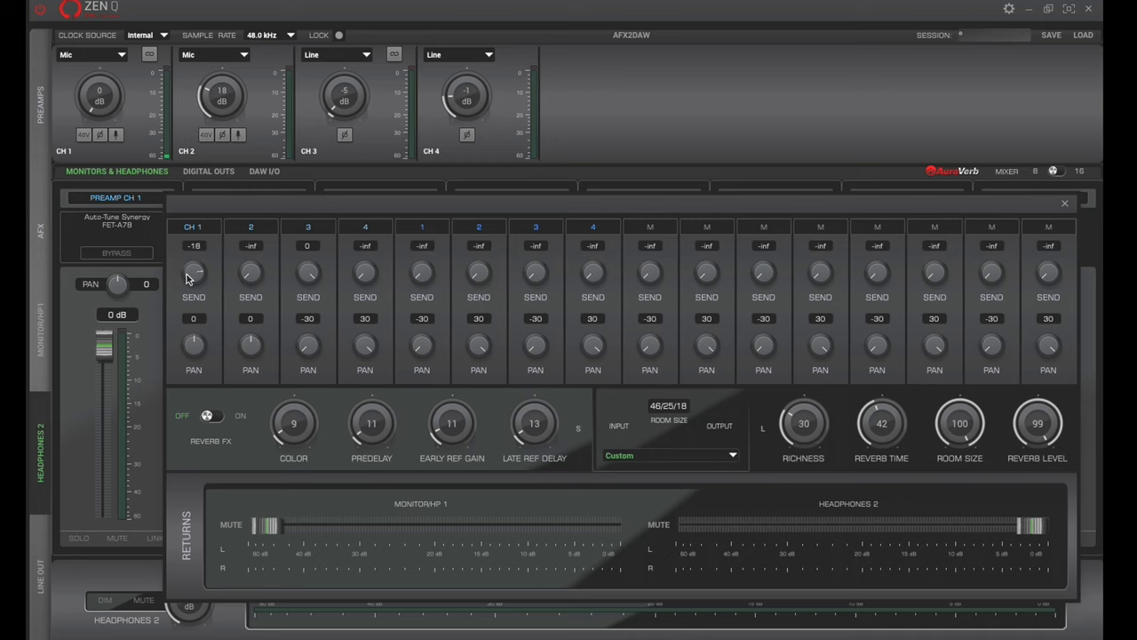
mouse_move(163, 329)
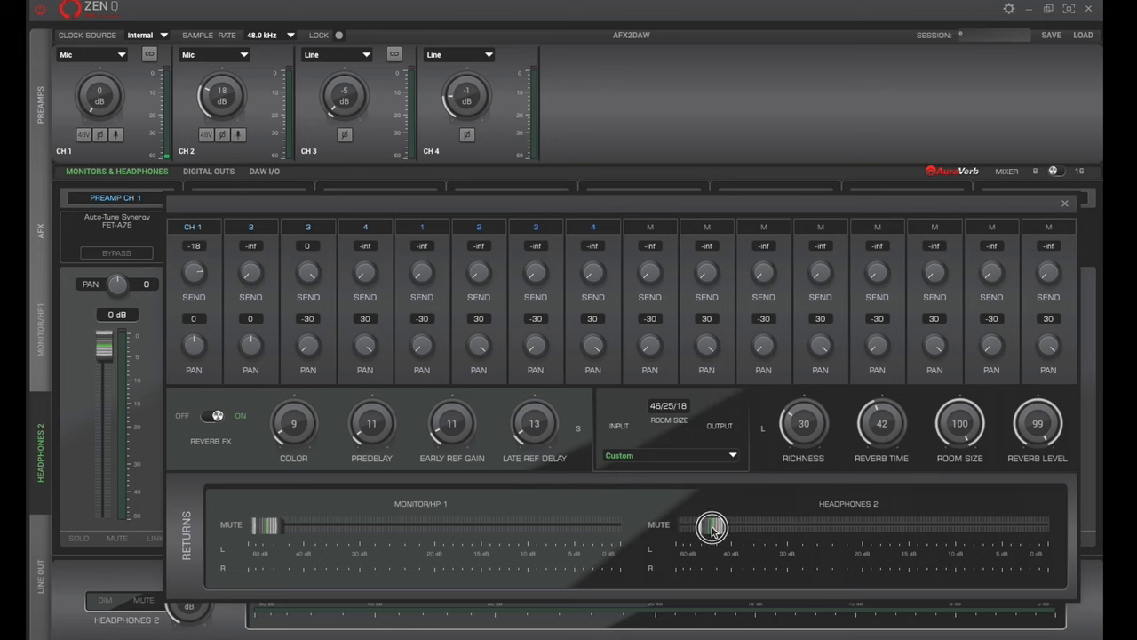
left_click_drag(711, 525, 915, 525)
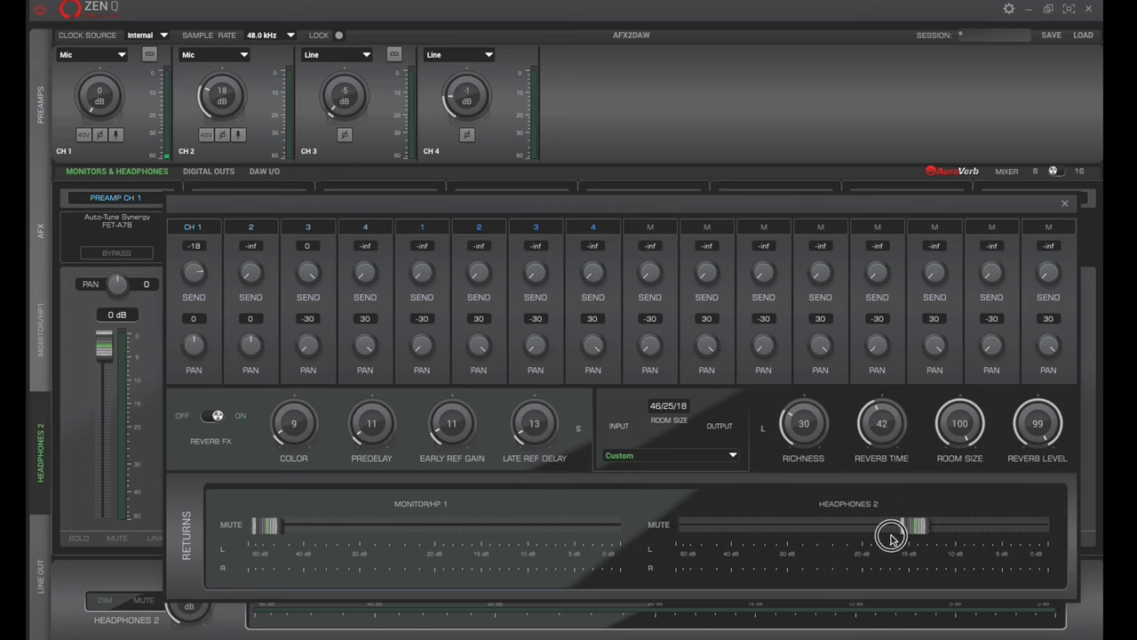
left_click_drag(893, 539, 968, 548)
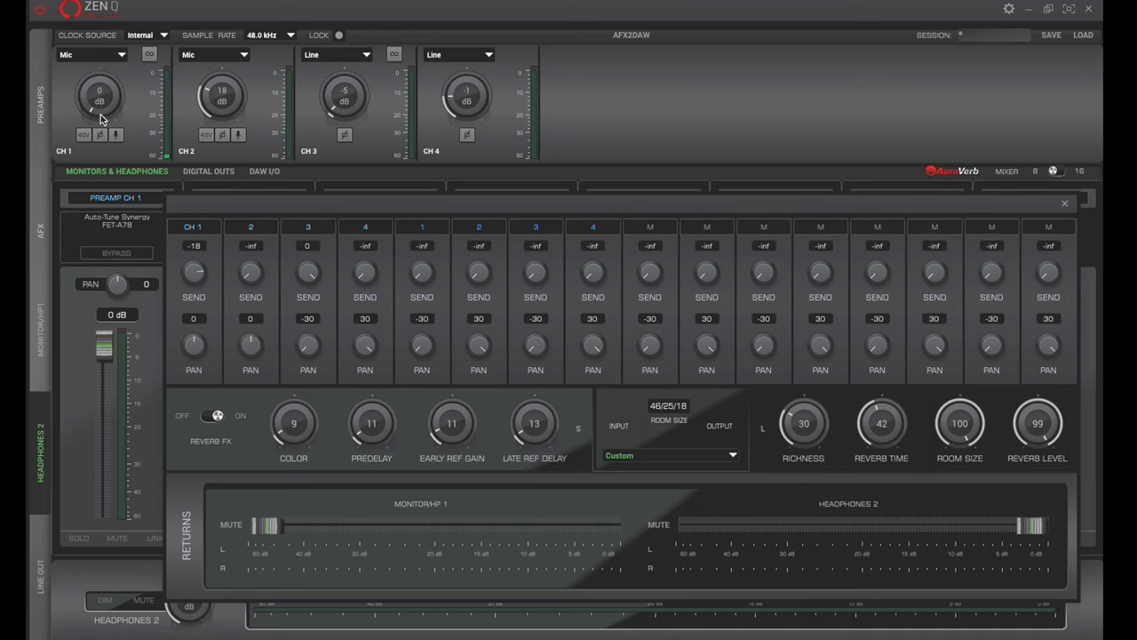
mouse_move(109, 229)
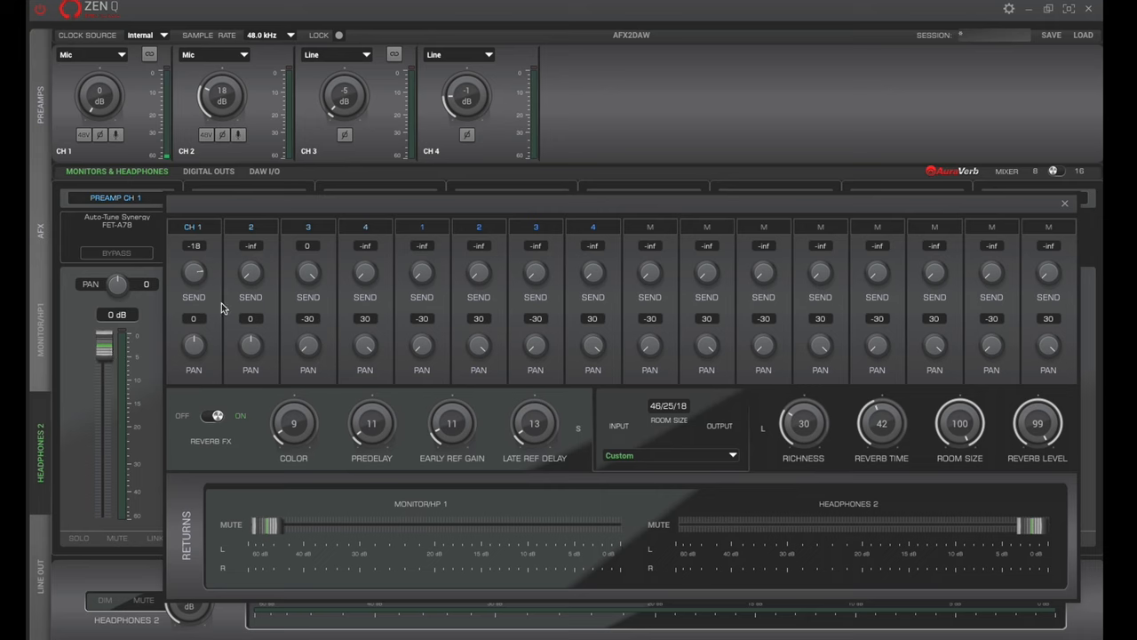
mouse_move(204, 369)
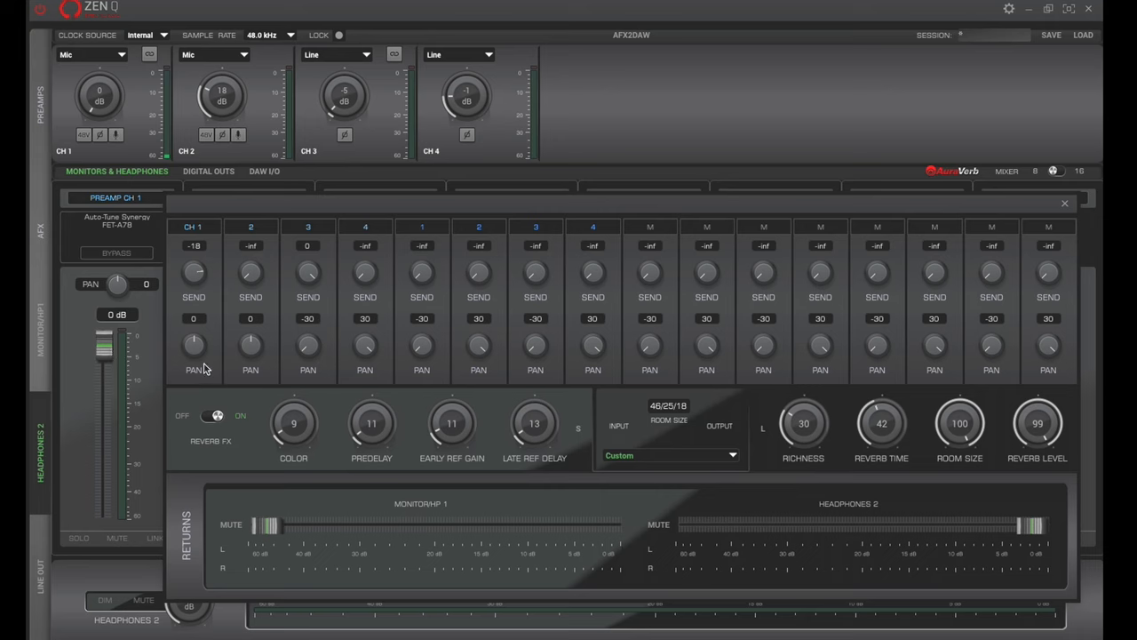
mouse_move(138, 417)
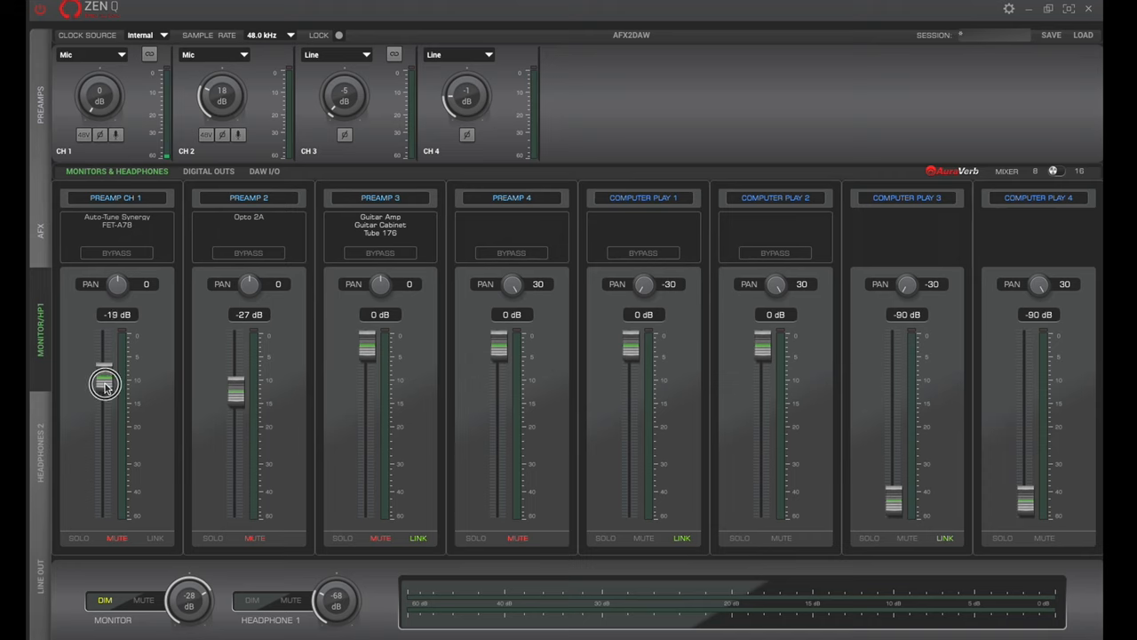
Lower preamp channel 1 to -28 dB and open the Preamp 2 source menu
left_click_drag(105, 384, 104, 395)
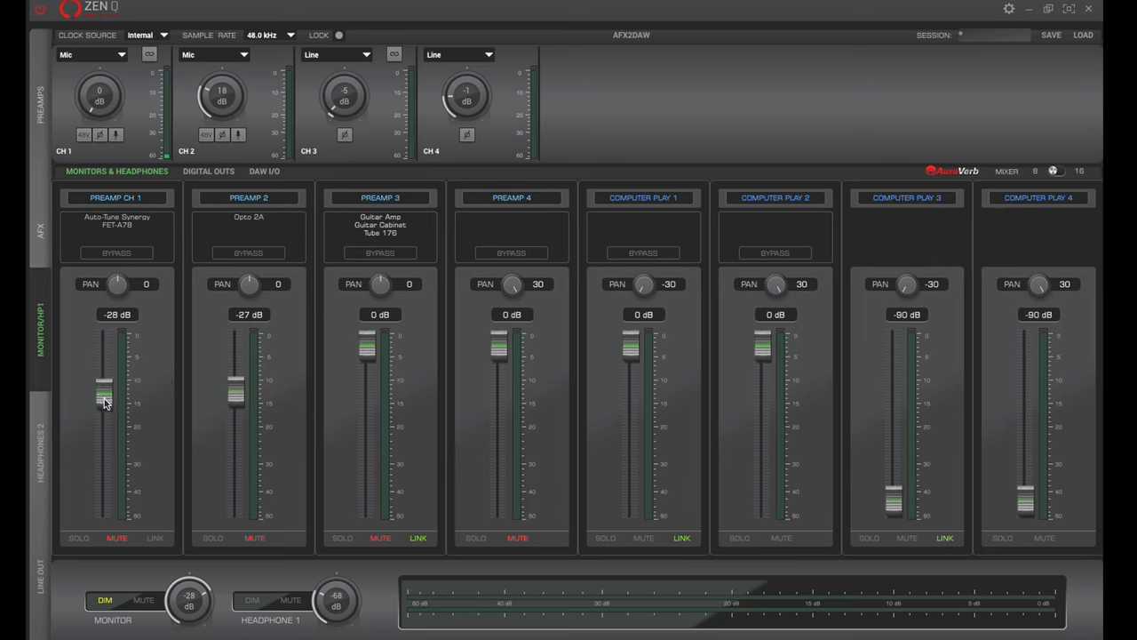
left_click(39, 453)
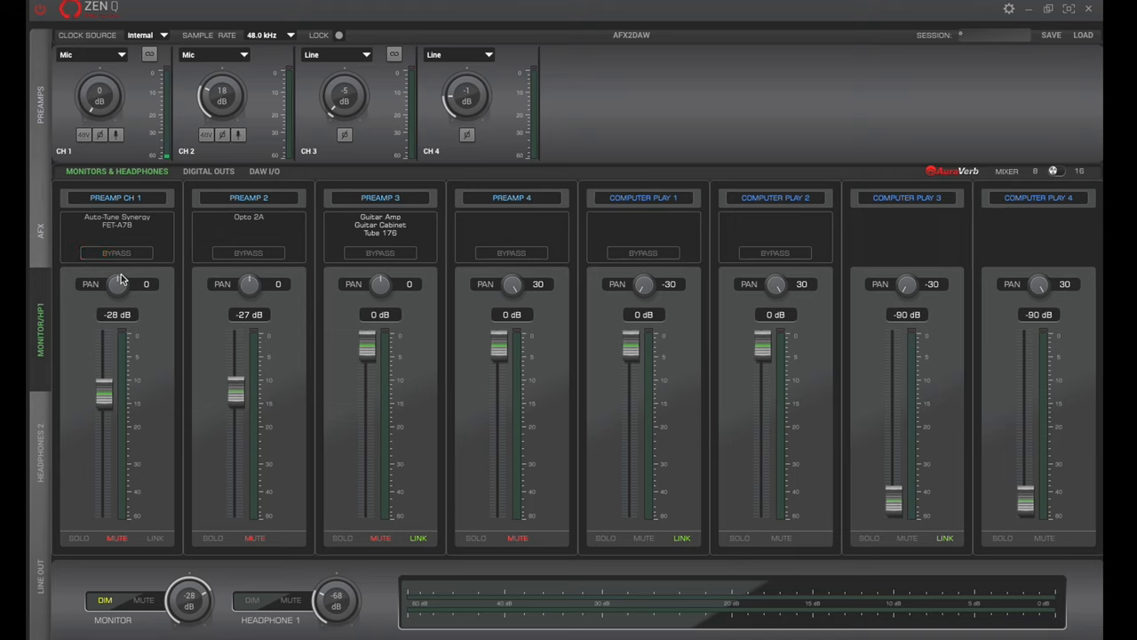
mouse_move(116, 227)
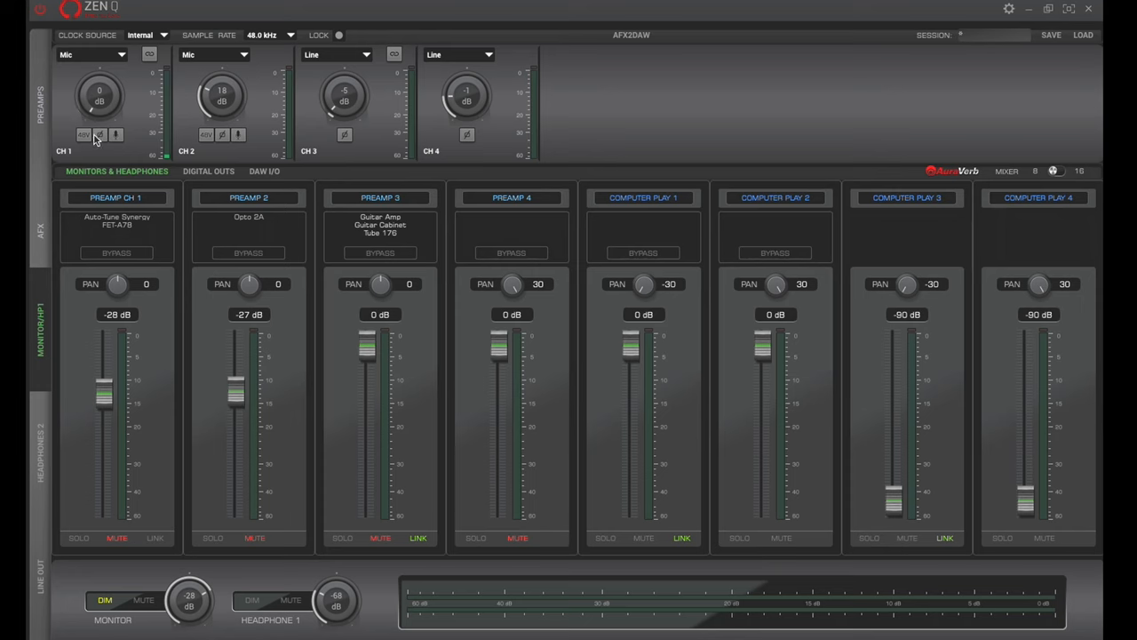
mouse_move(272, 326)
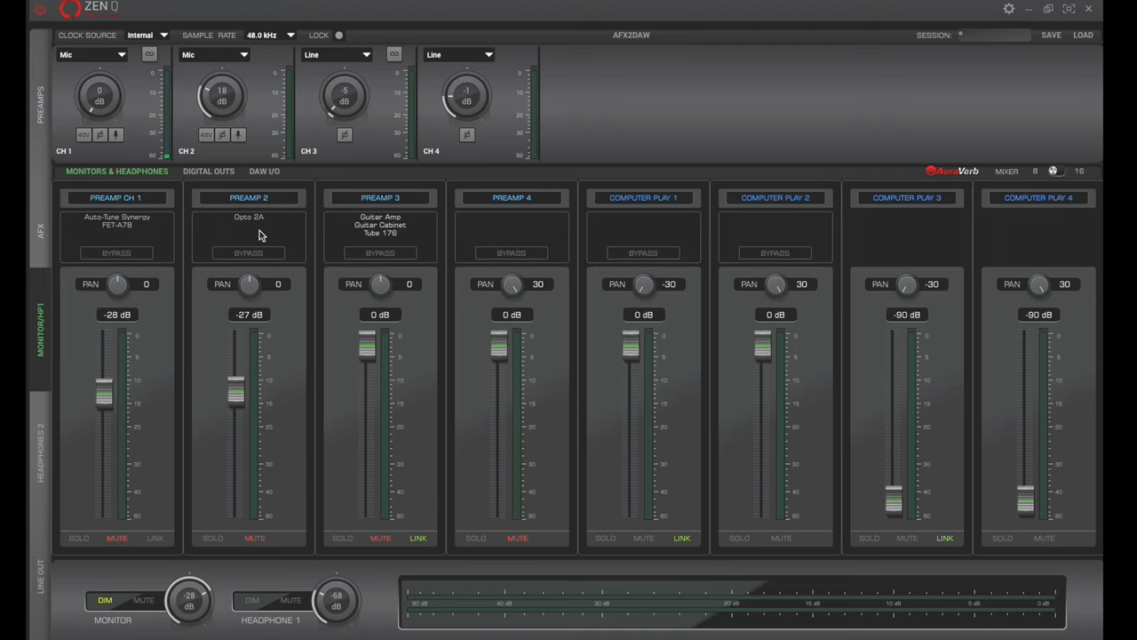
mouse_move(105, 223)
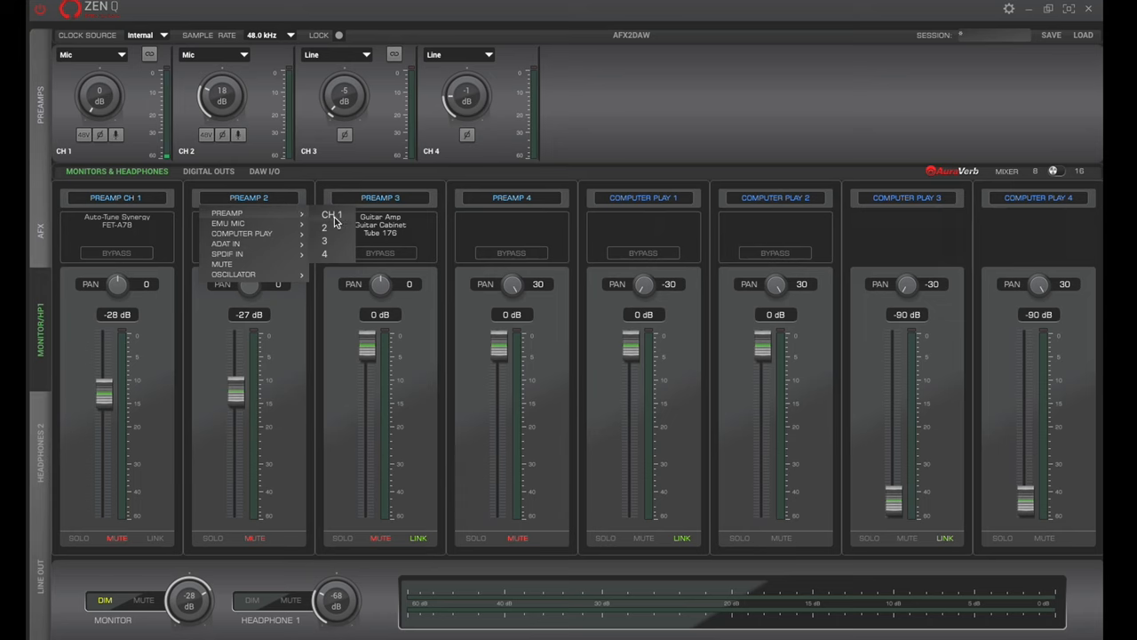
Route preamp CH 1 to the second strip and delete its Opto 2A effect
left_click(330, 215)
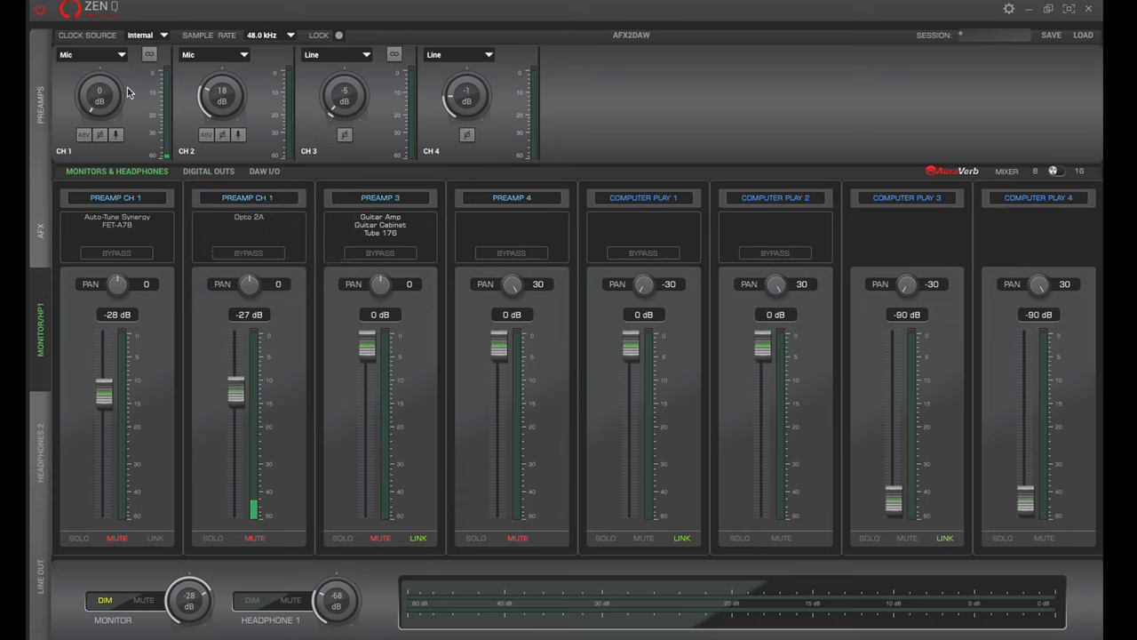
mouse_move(249, 247)
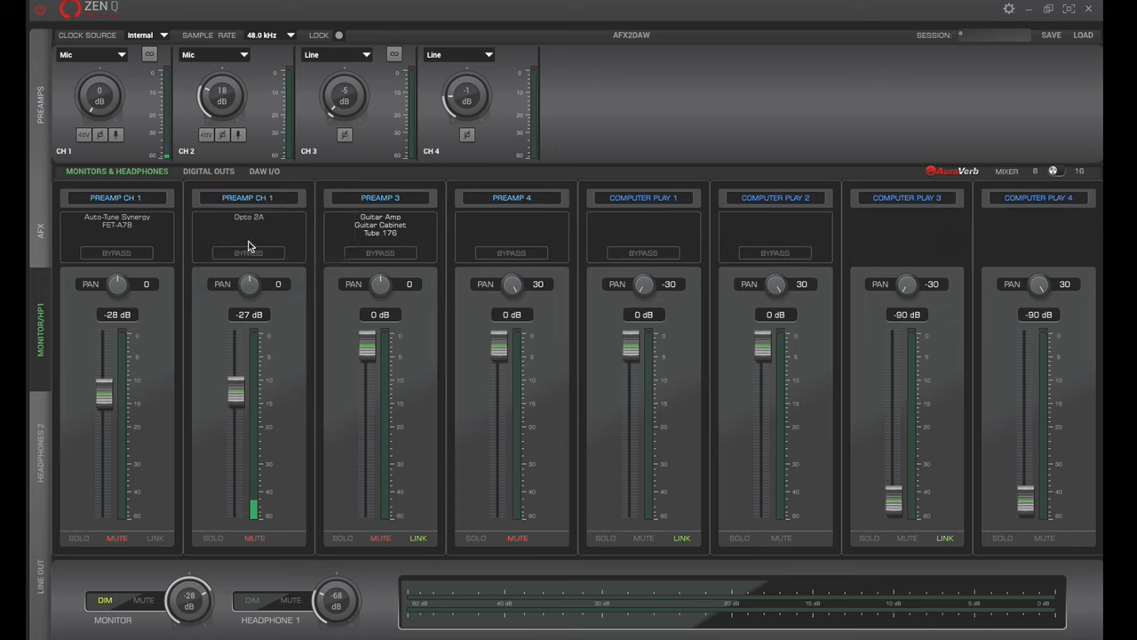
left_click(249, 240)
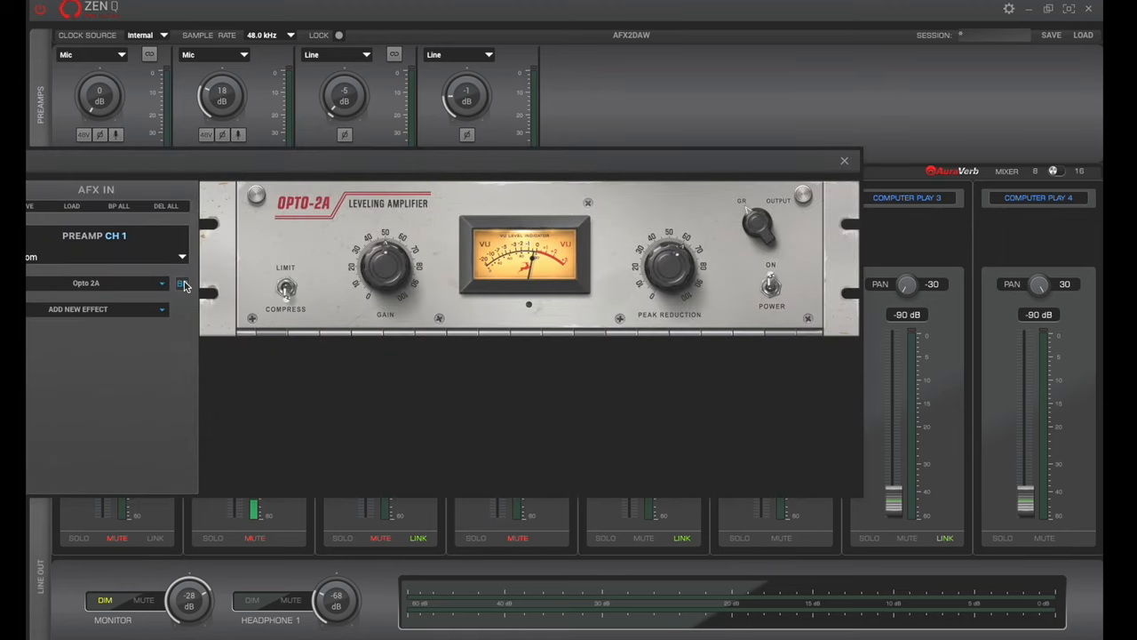
left_click(182, 282)
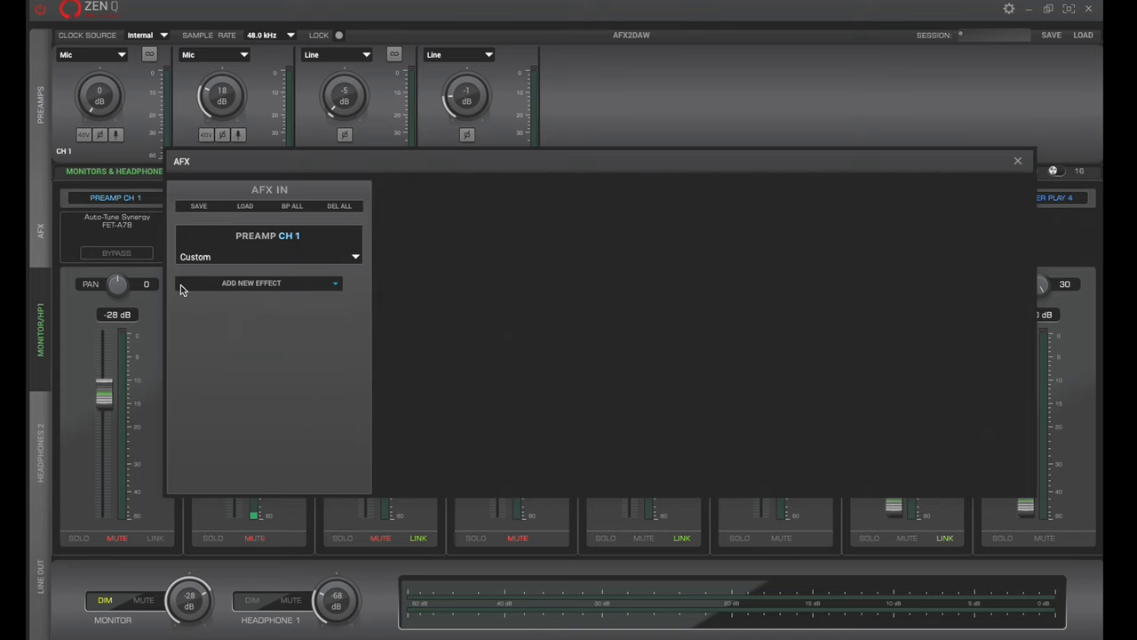
left_click(1017, 160)
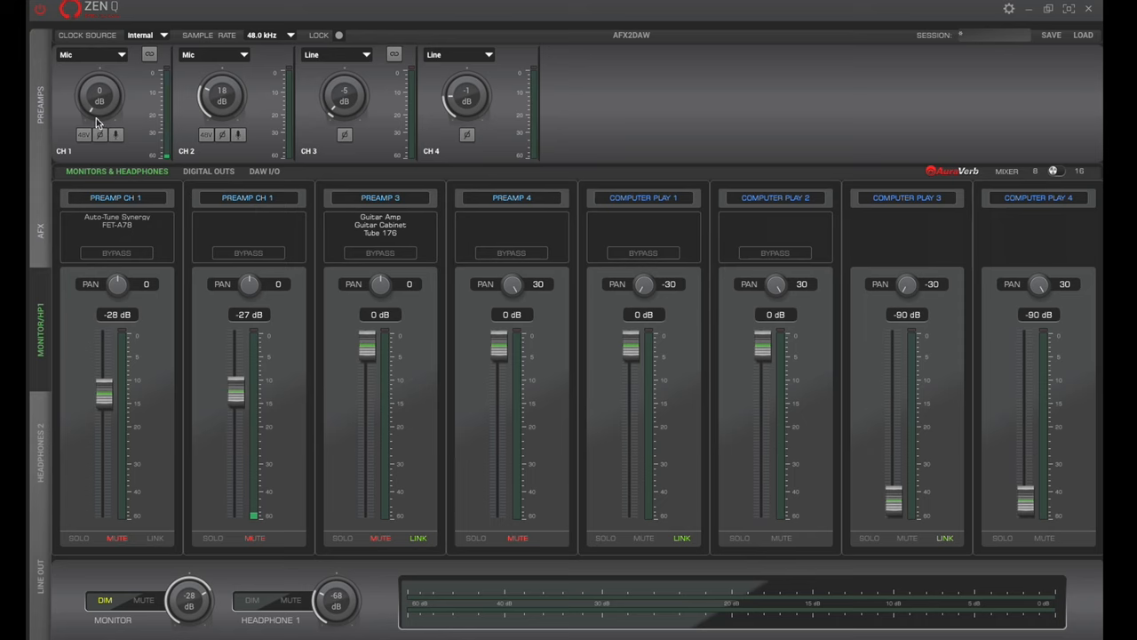
mouse_move(80, 102)
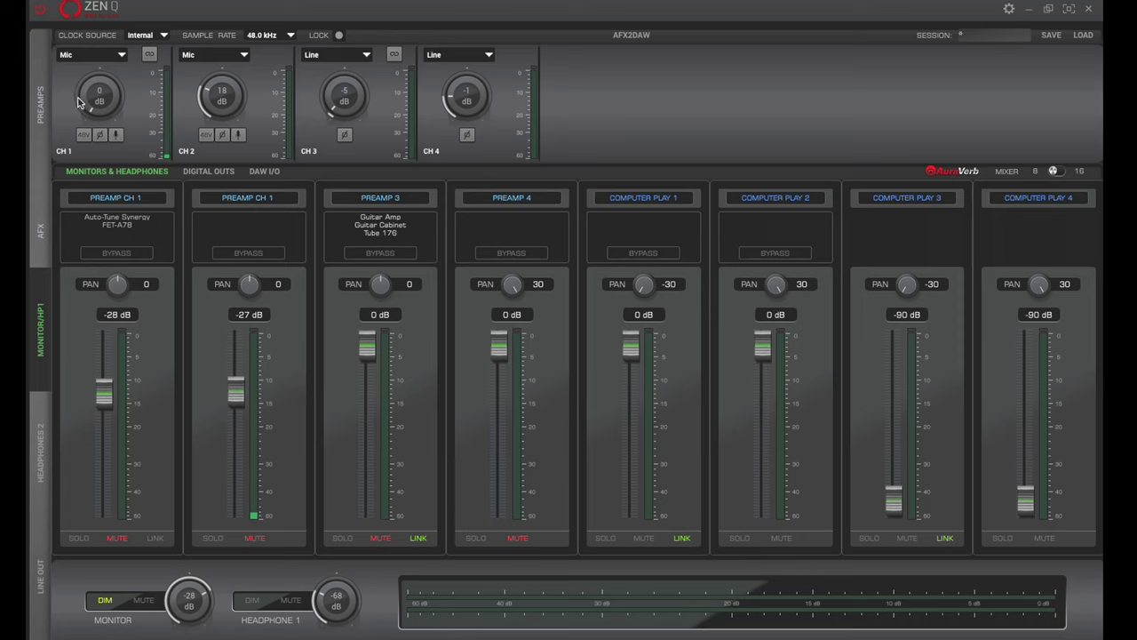
mouse_move(277, 391)
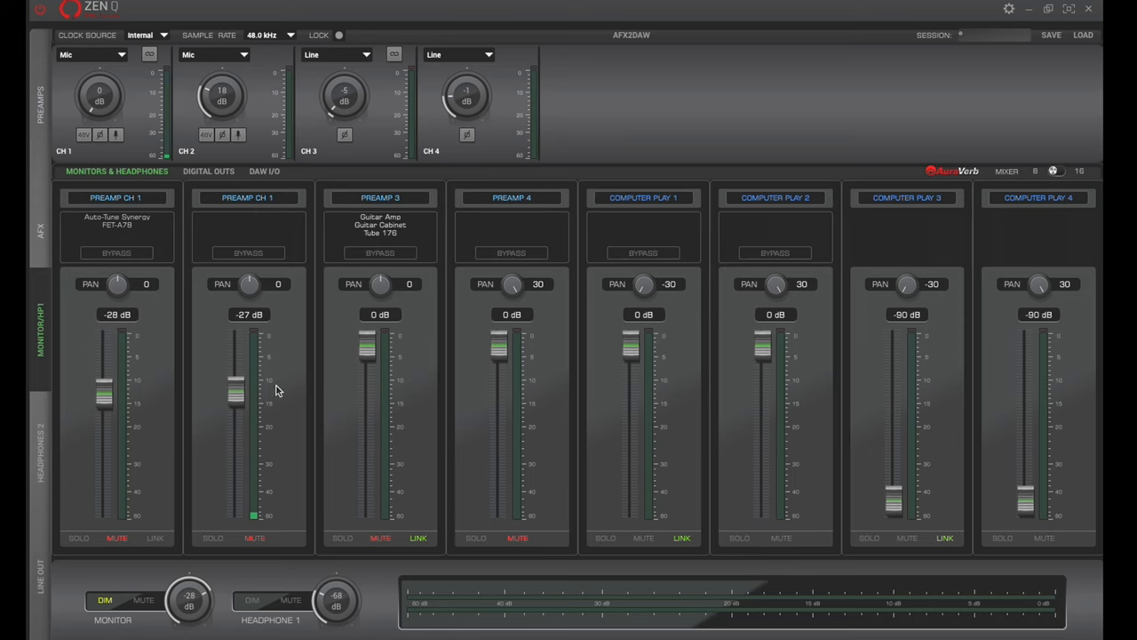
mouse_move(275, 419)
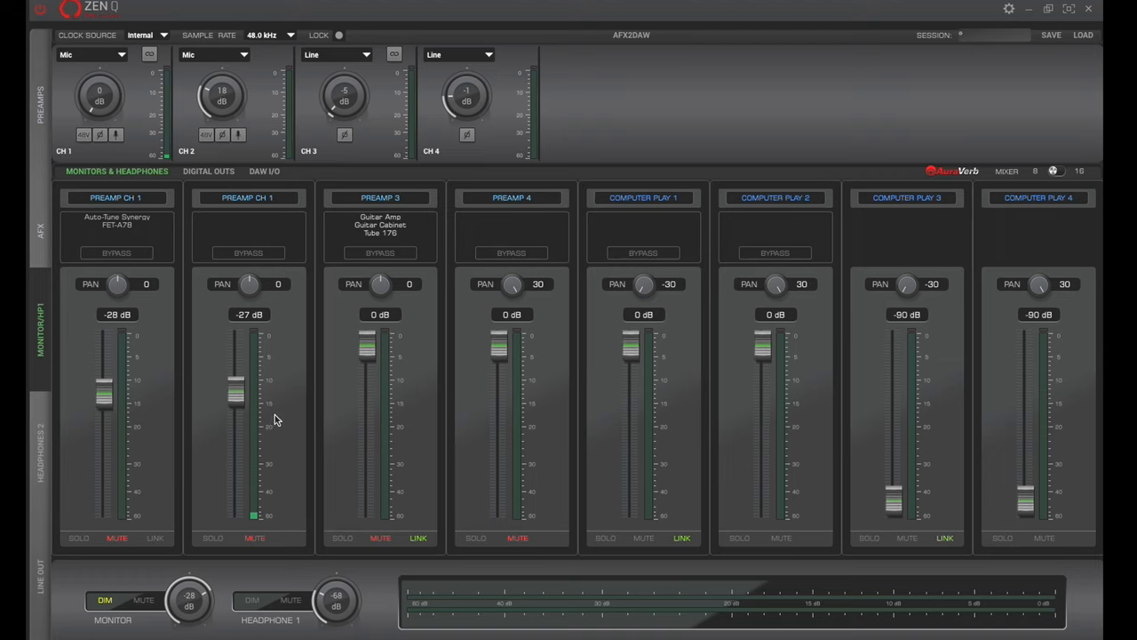
mouse_move(114, 273)
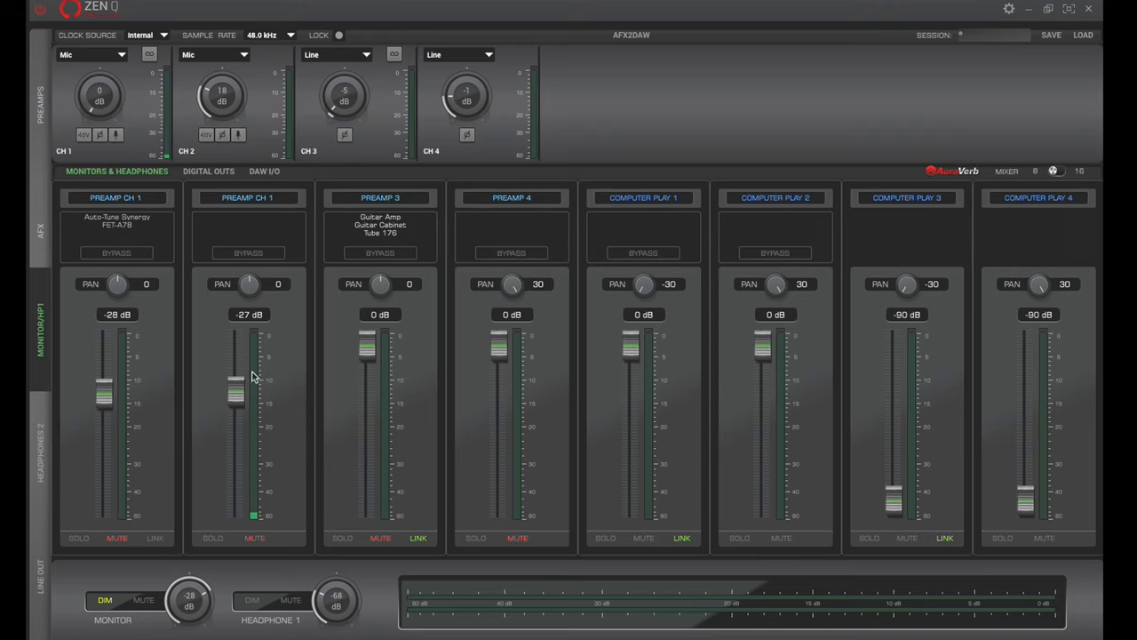
mouse_move(271, 382)
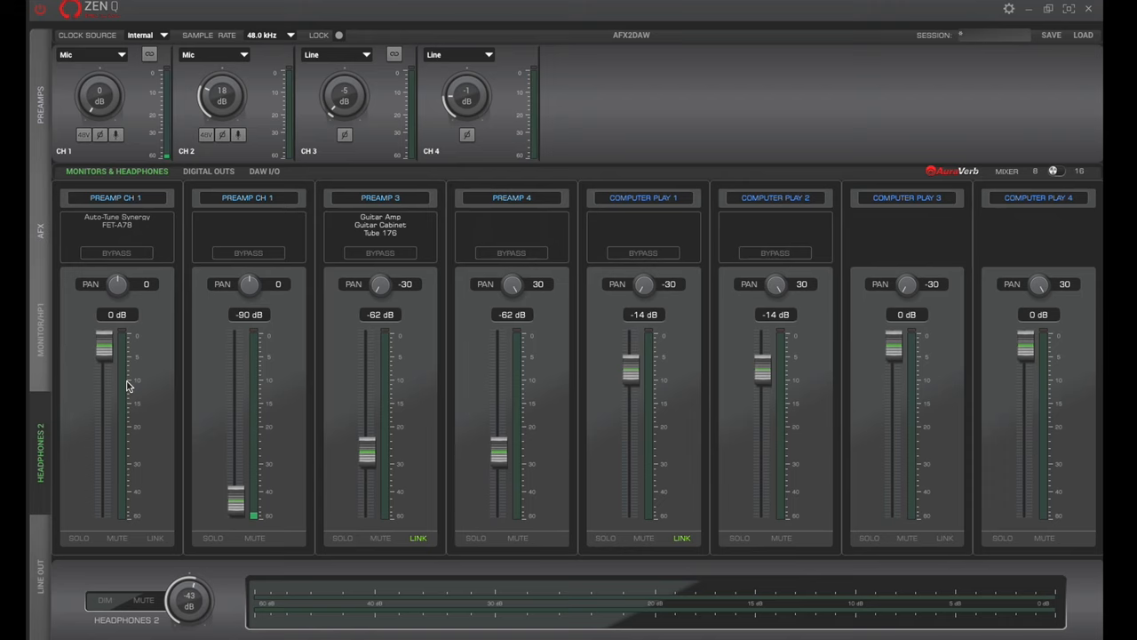
mouse_move(189, 385)
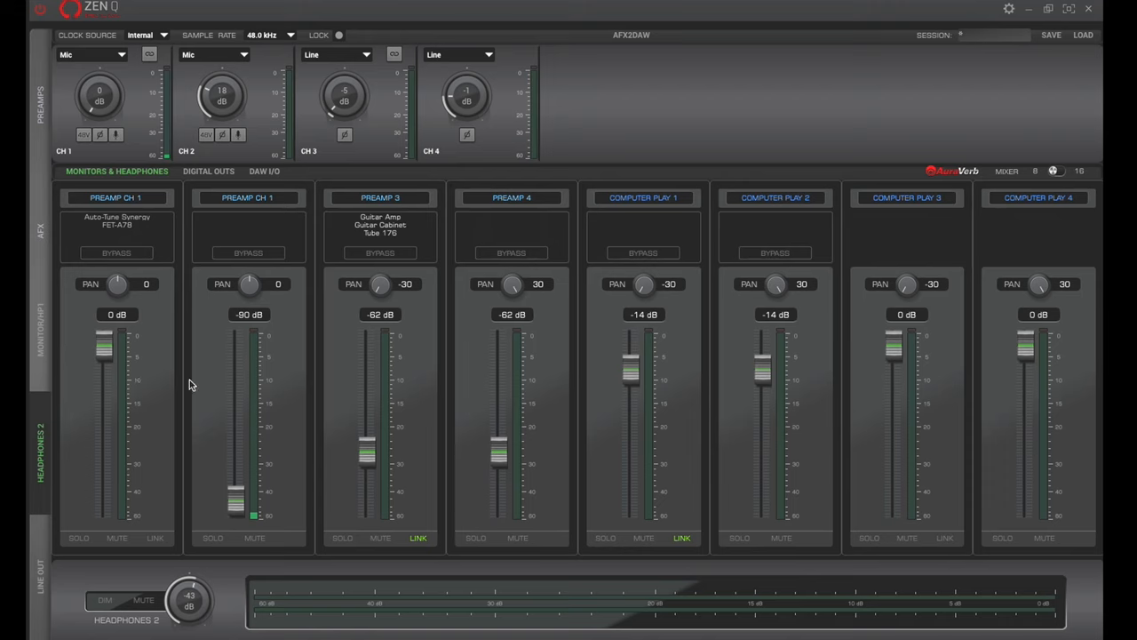
left_click_drag(237, 502, 239, 398)
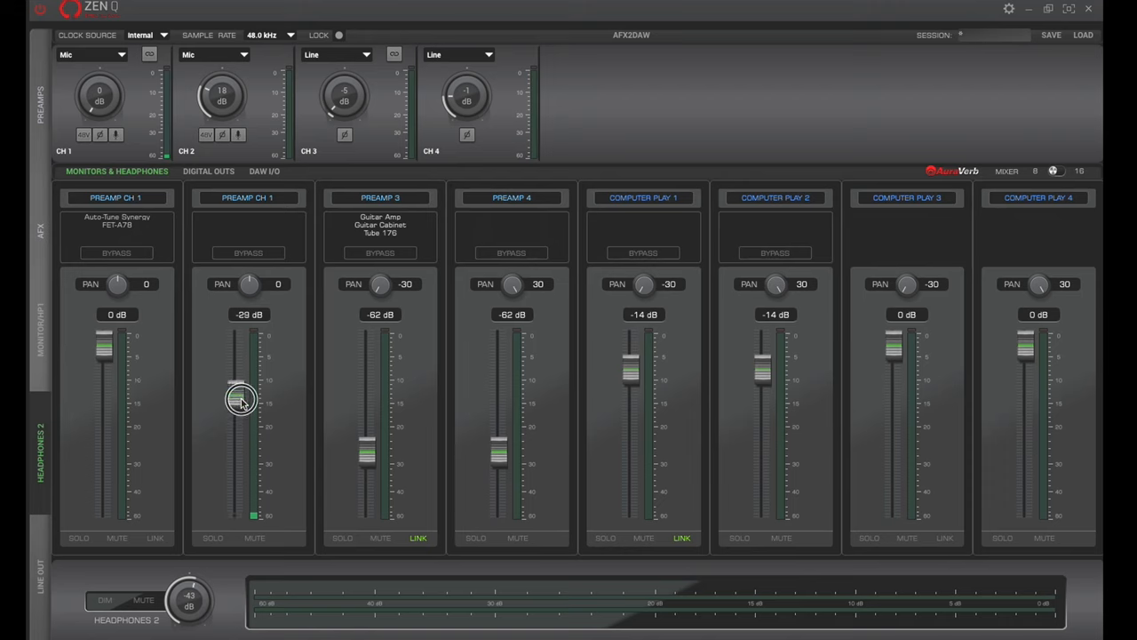
left_click_drag(240, 398, 236, 453)
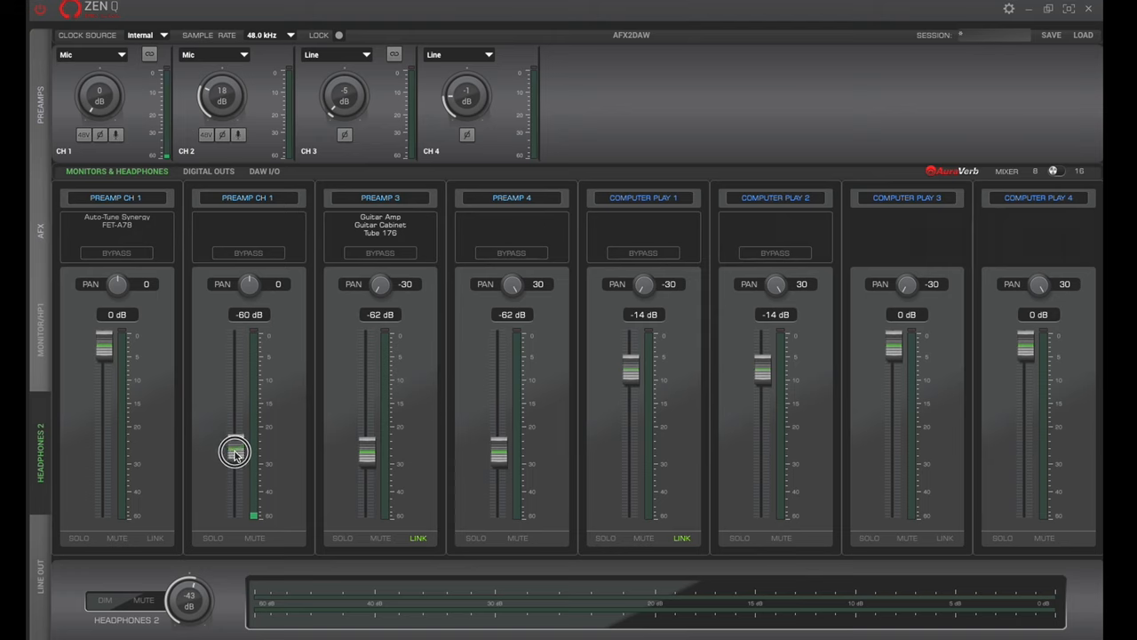
left_click_drag(235, 454, 235, 502)
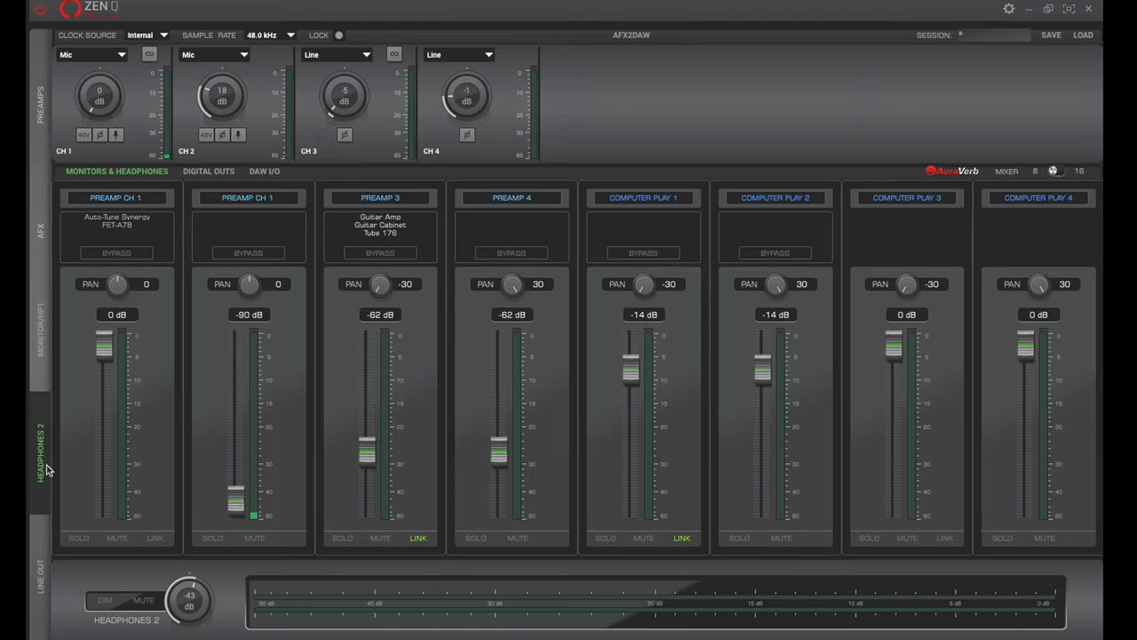
mouse_move(158, 284)
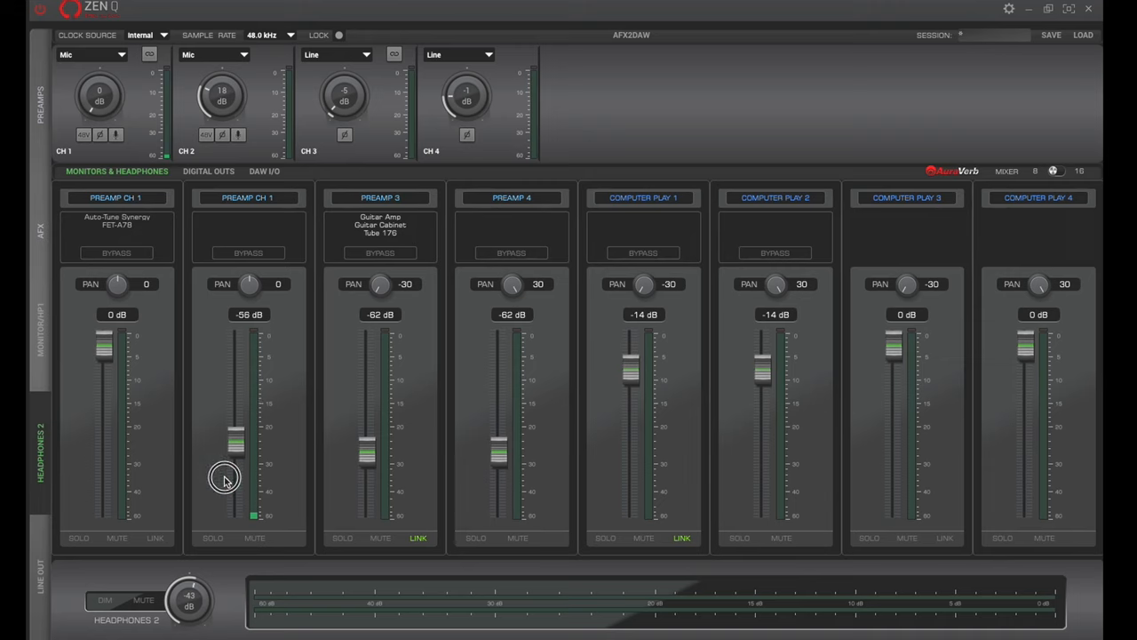
left_click_drag(236, 439, 236, 497)
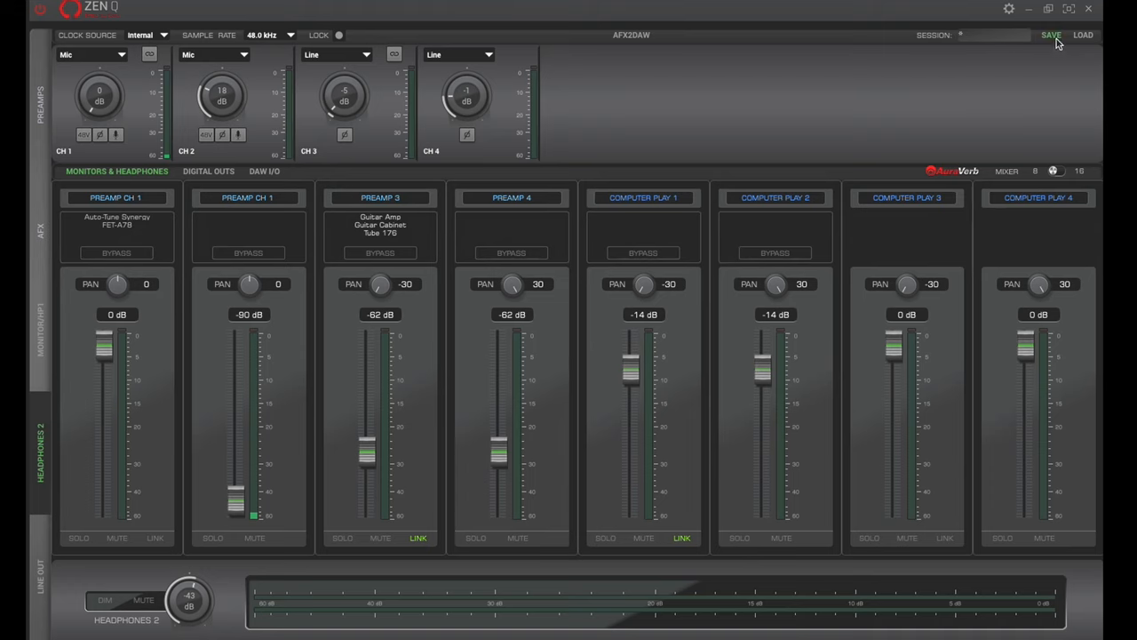
left_click(1051, 35)
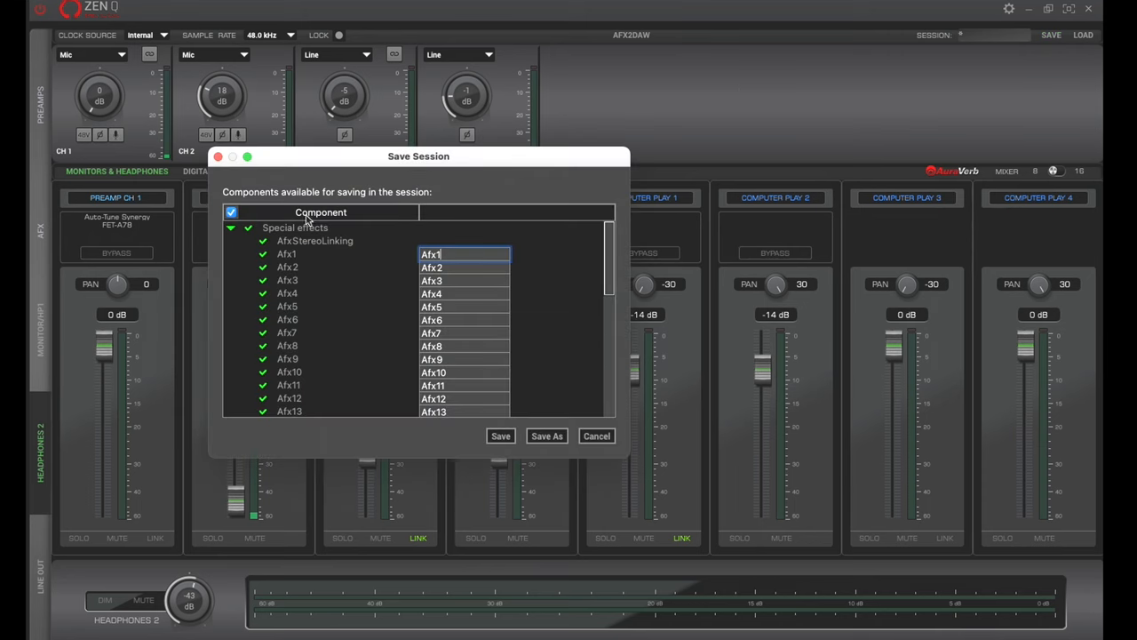
mouse_move(411, 257)
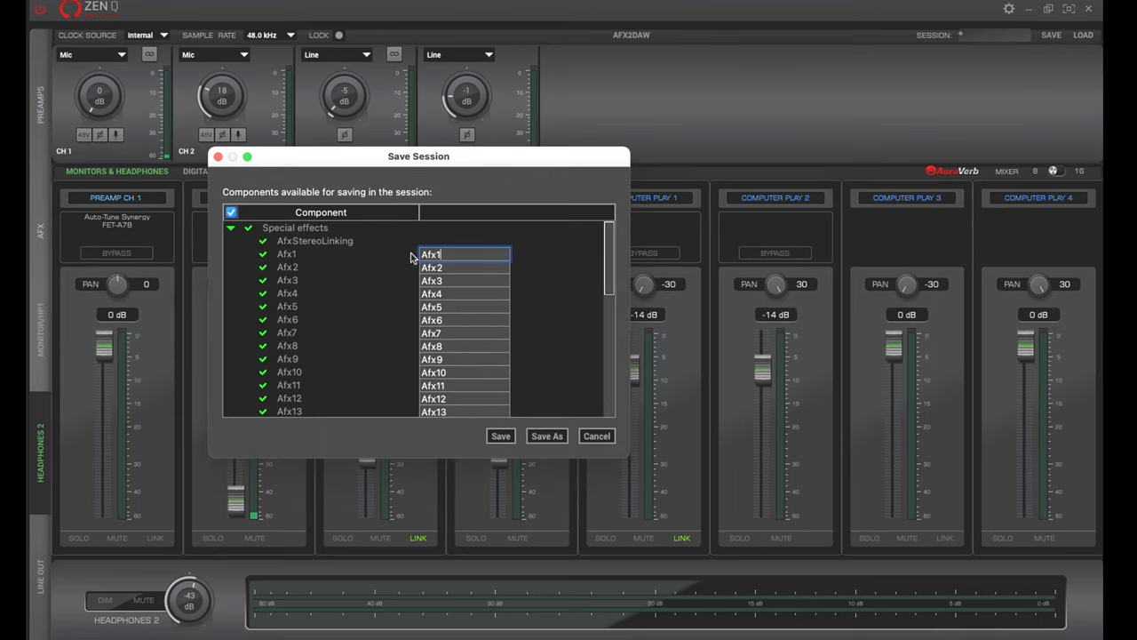
mouse_move(374, 293)
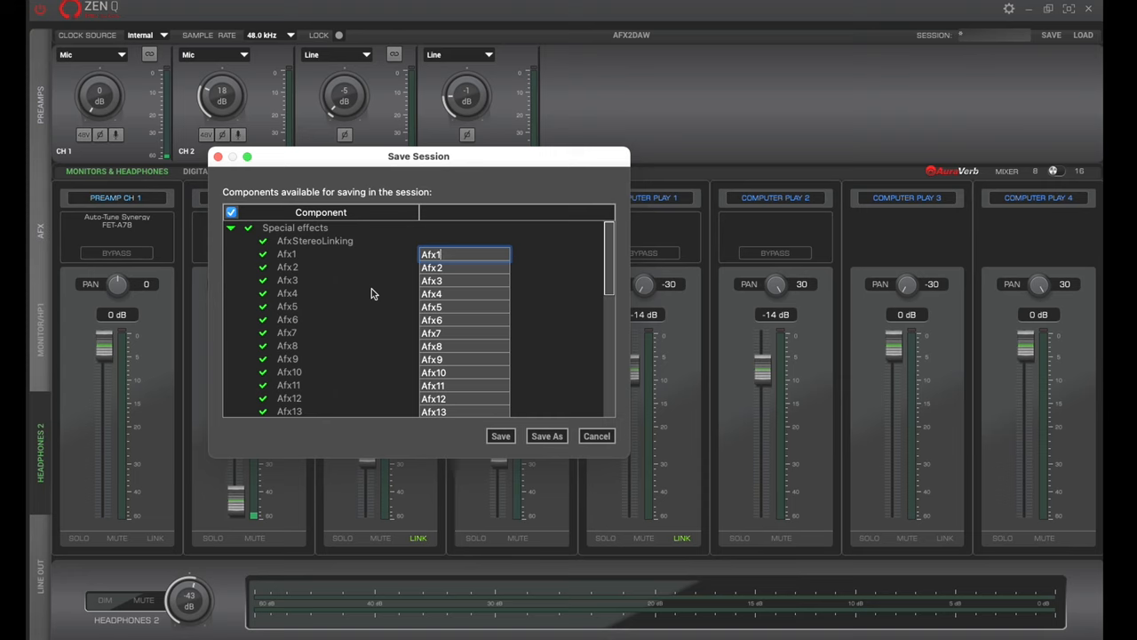
mouse_move(596, 436)
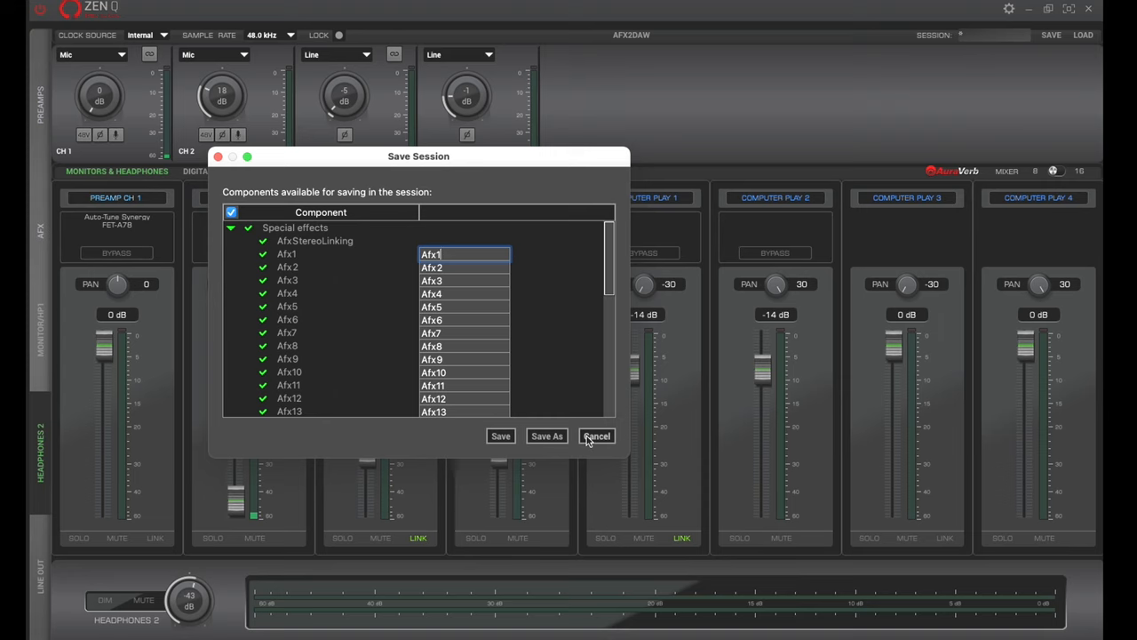
left_click(597, 435)
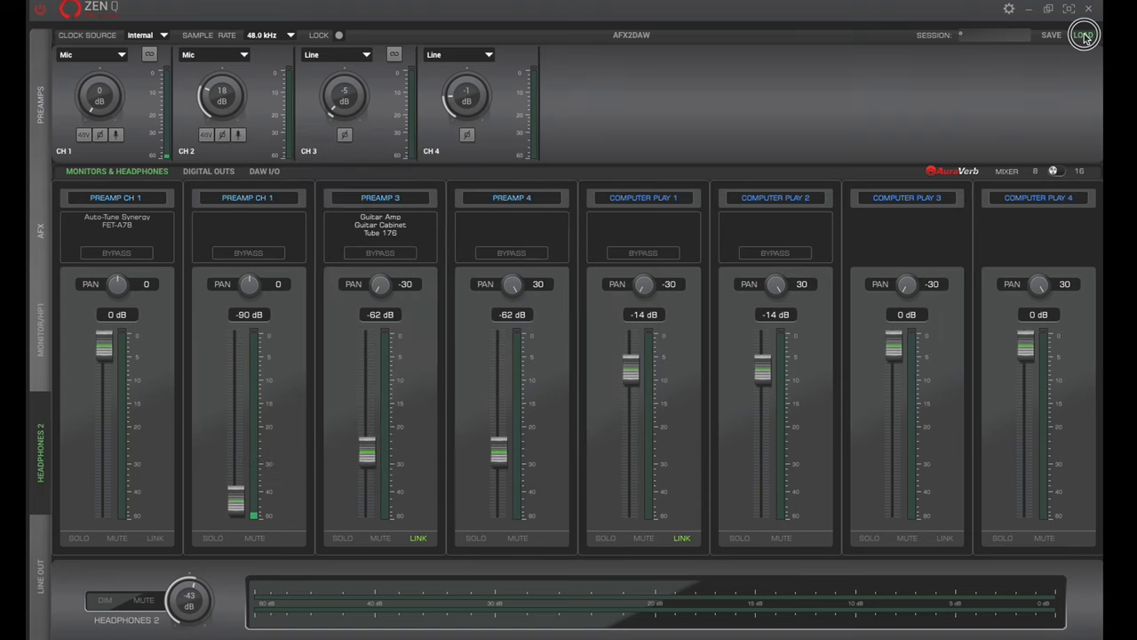
left_click(1083, 34)
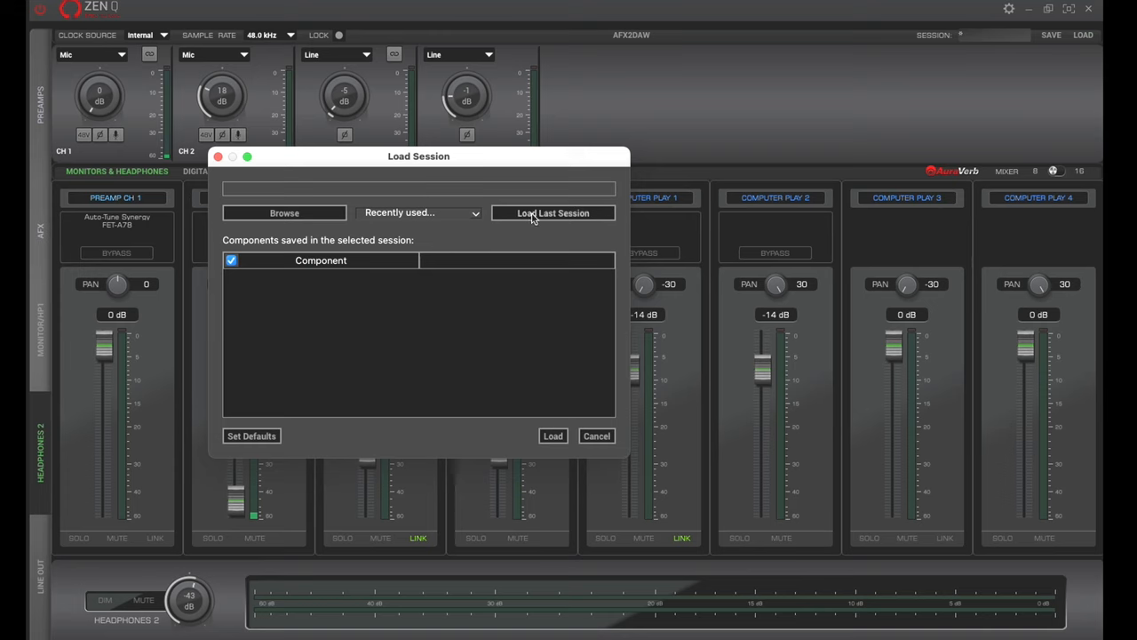
mouse_move(483, 221)
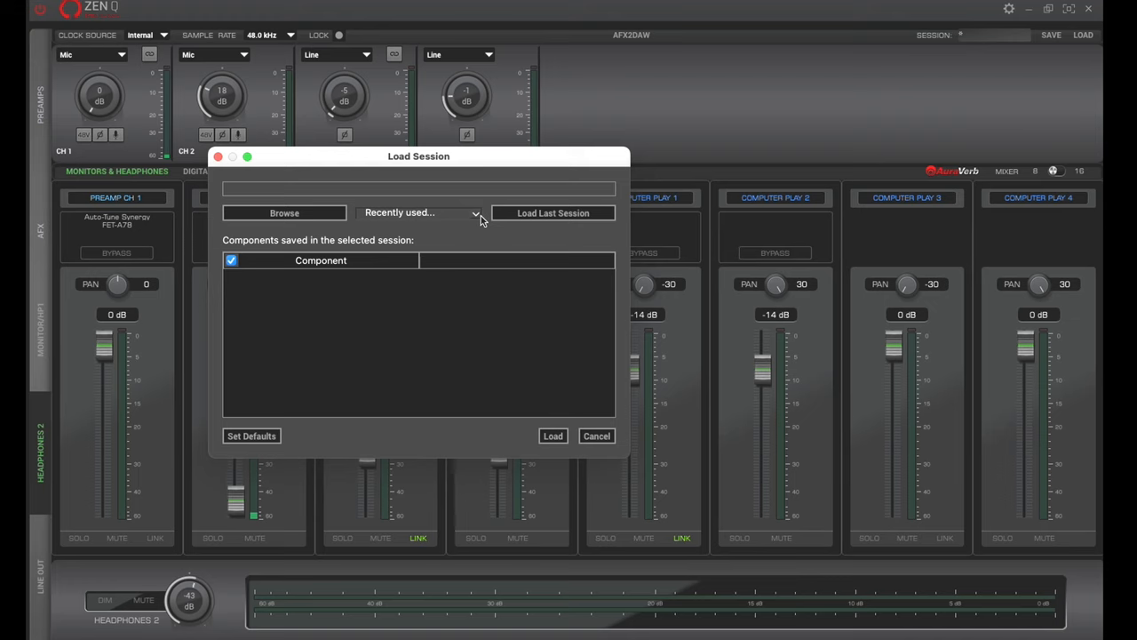
left_click(553, 435)
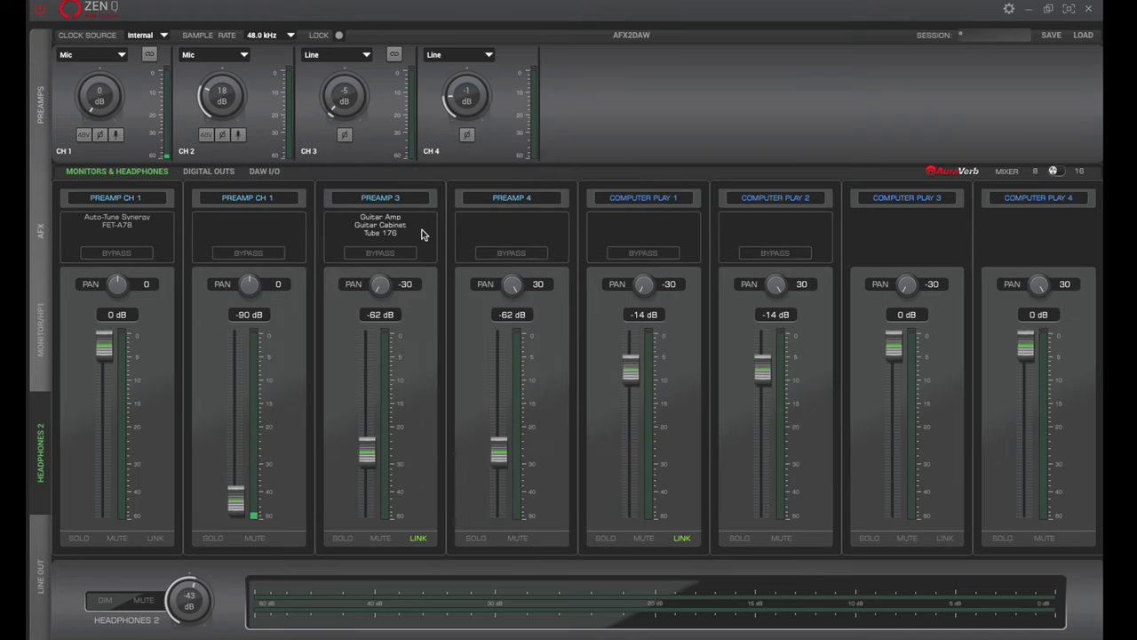
mouse_move(611, 89)
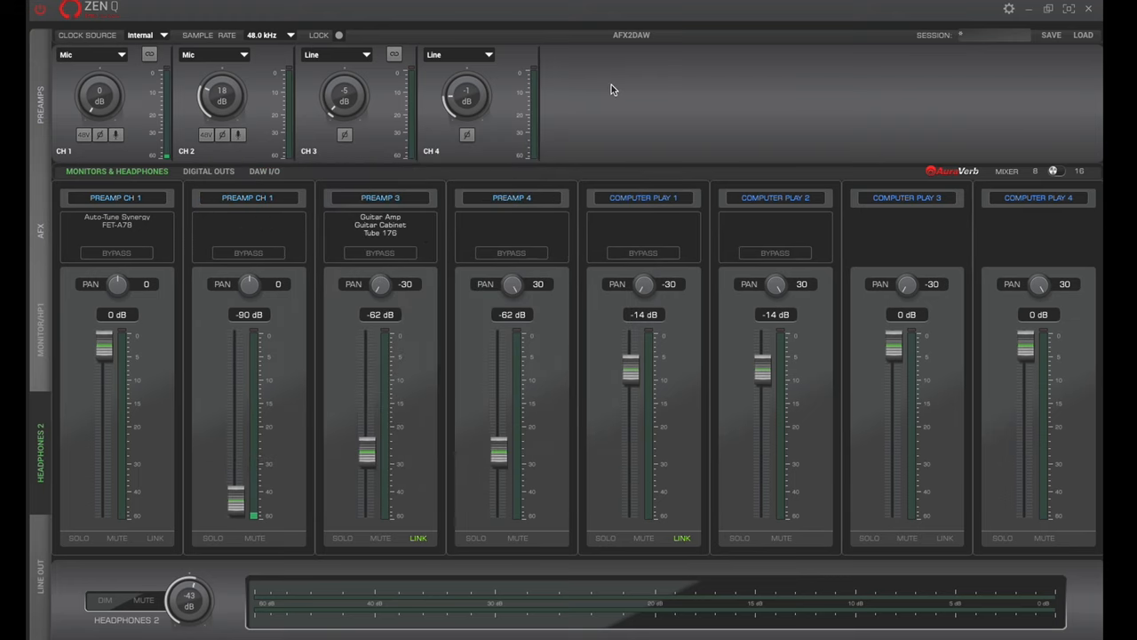
mouse_move(617, 128)
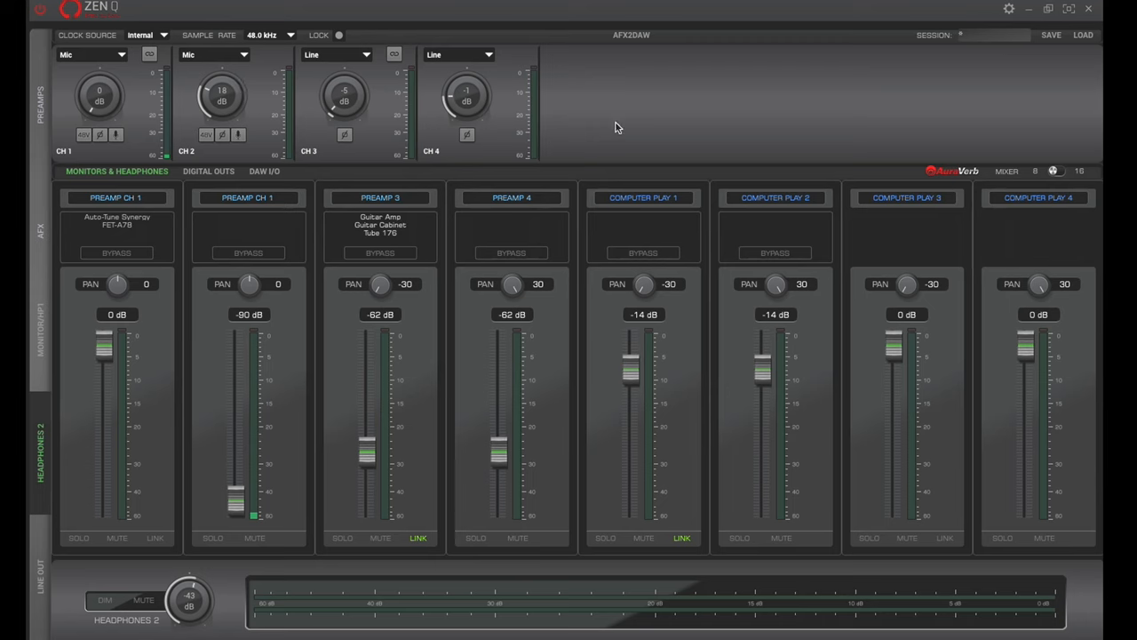
mouse_move(224, 316)
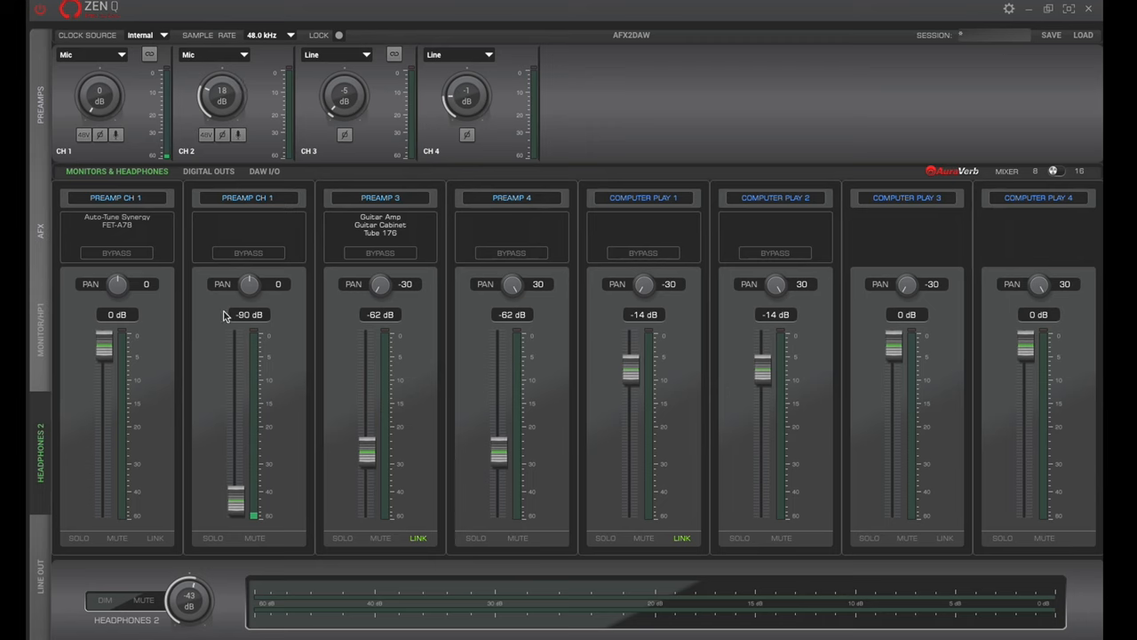
mouse_move(125, 256)
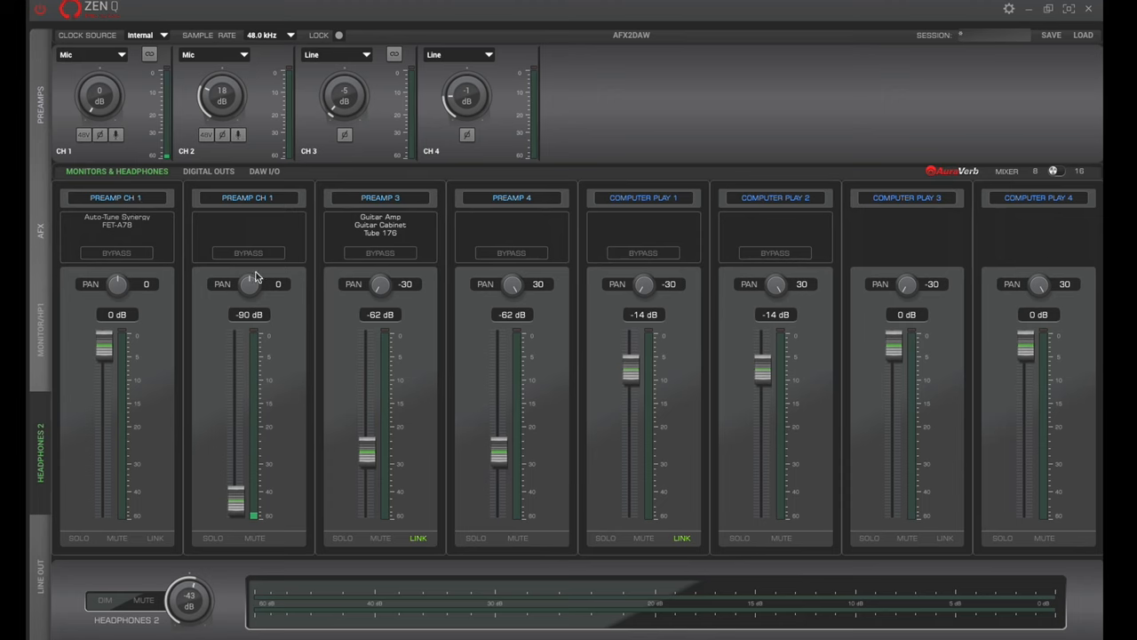
Review channel 1's effects chain, then view the Monitor/HP1, Headphones 2 and Line Out mixes
left_click(117, 224)
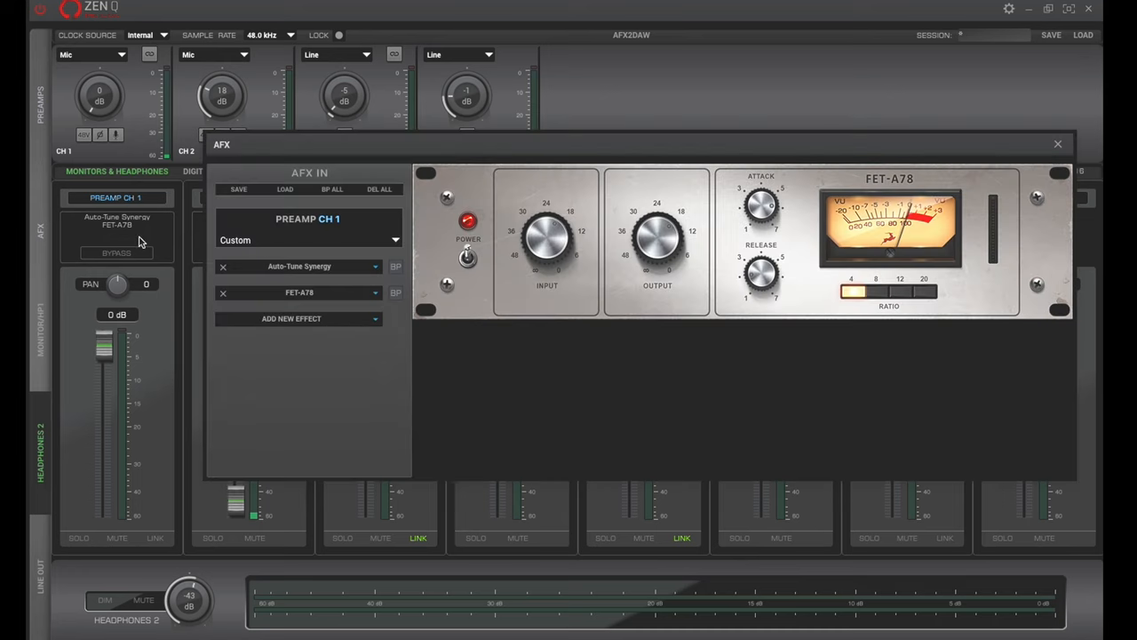
mouse_move(1034, 126)
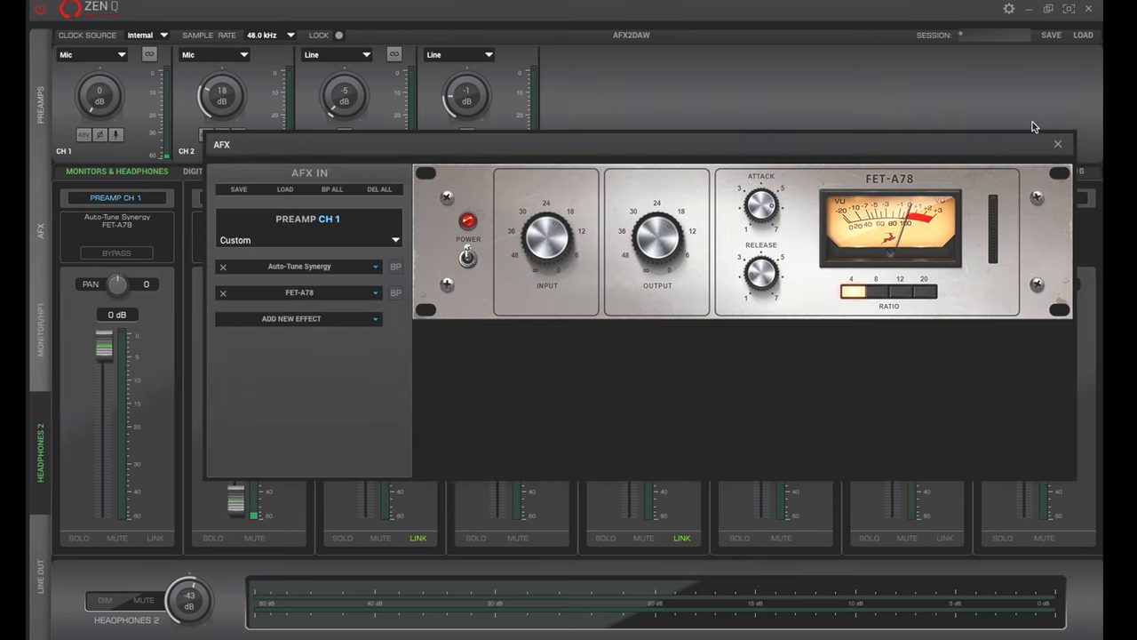
left_click(1057, 143)
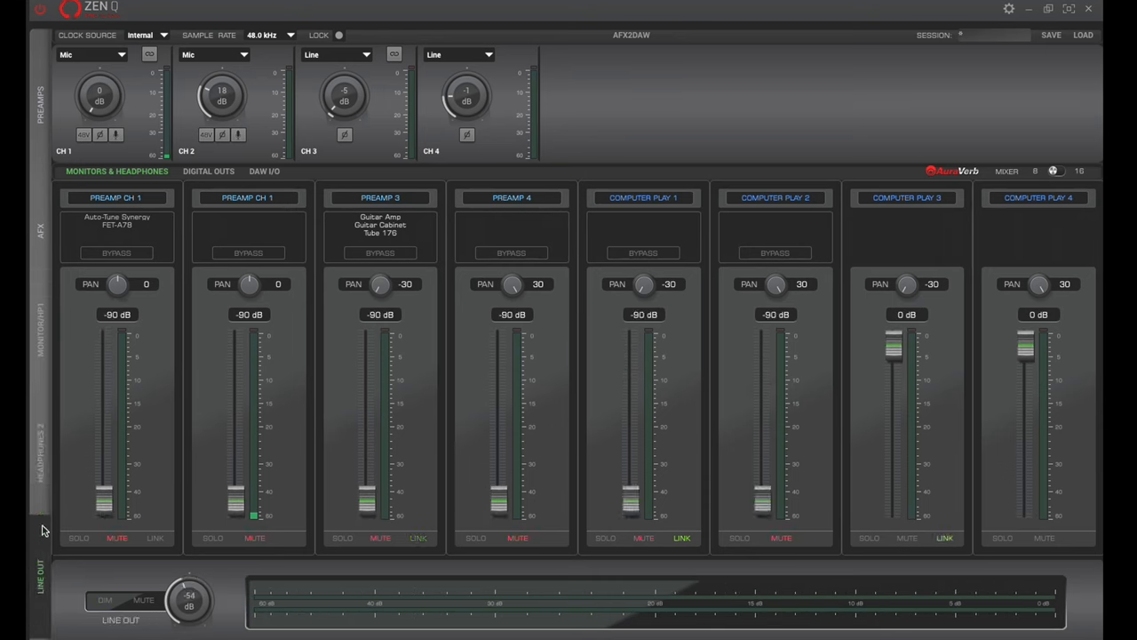
left_click(39, 333)
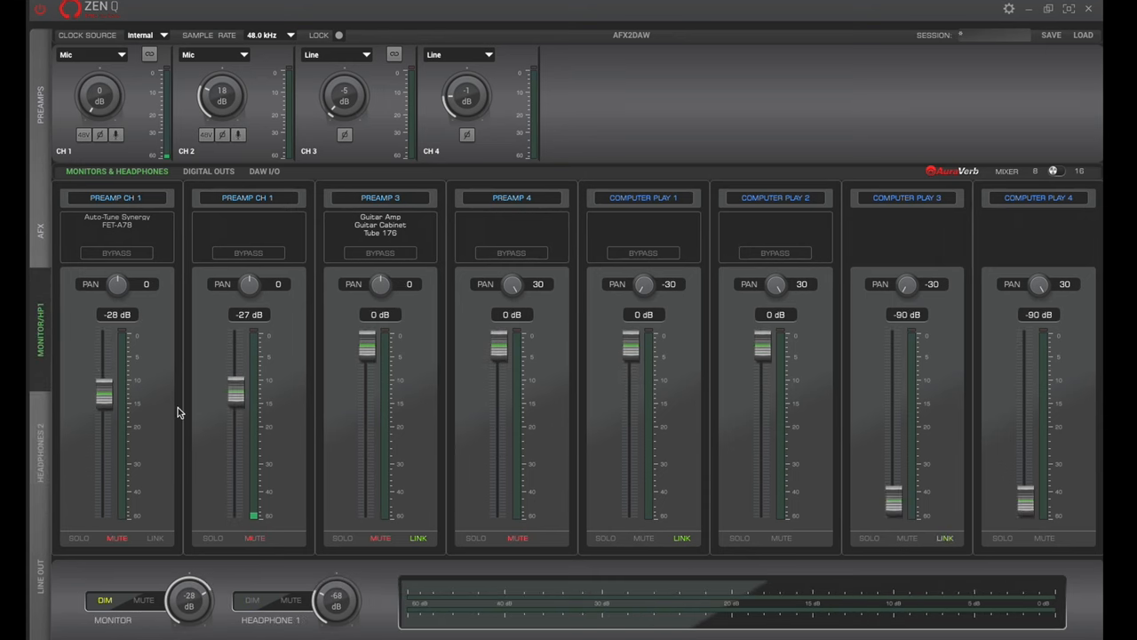
left_click(40, 453)
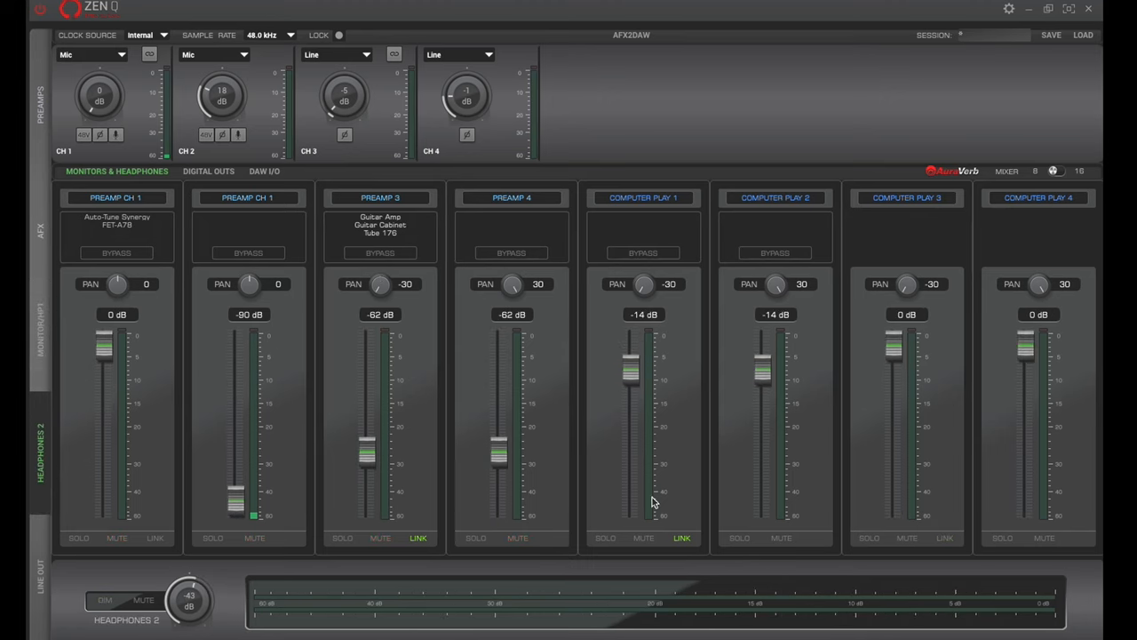
mouse_move(793, 471)
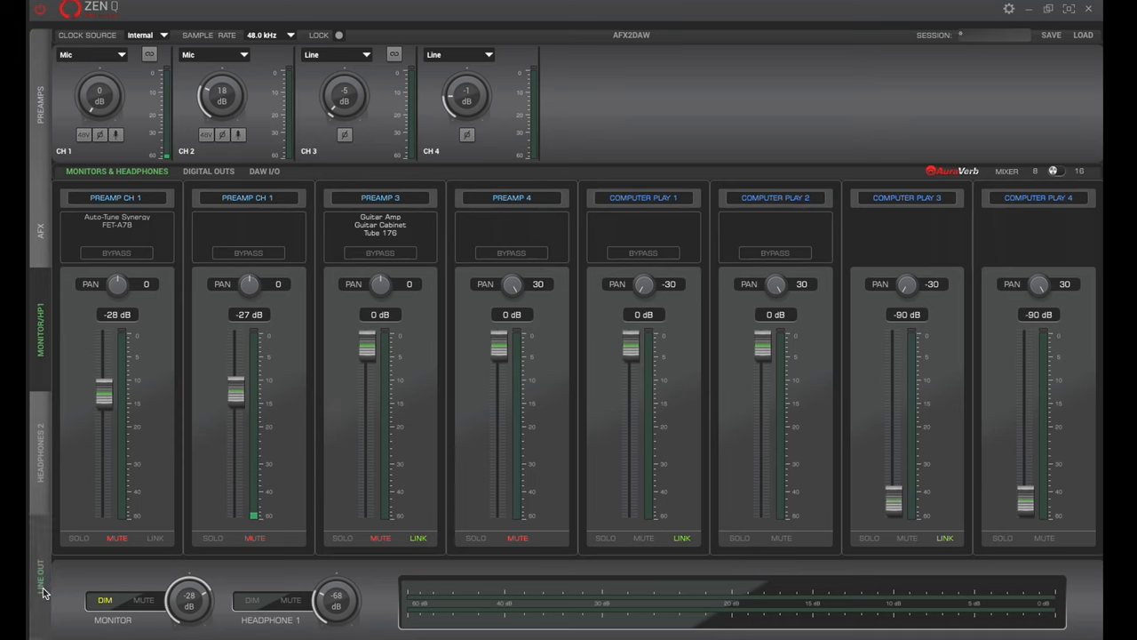
left_click(39, 569)
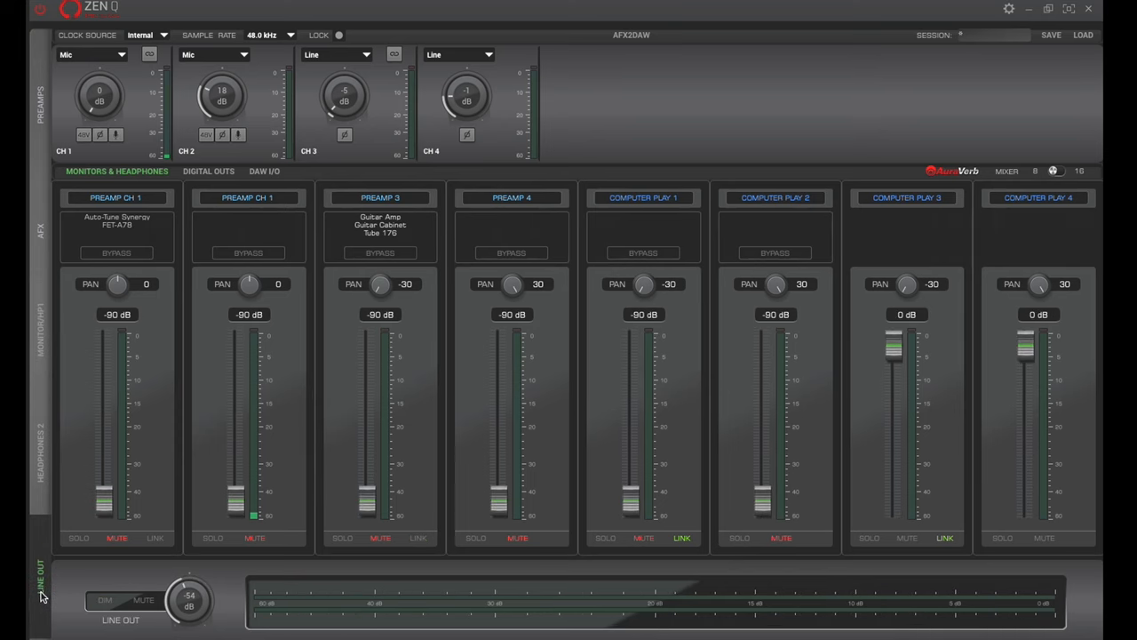